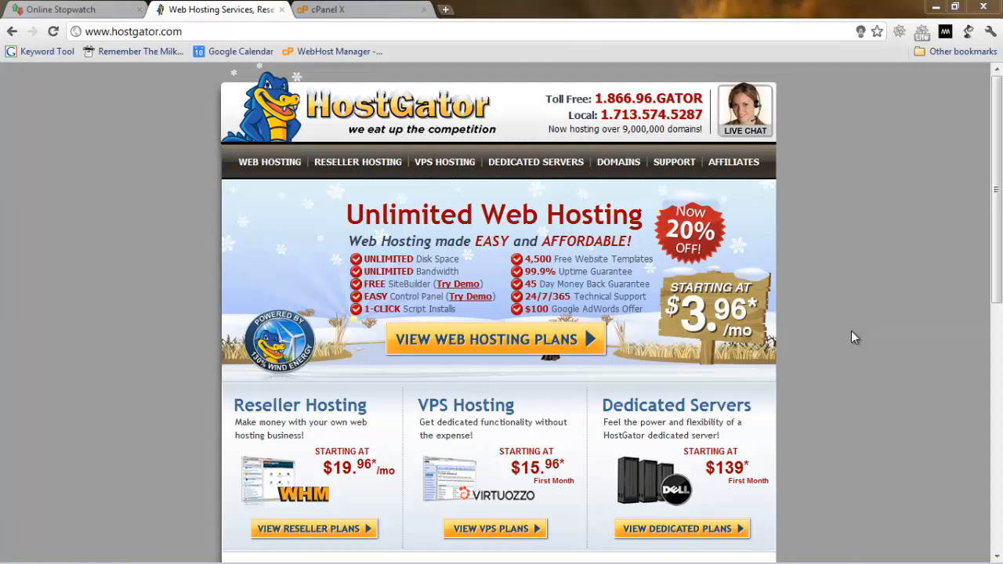
Step: Check the online stopwatch tab, then open HostGator's web hosting plans page
click(71, 10)
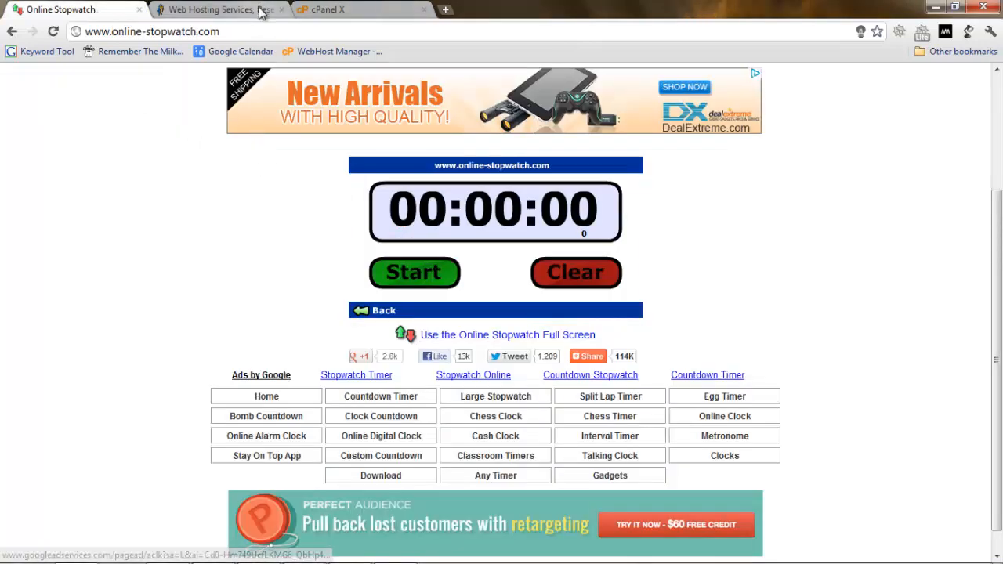
mouse_move(212, 10)
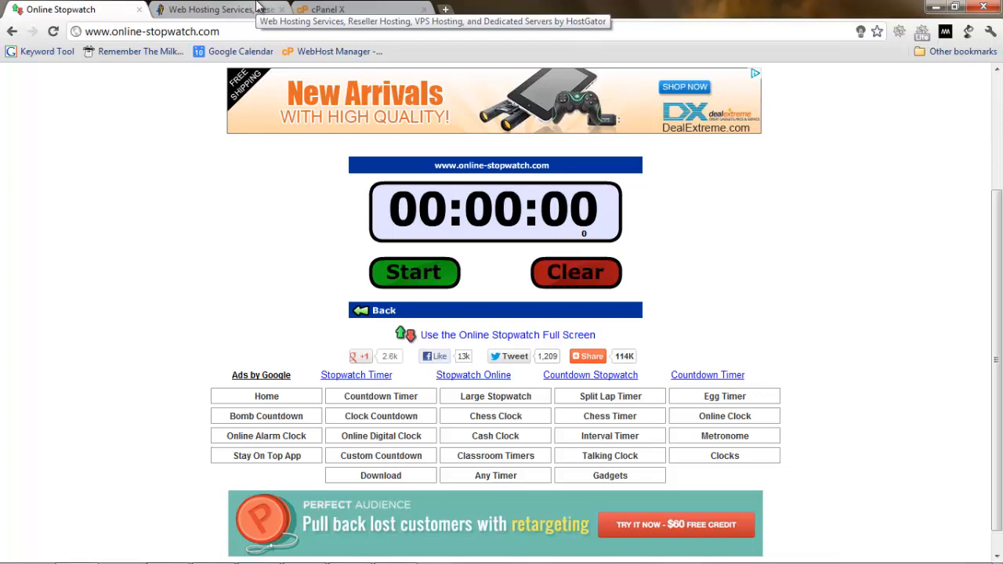
click(207, 9)
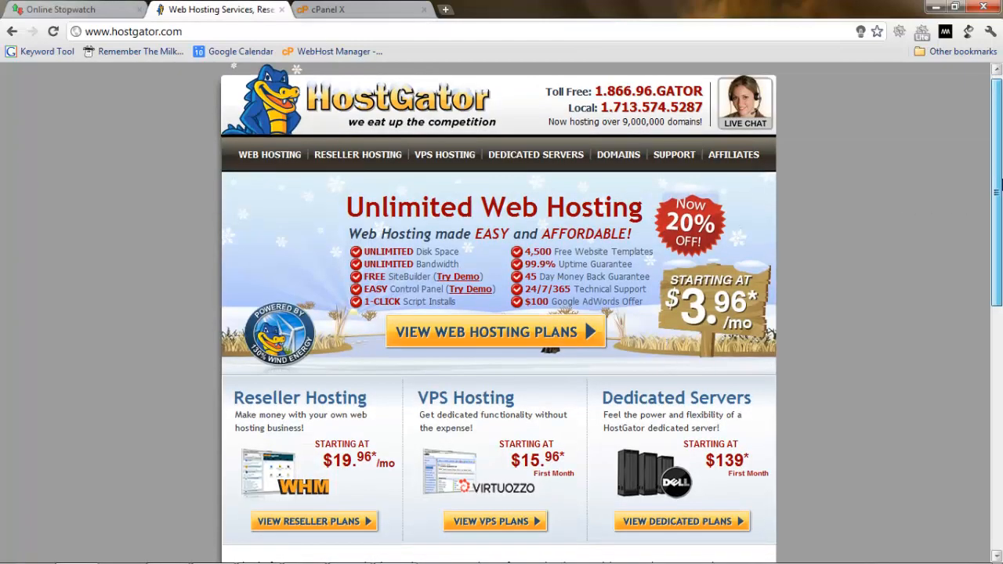
mouse_move(915, 239)
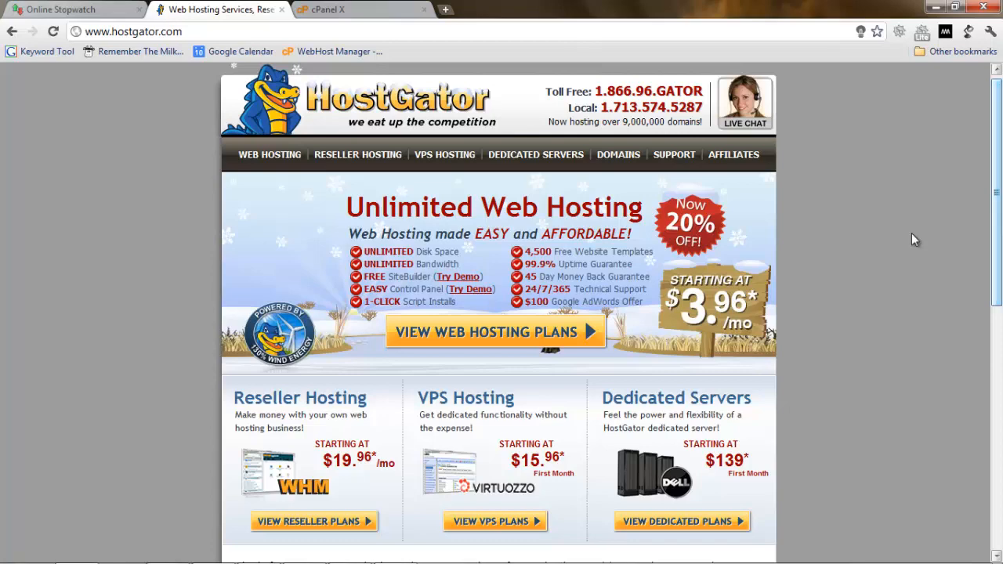
mouse_move(451, 338)
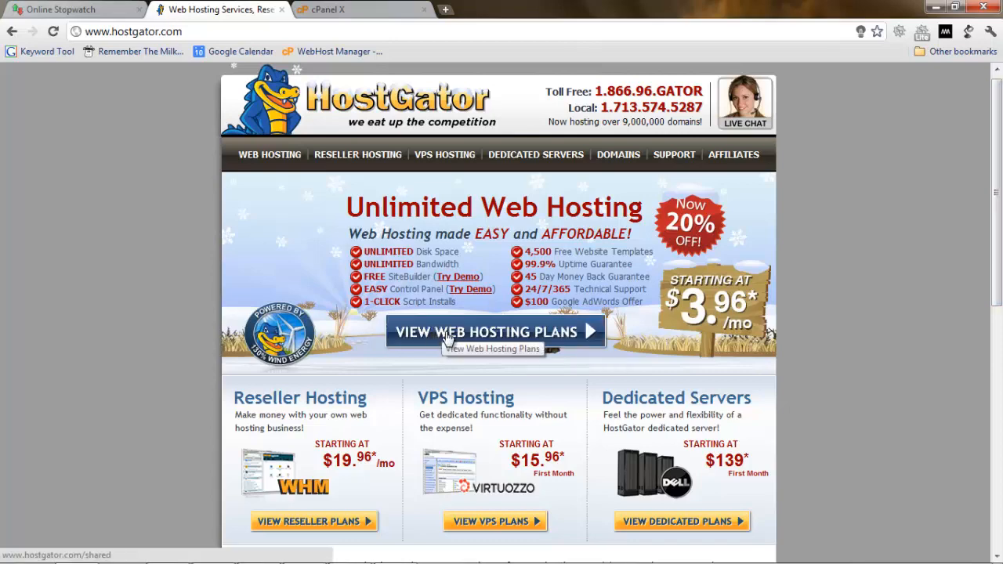
click(488, 333)
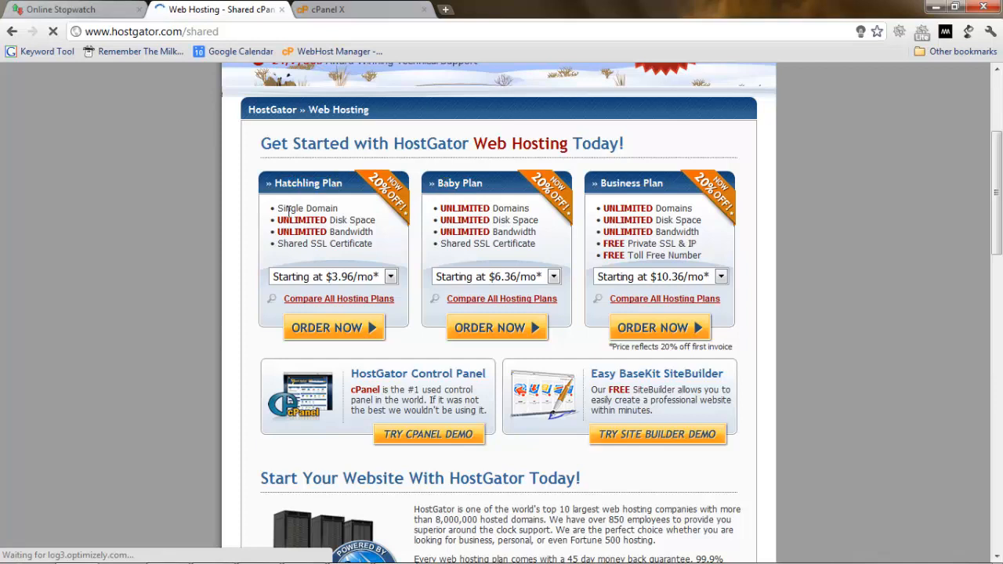
Step: Compare the Hatchling single-domain and Baby unlimited-domain limits, then bring up the stopwatch tab
double_click(307, 207)
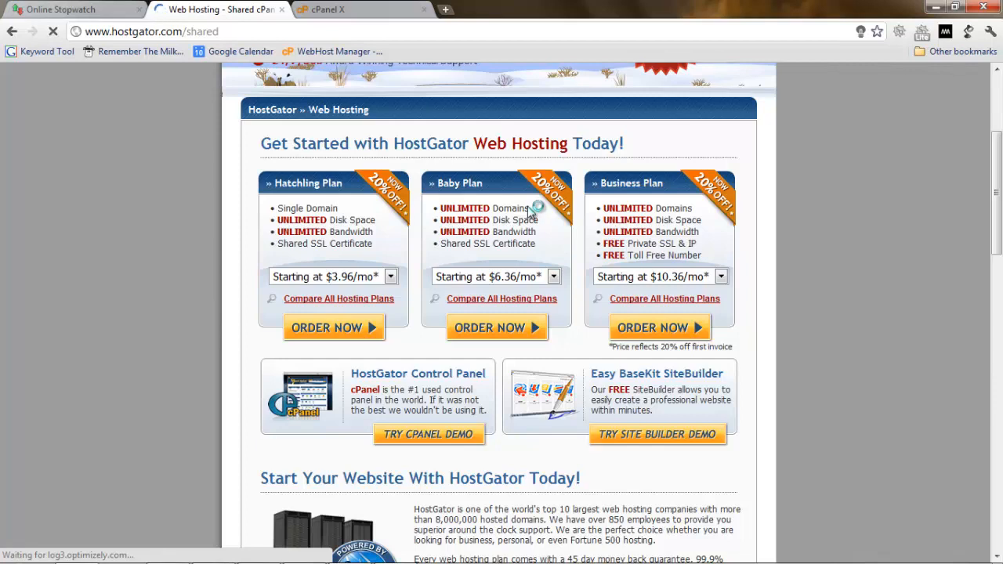
mouse_move(486, 191)
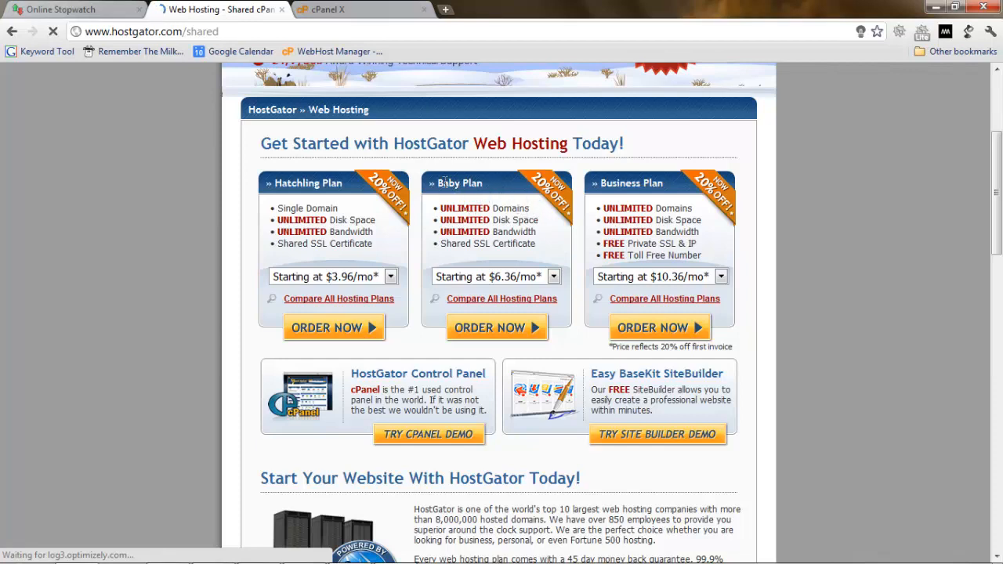
mouse_move(486, 187)
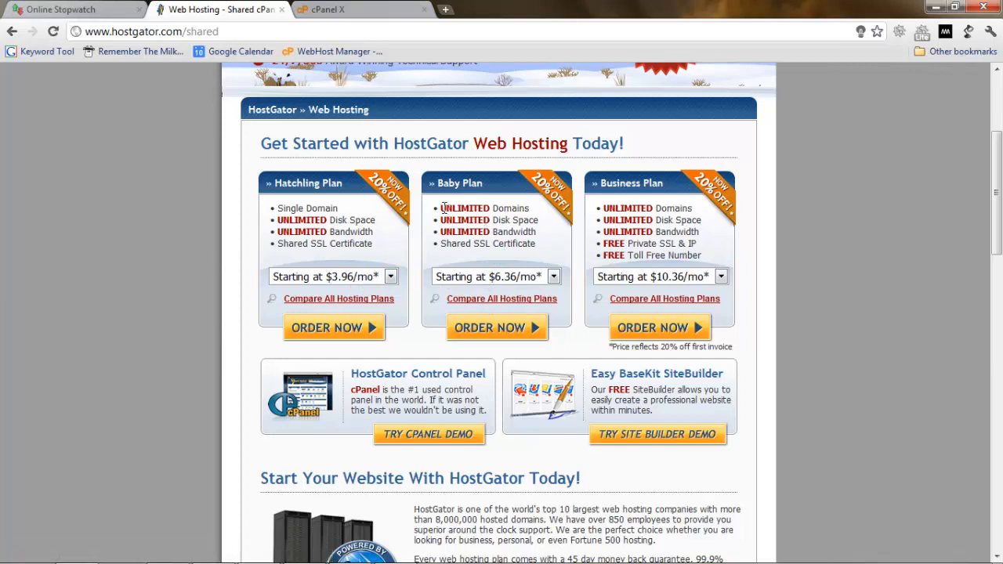
double_click(464, 207)
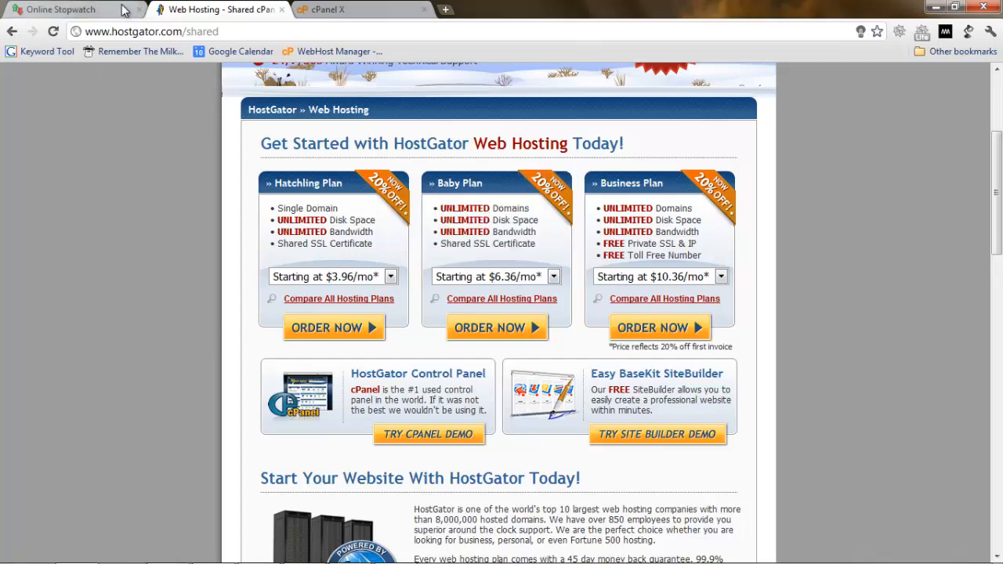
click(59, 9)
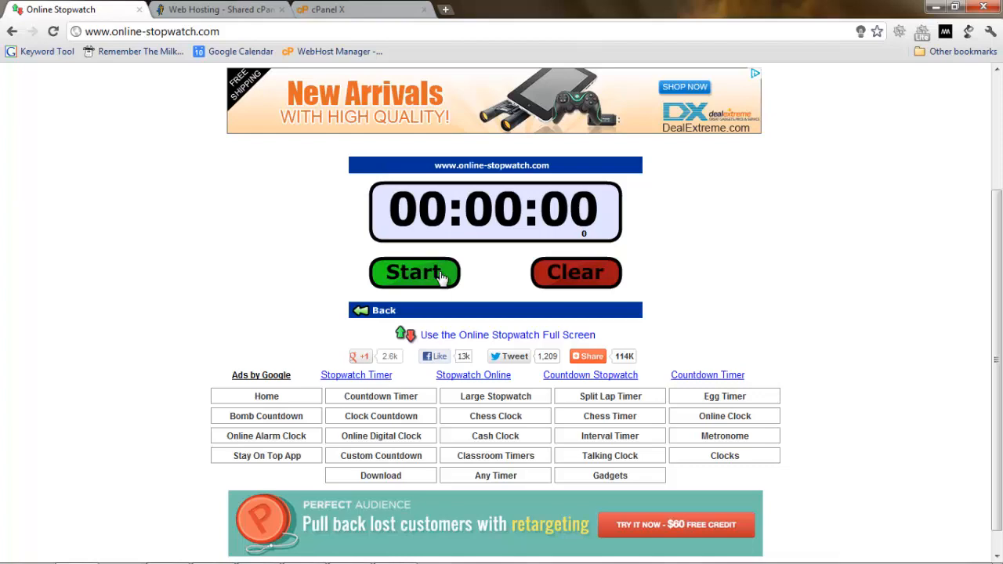
Step: Start the stopwatch and order the Baby plan for domain examplewebsitefornow
click(414, 272)
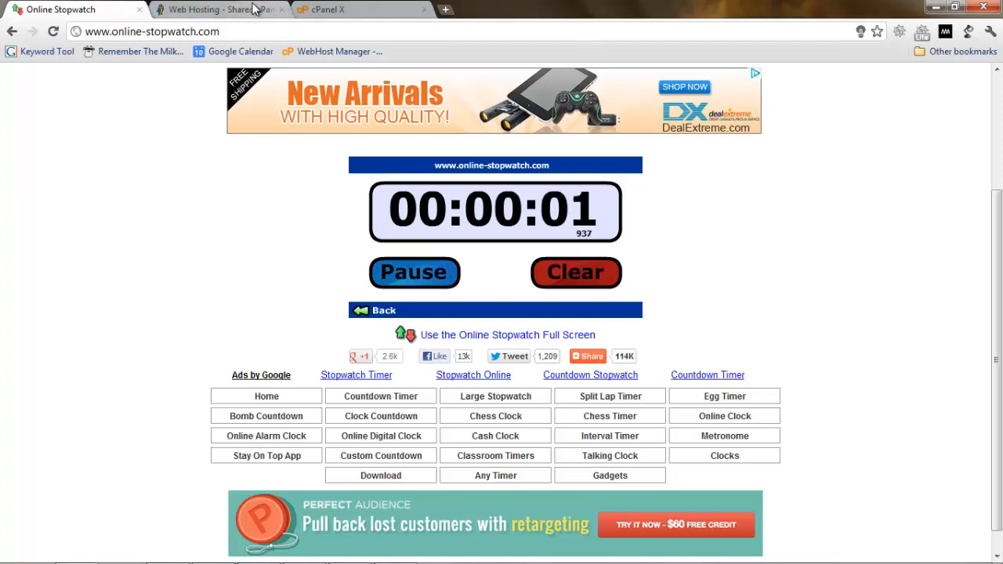
click(220, 9)
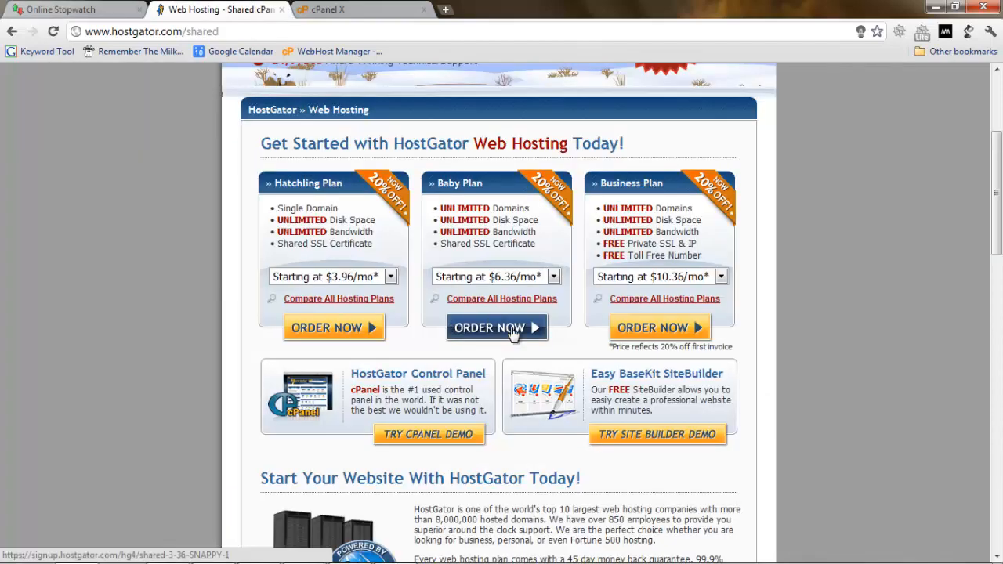
click(496, 328)
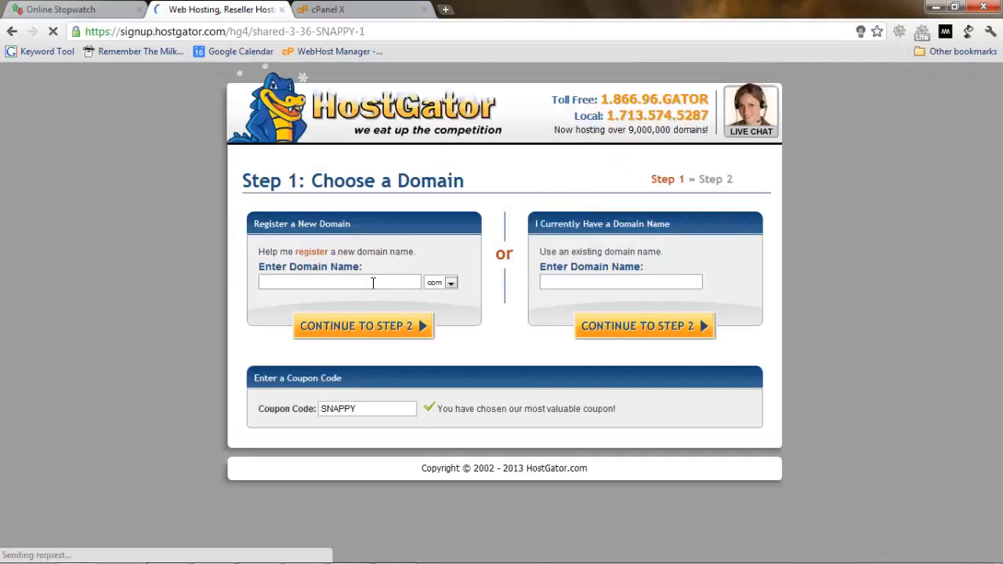
text(examplewebsitefornow)
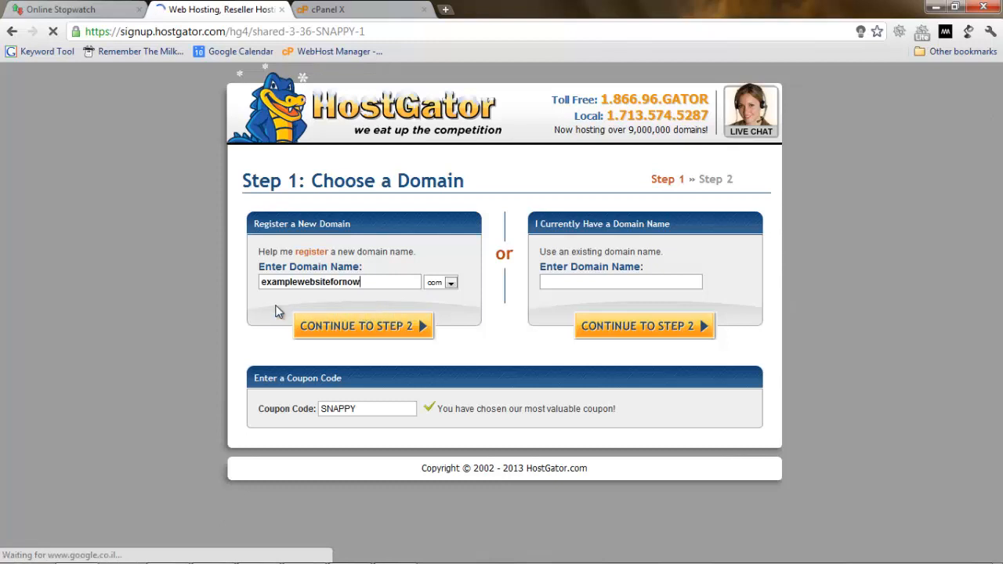
Step: Apply coupon SITECOUPON001 and continue to the Step 2 billing information form
click(367, 408)
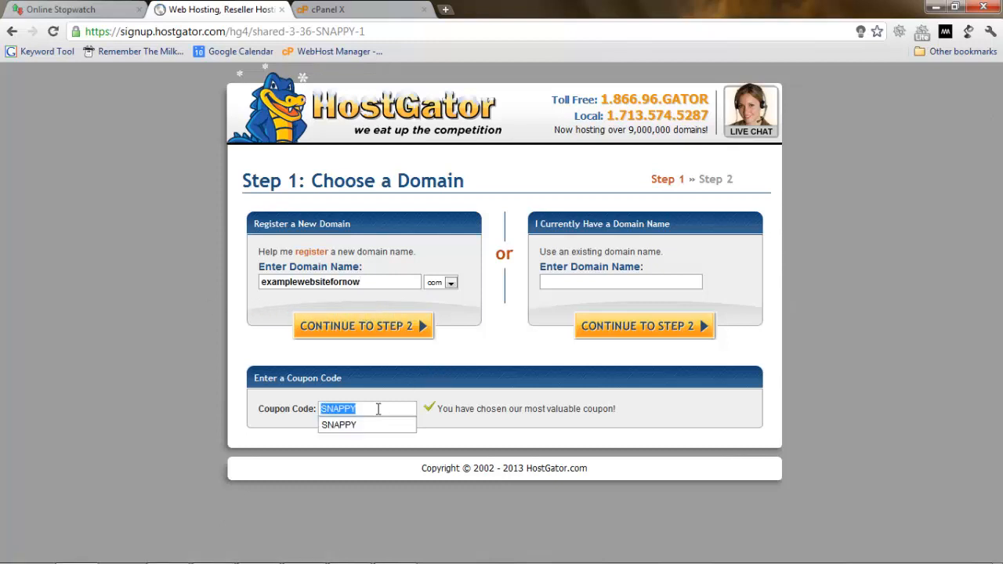
text(s)
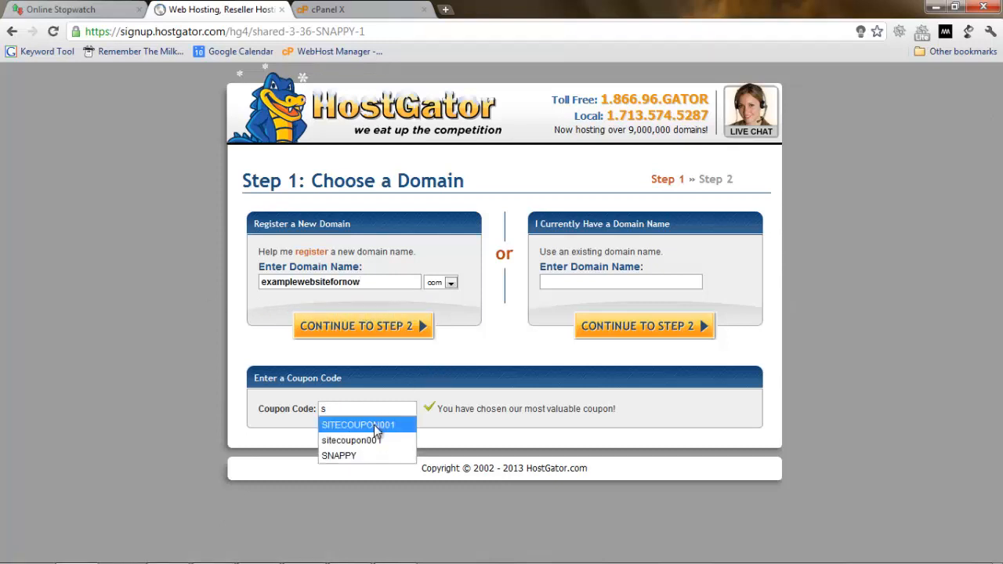
click(358, 423)
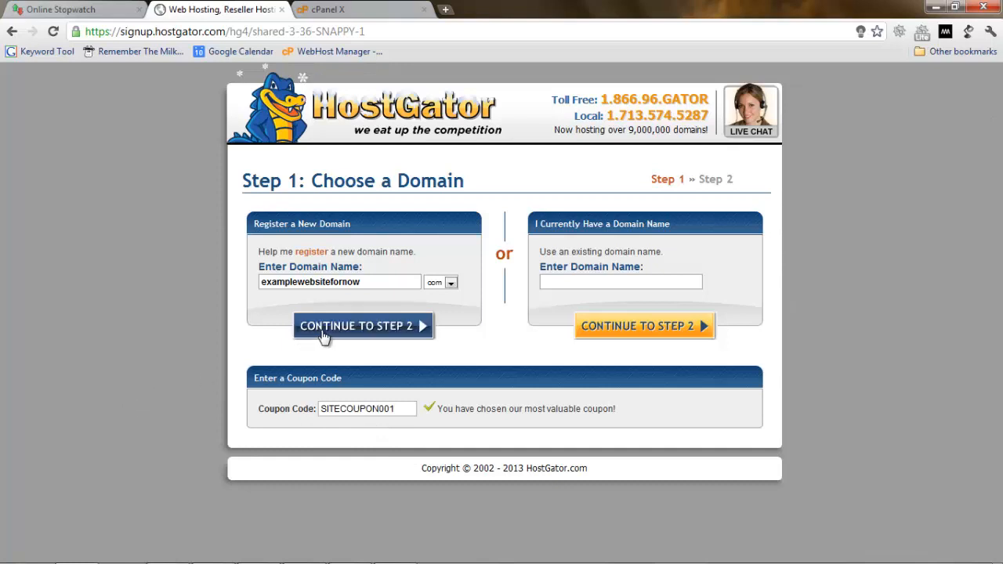
click(363, 326)
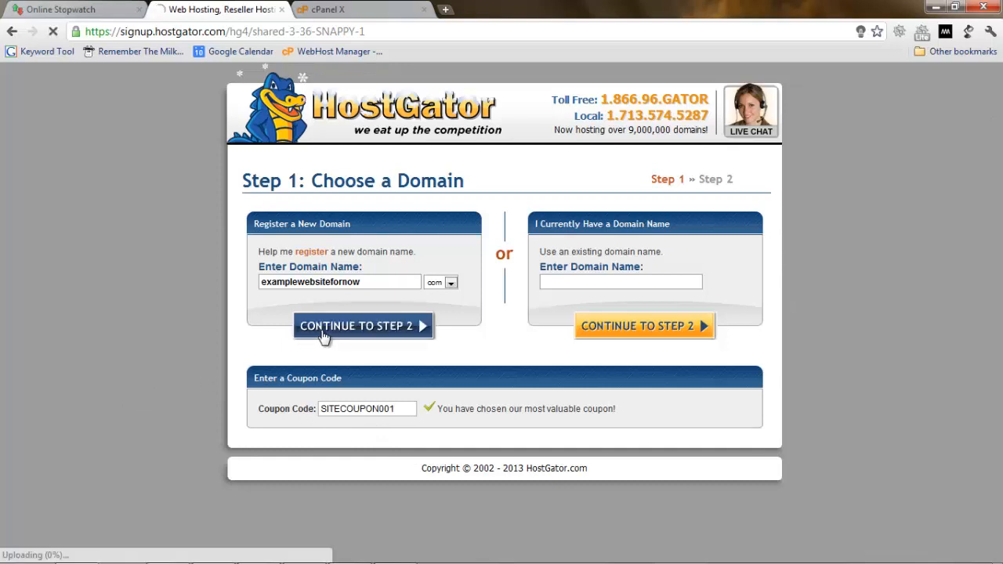
click(364, 326)
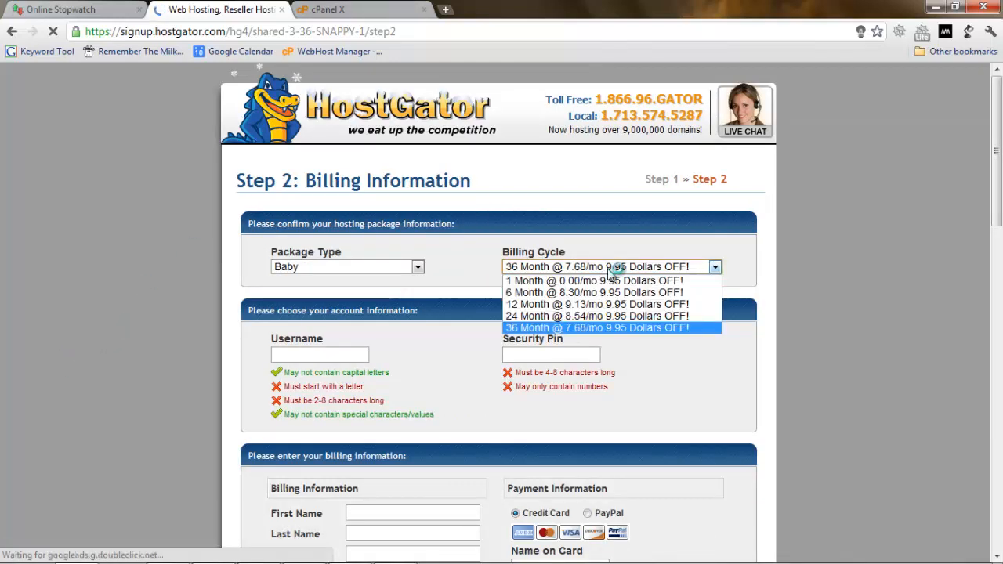
click(599, 280)
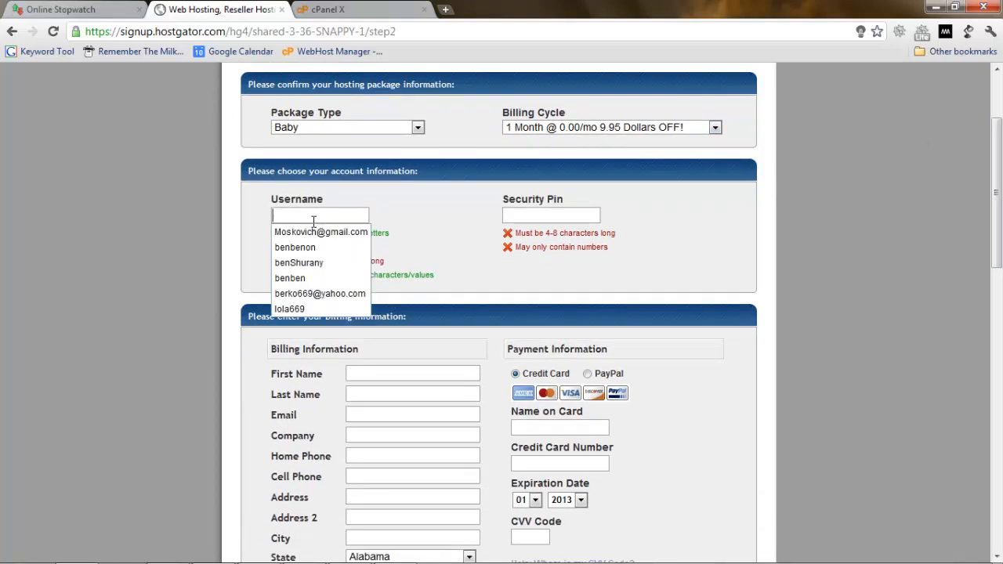
text(dand)
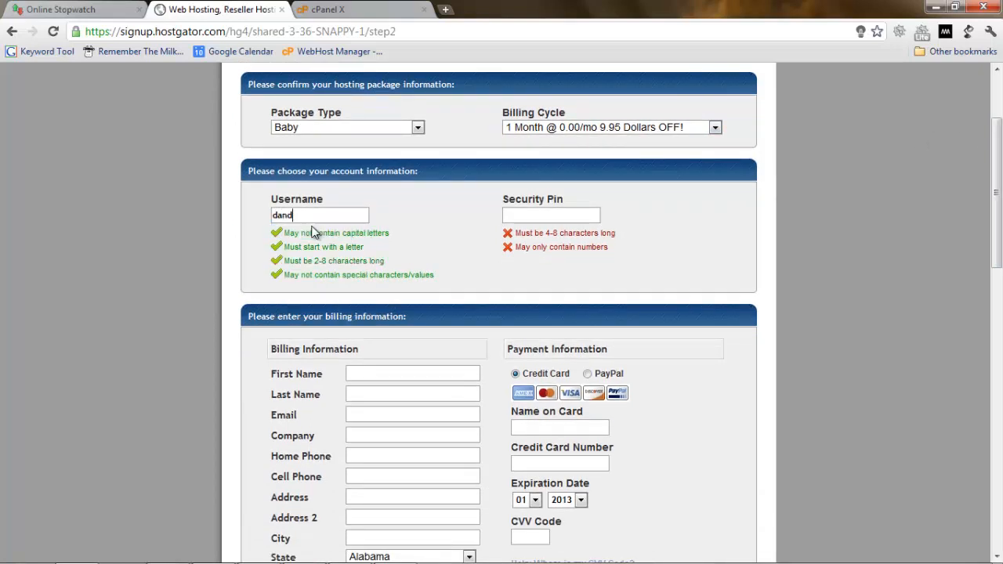
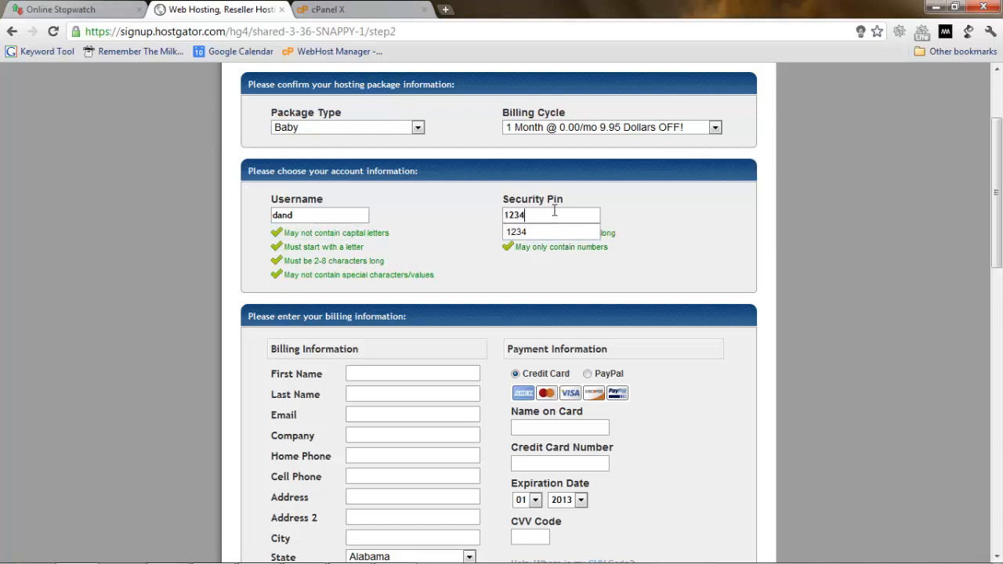
Step: Move down the billing form and choose PayPal as the payment method
scroll(down, 3)
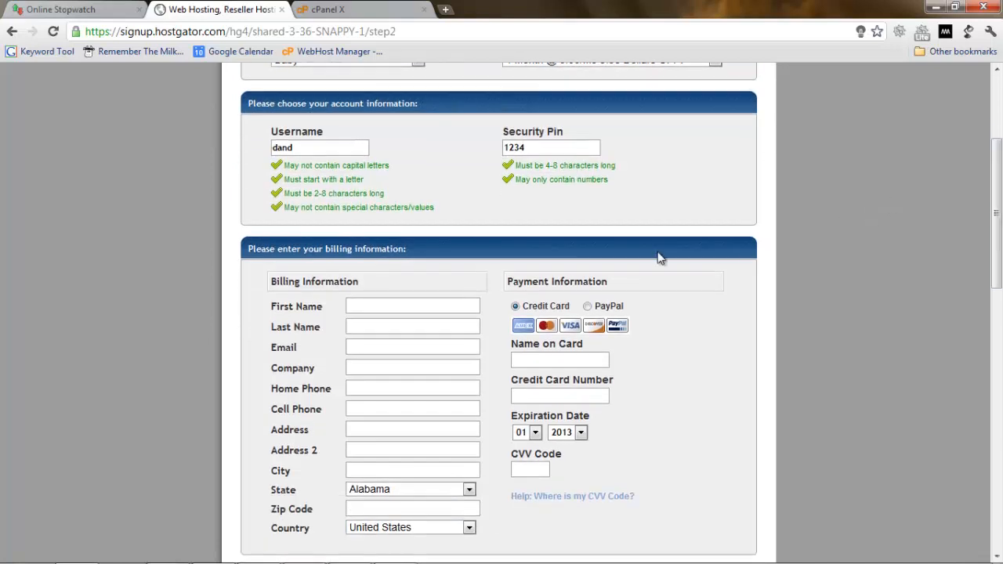
click(412, 306)
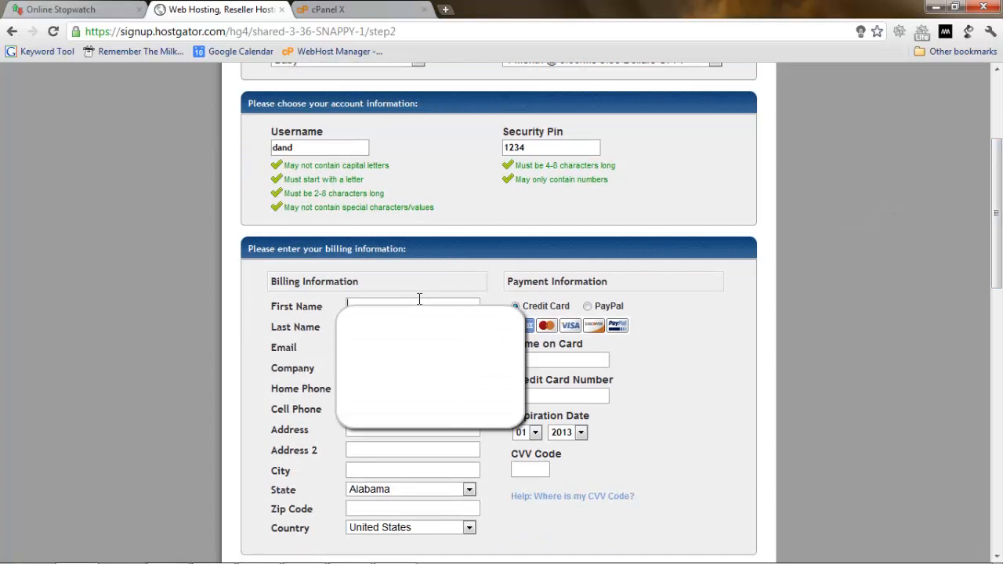
scroll(down, 3)
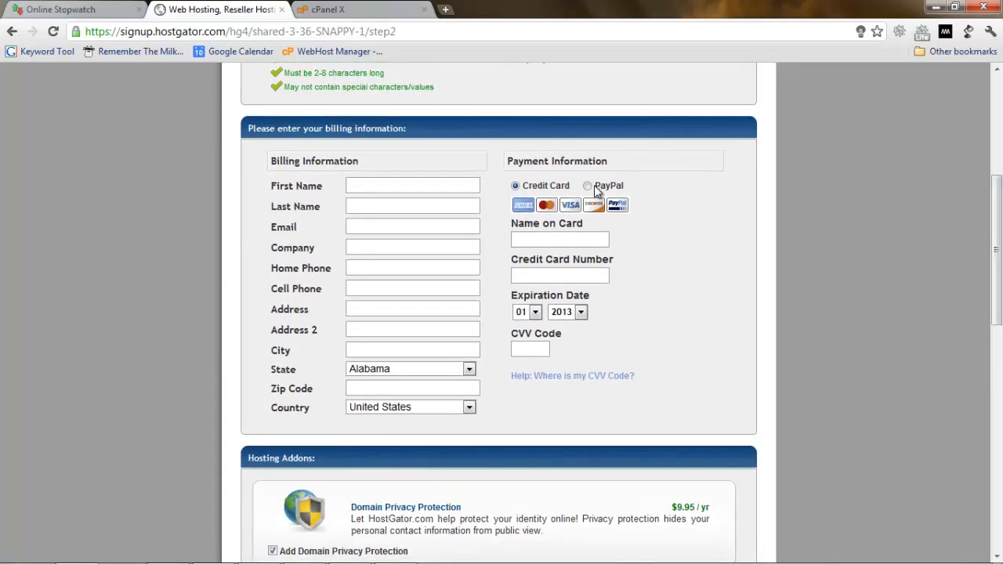
click(588, 185)
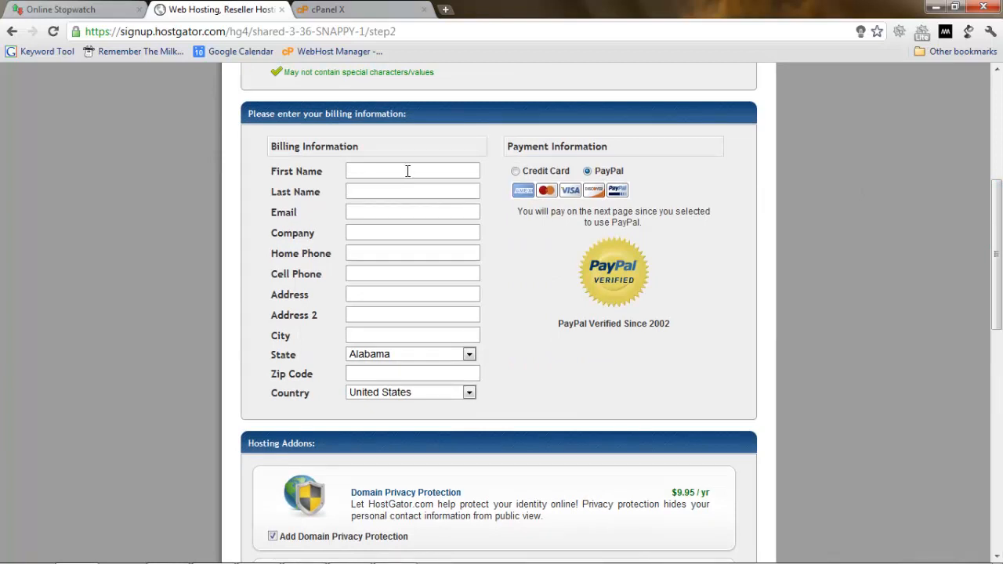
mouse_move(913, 258)
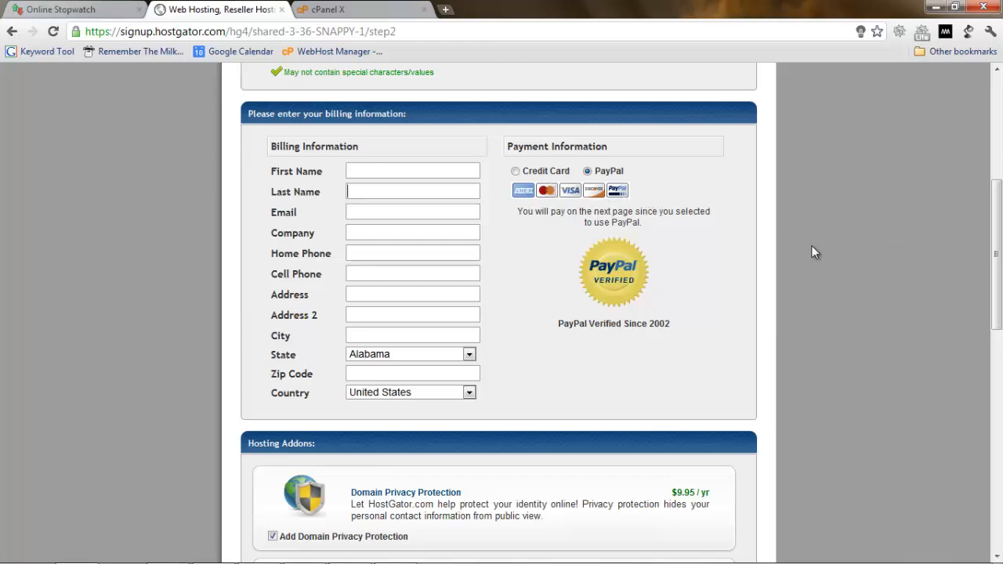
scroll(down, 3)
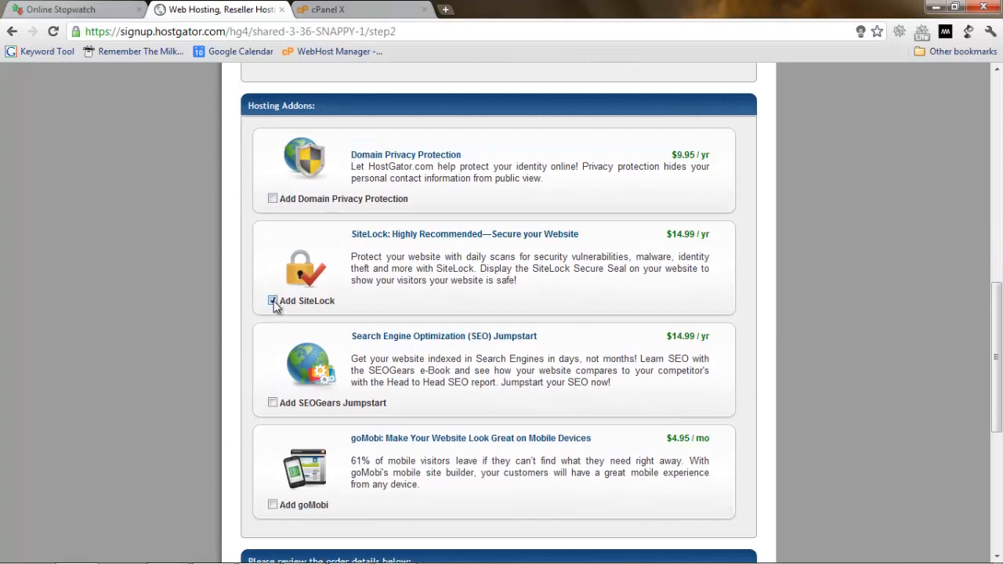
click(273, 301)
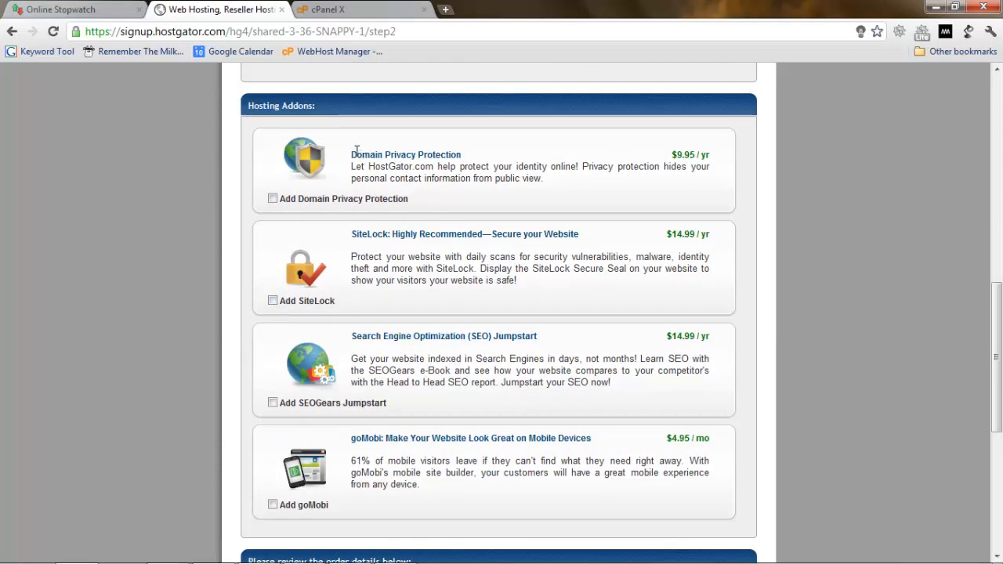
drag(379, 155, 460, 156)
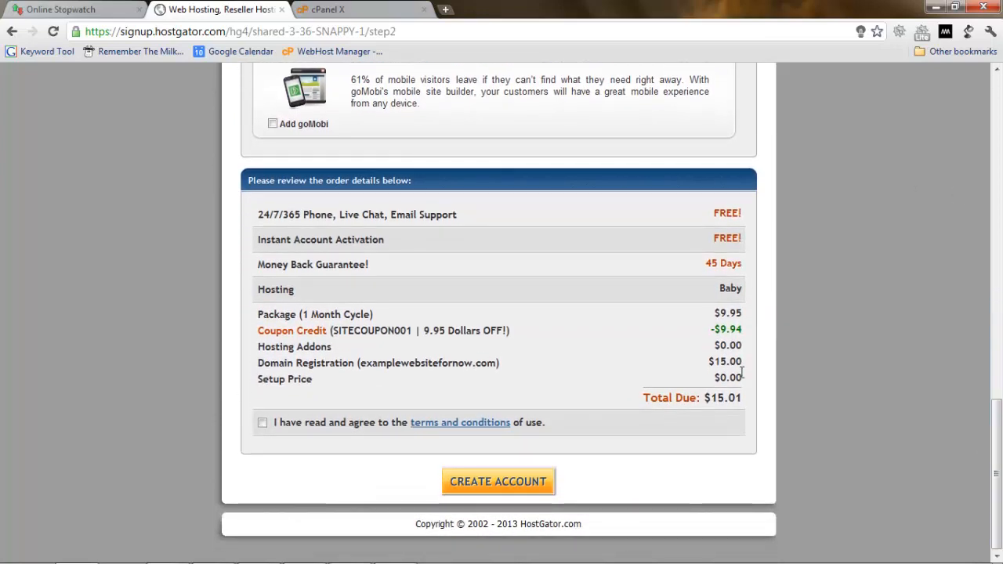
drag(257, 329, 505, 329)
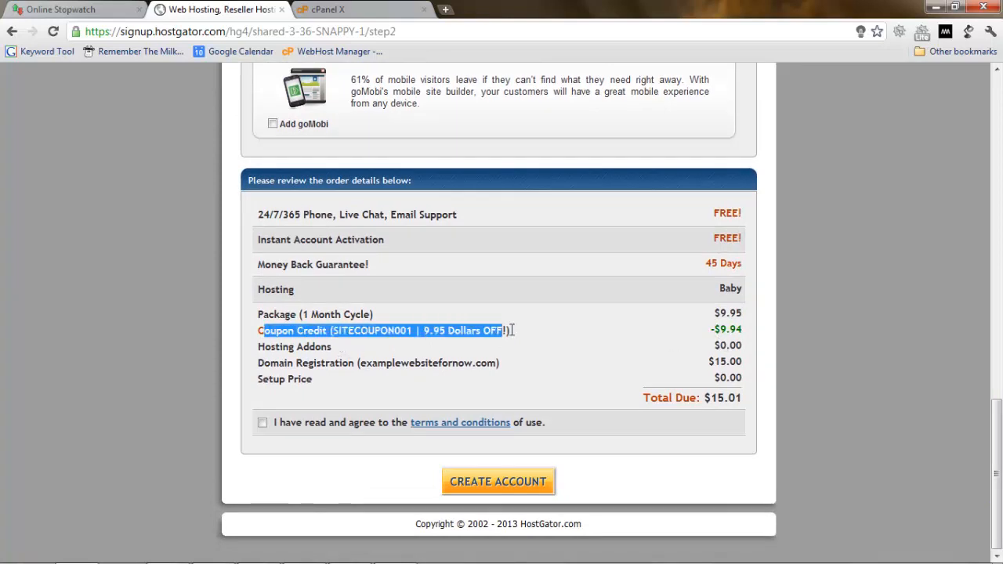
mouse_move(733, 312)
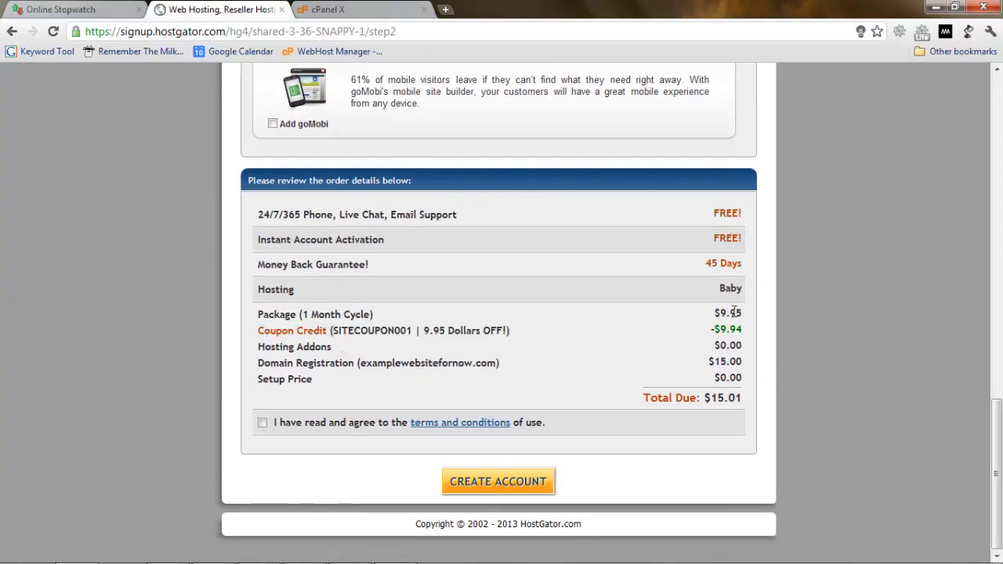
mouse_move(709, 373)
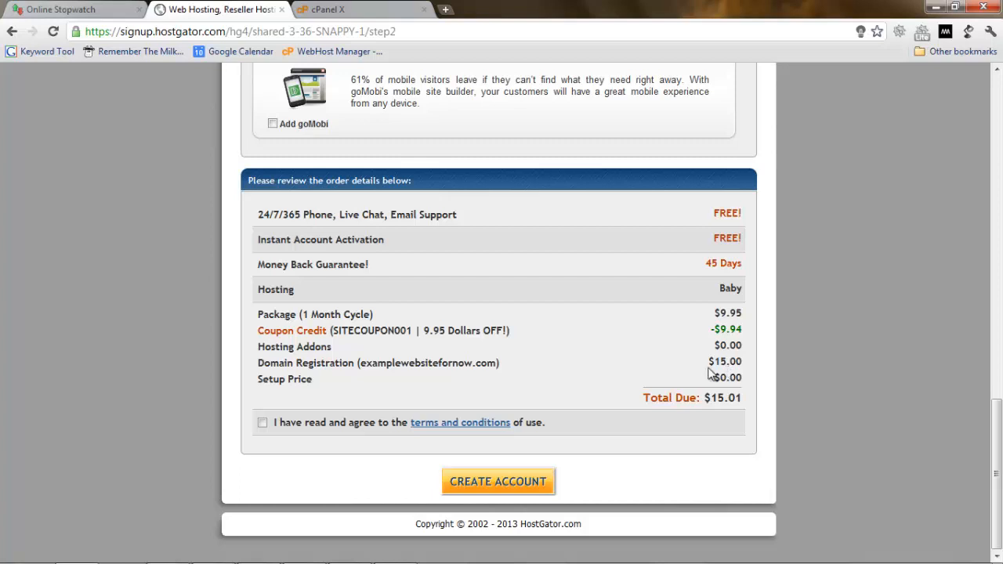
double_click(724, 361)
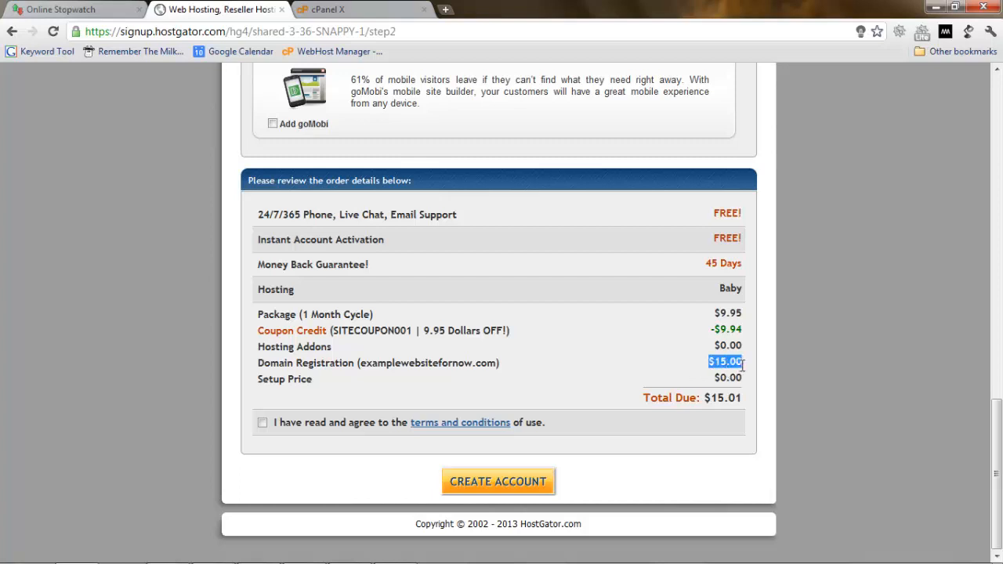
mouse_move(314, 223)
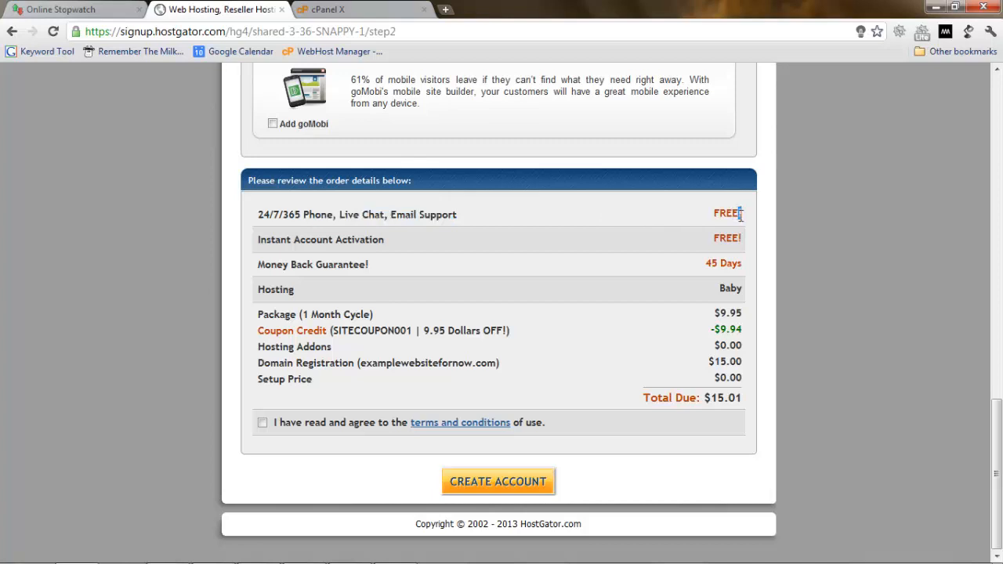
mouse_move(400, 264)
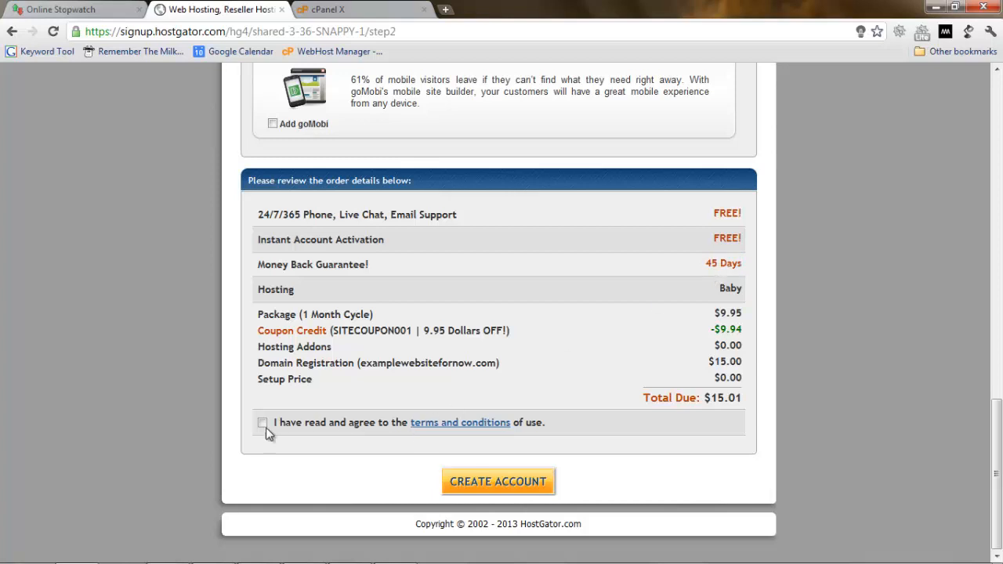
Step: Agree to HostGator's terms and conditions on the order form
click(264, 423)
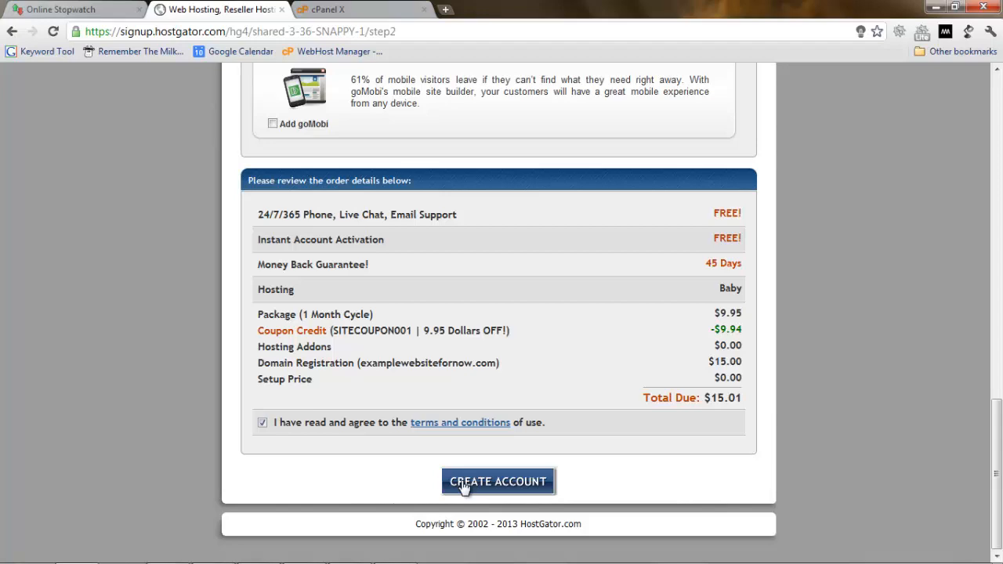
scroll(up, 3)
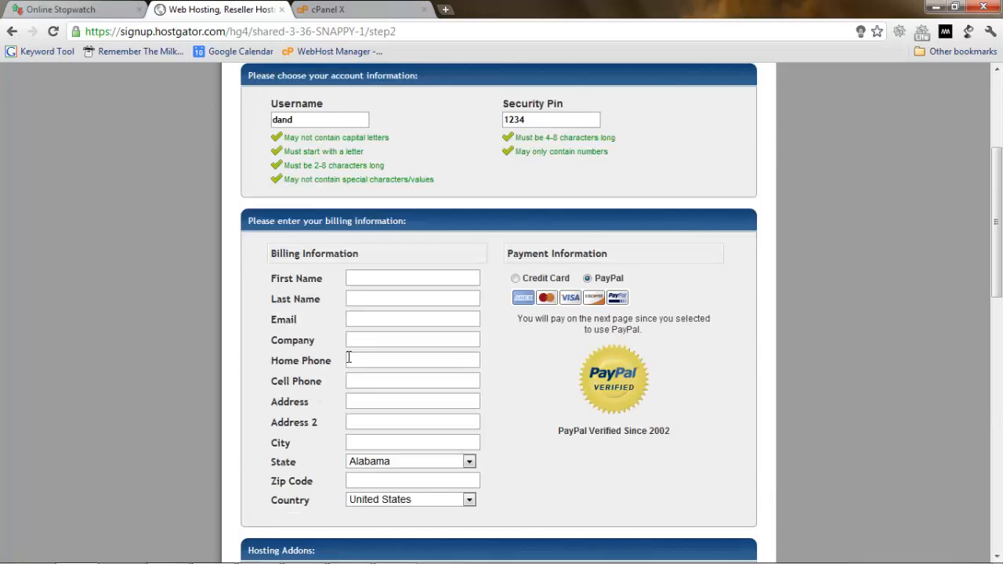
scroll(down, 3)
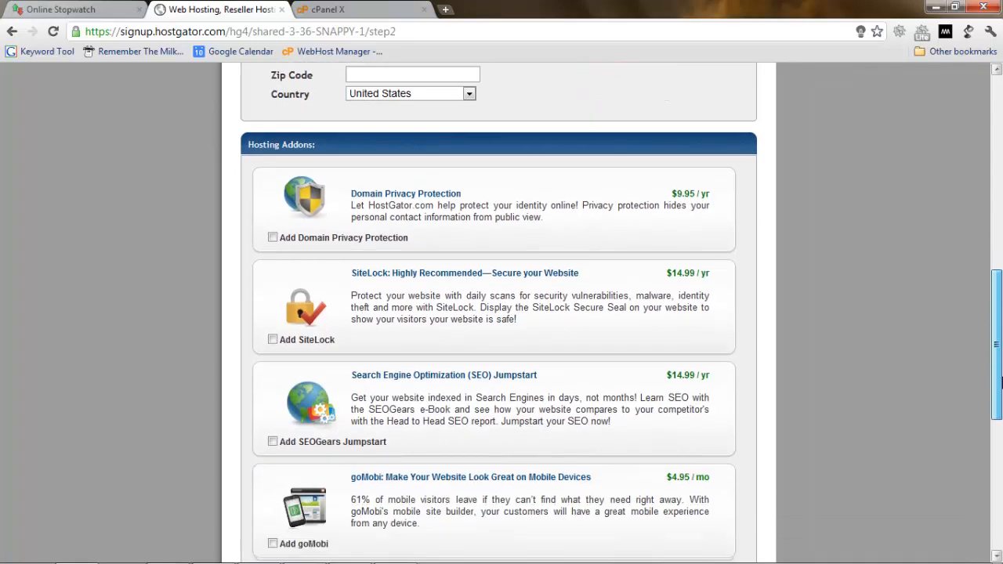
scroll(down, 3)
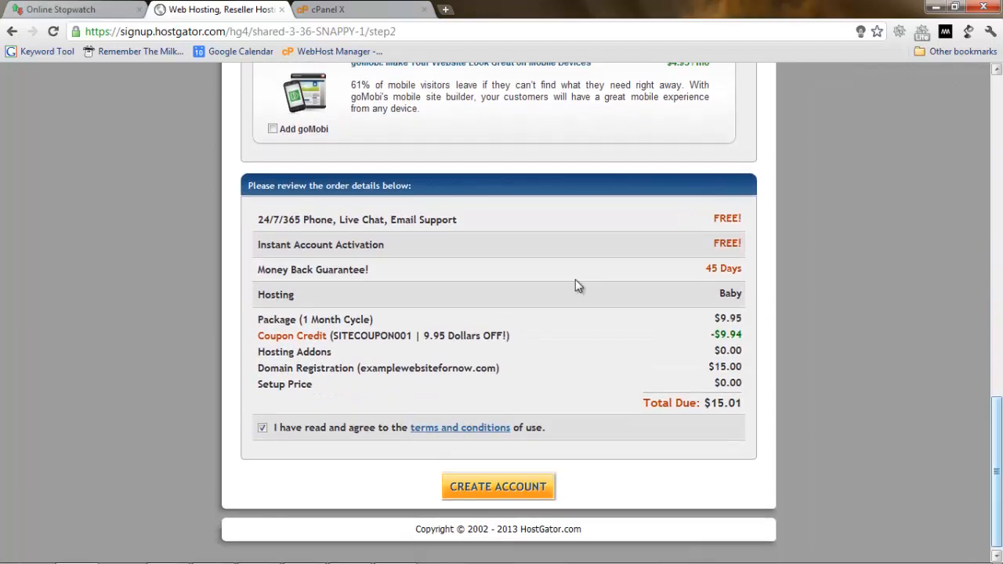
Step: Check the stopwatch, return to the signup page and submit the order with Create Account
click(71, 9)
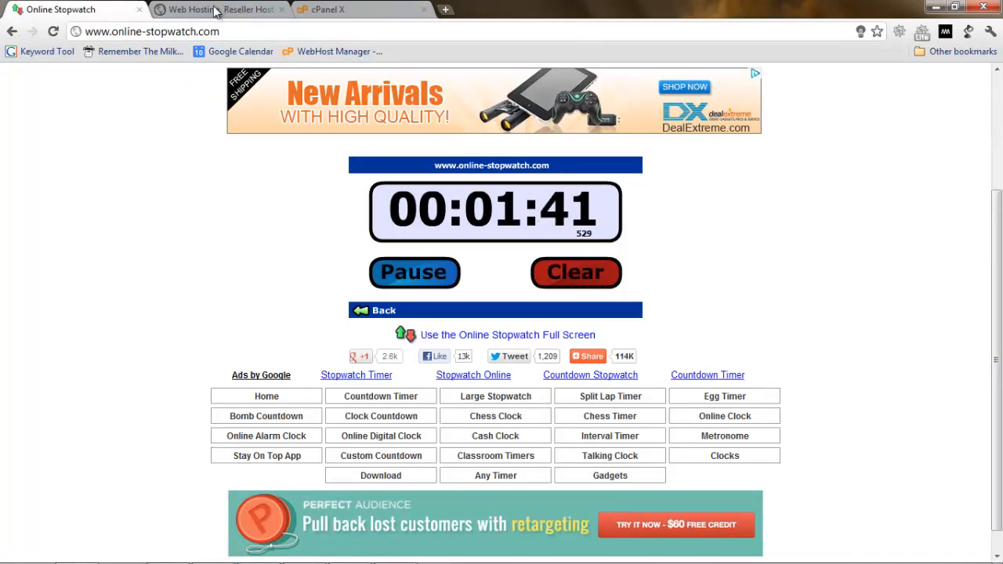
click(220, 10)
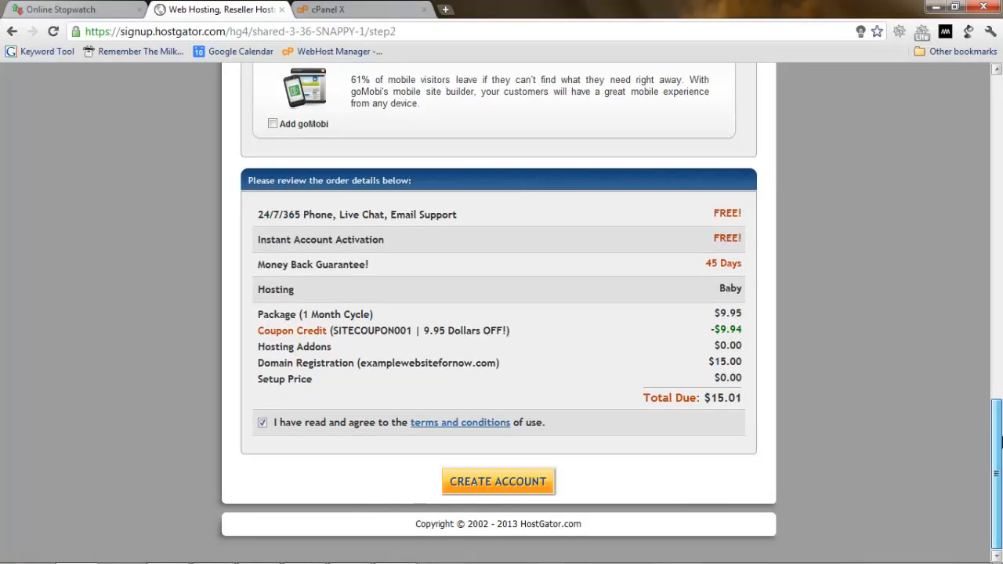
mouse_move(185, 311)
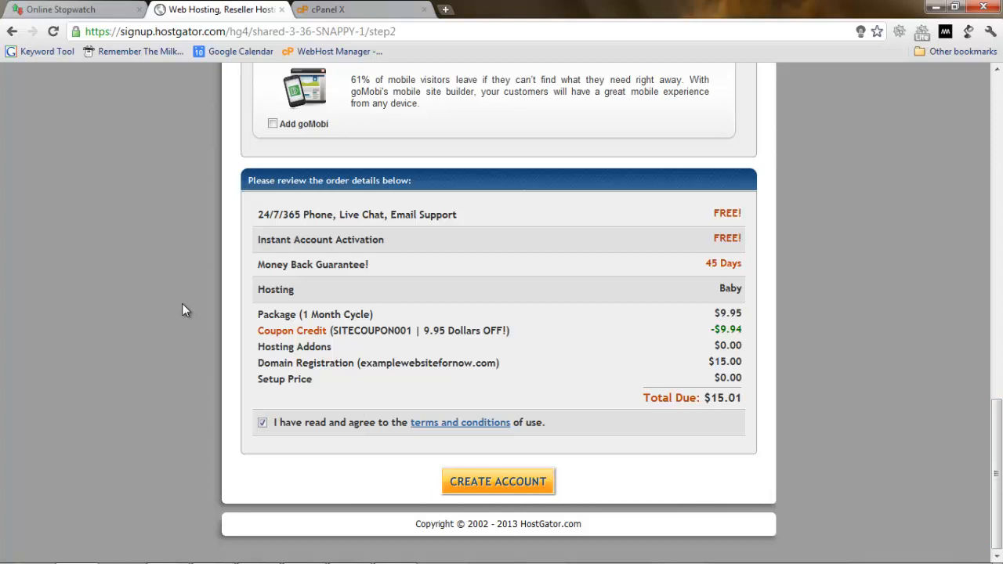
click(499, 480)
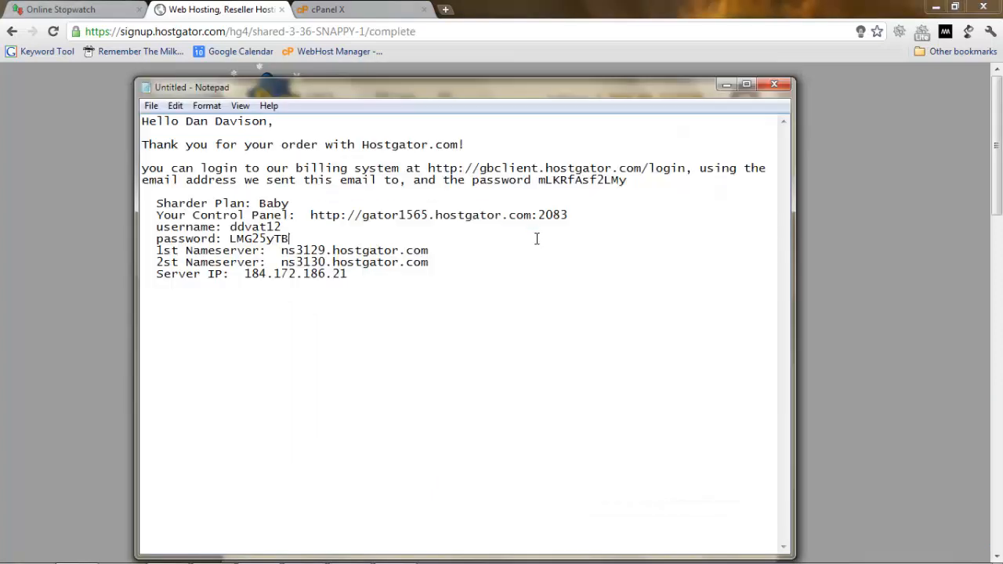
mouse_move(415, 235)
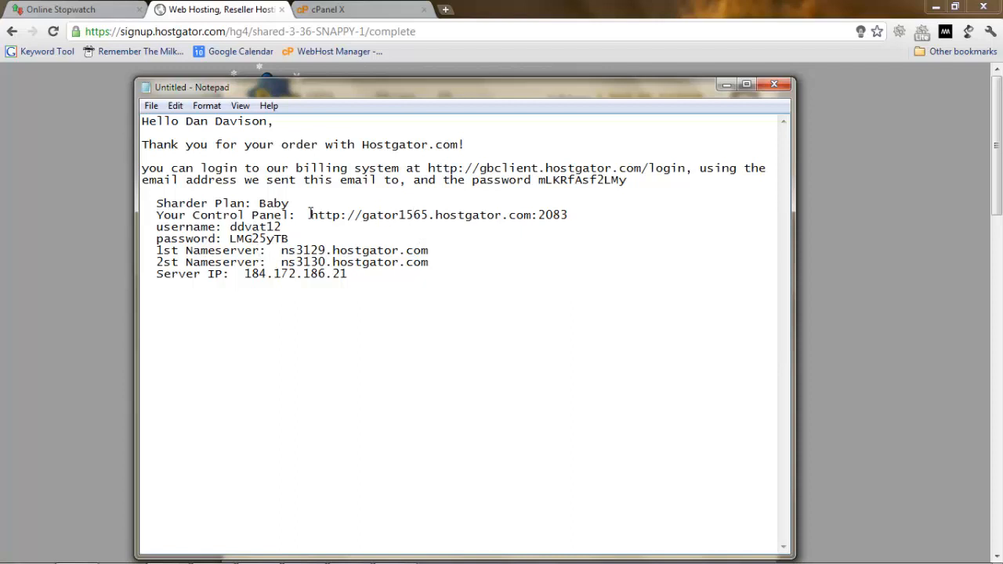
Step: Select and copy the control panel URL from the Notepad account notes
drag(312, 215, 567, 215)
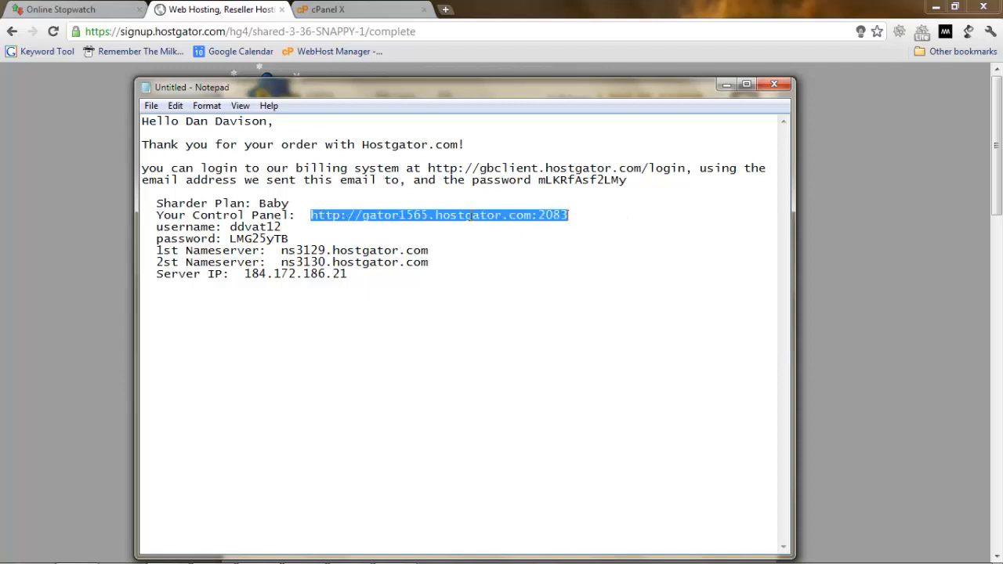
key(Delete)
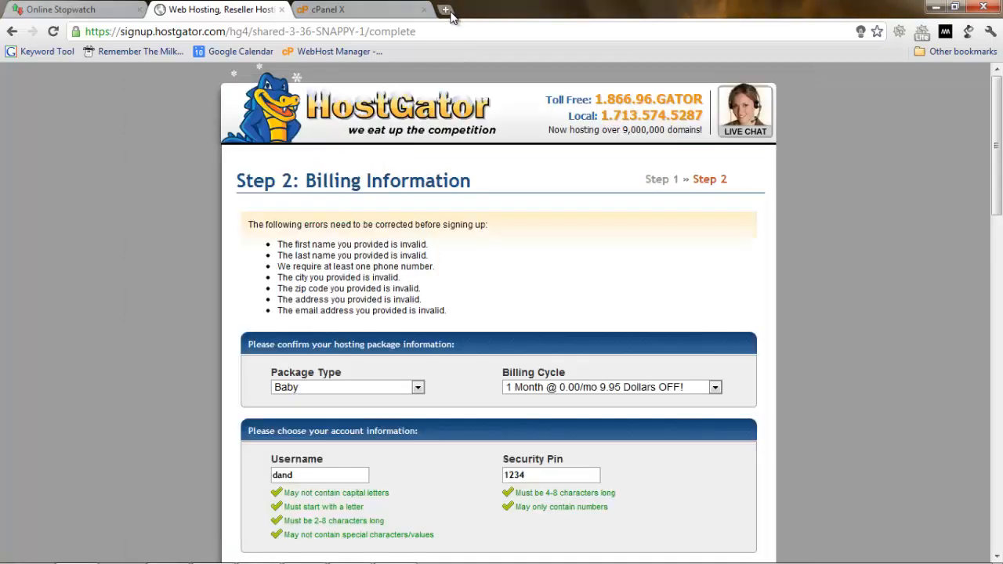
Step: Open the cPanel home page in a new tab and move down to Software/Services
click(445, 9)
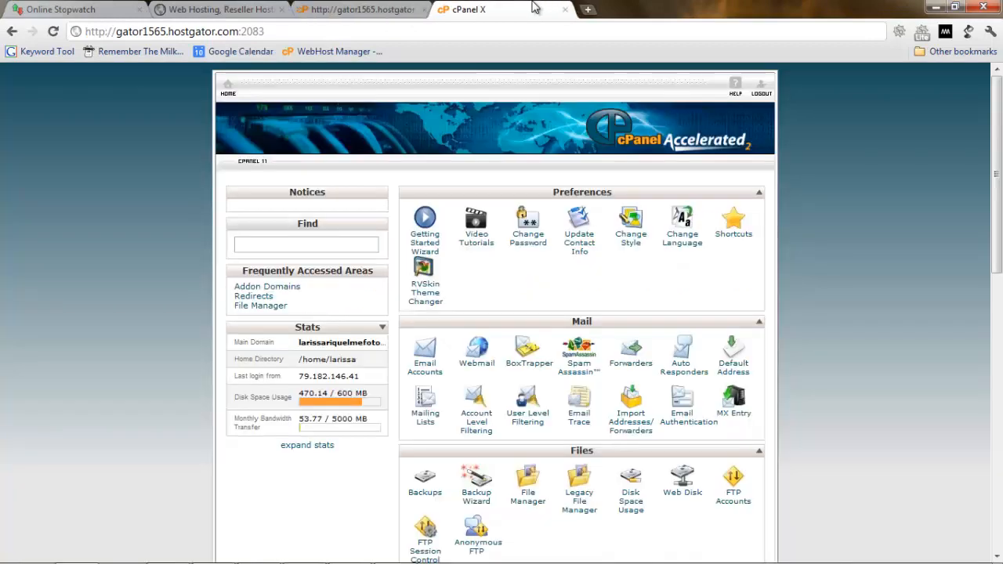
mouse_move(361, 9)
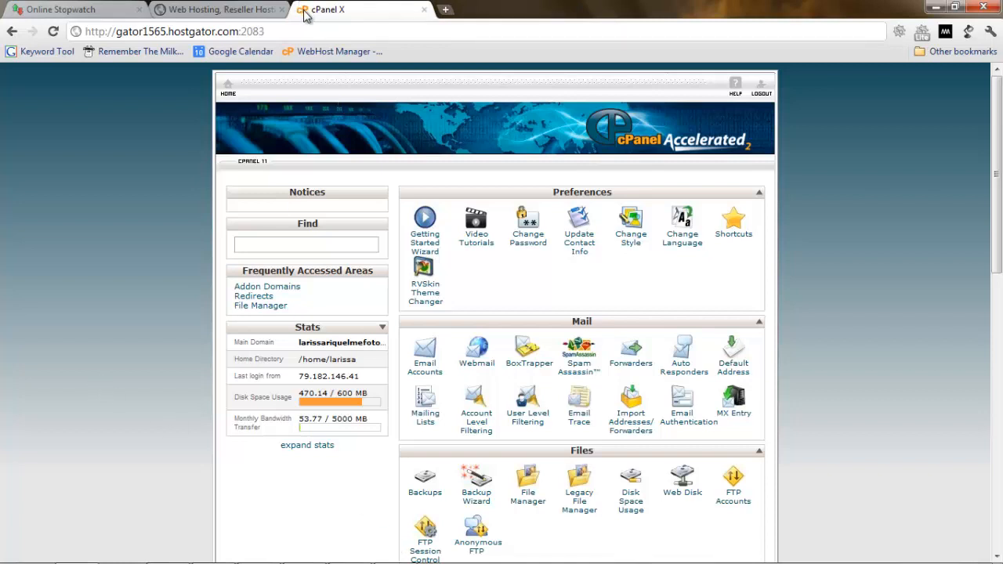
mouse_move(426, 59)
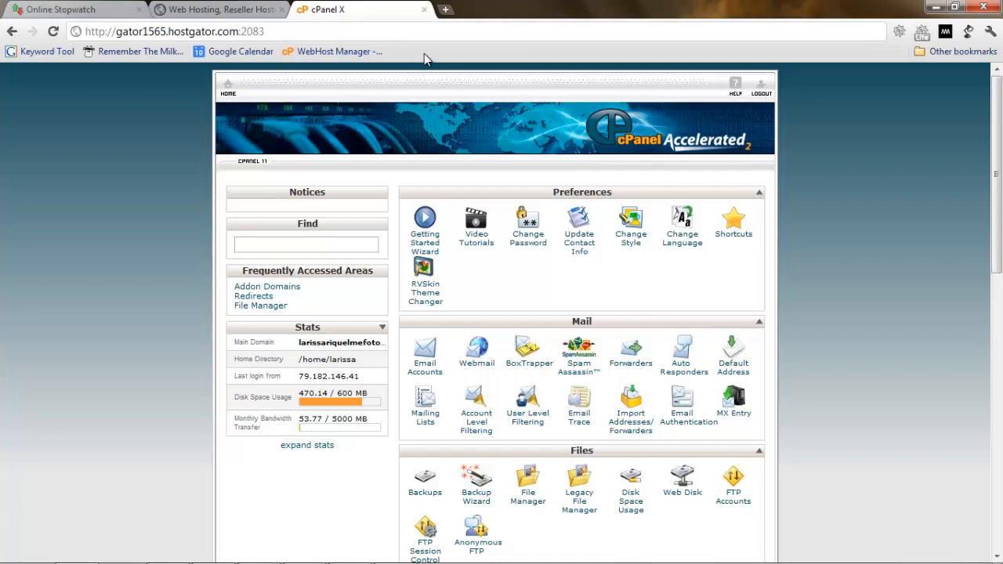
scroll(down, 3)
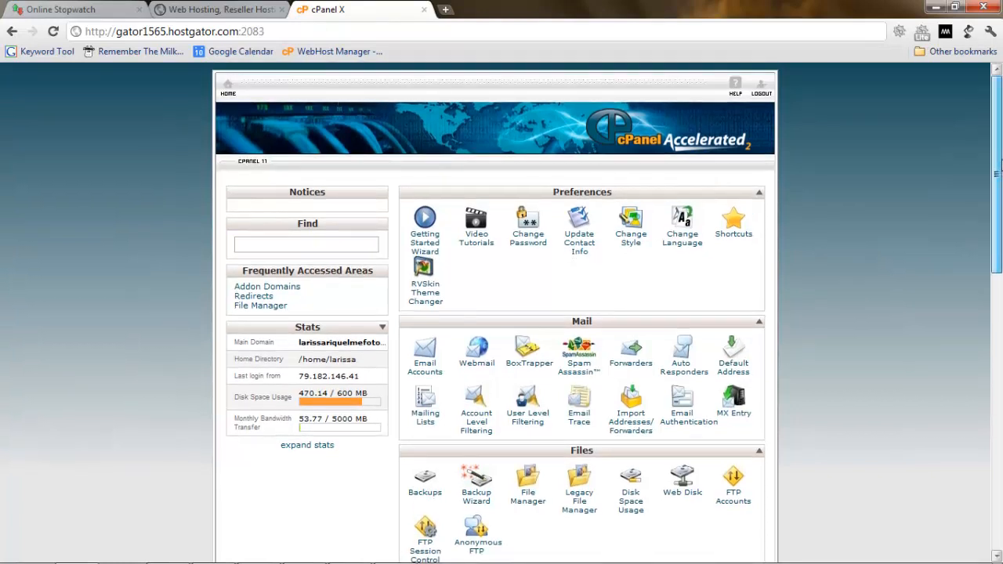
scroll(down, 3)
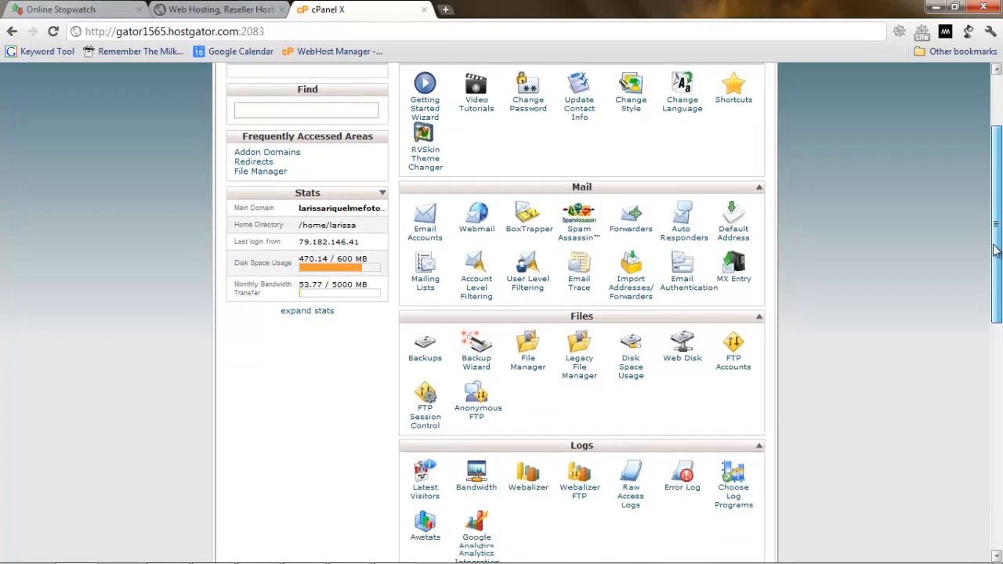
scroll(down, 3)
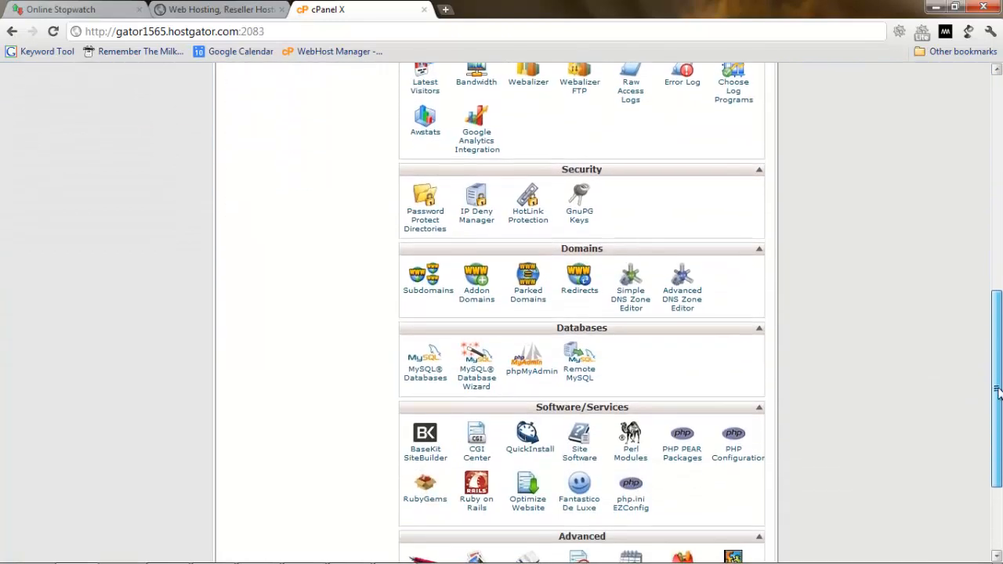
scroll(down, 3)
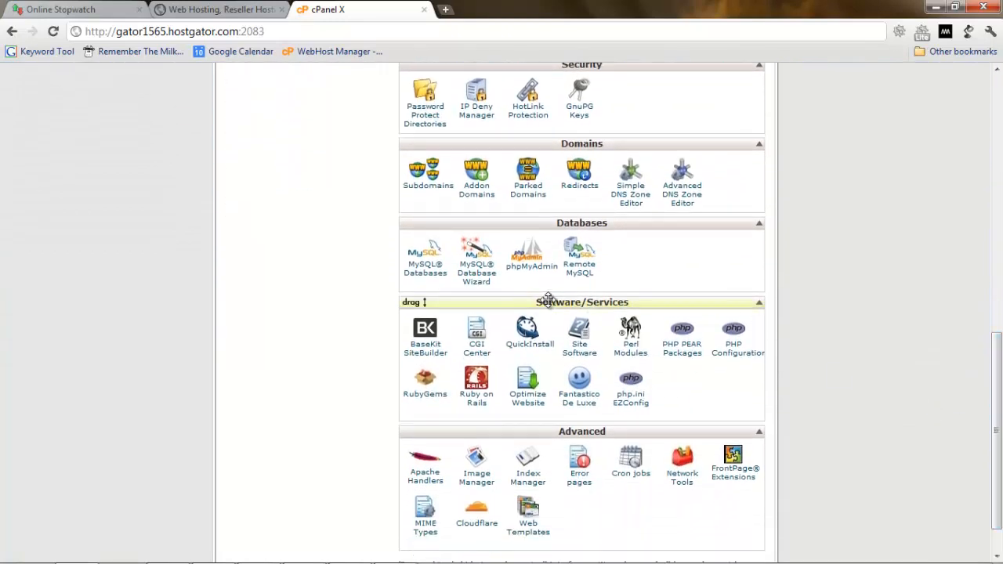
Step: Launch QuickInstall, choose WordPress under Blog Software and continue to its install form
click(530, 332)
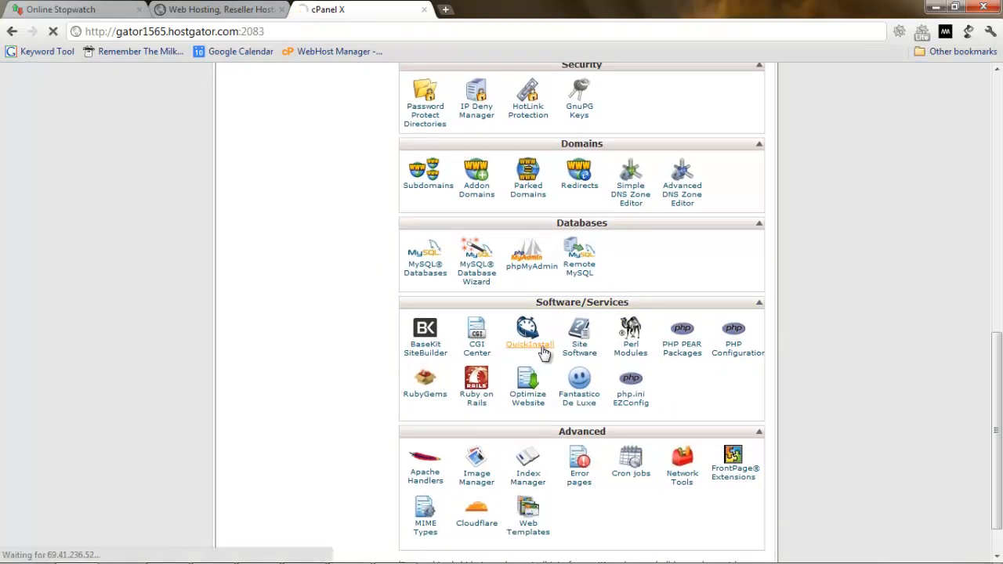
click(527, 333)
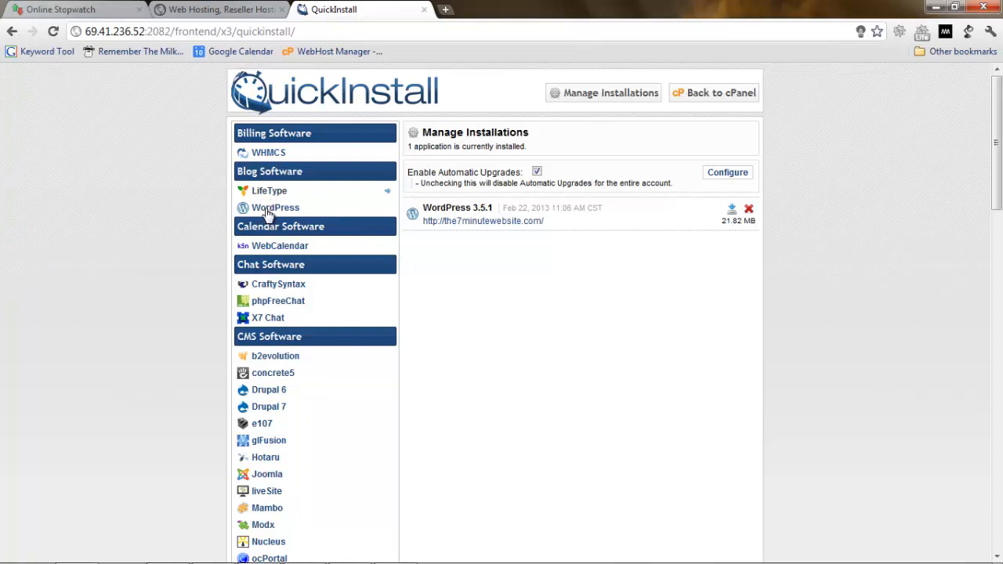
click(276, 207)
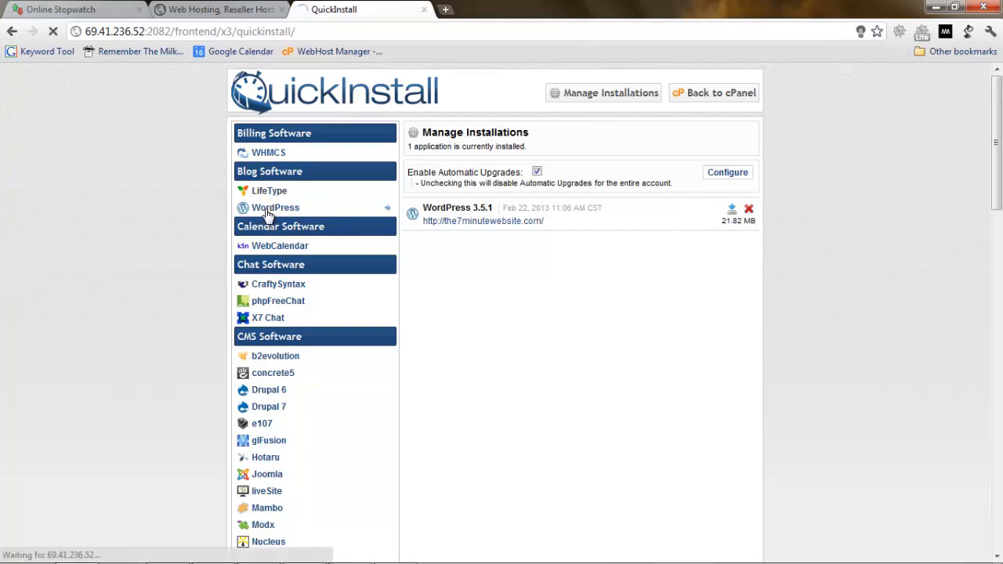
click(276, 207)
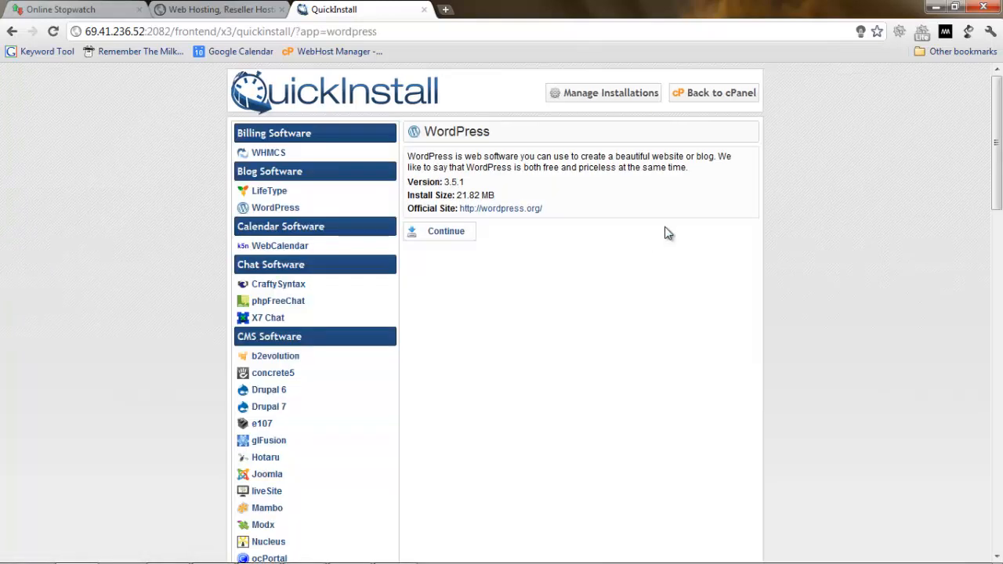
click(445, 231)
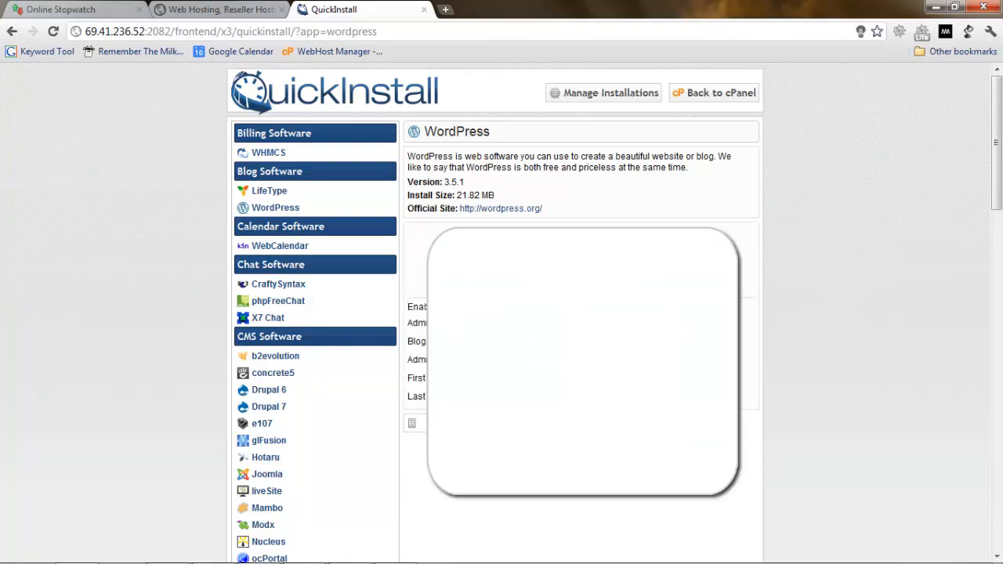
scroll(down, 3)
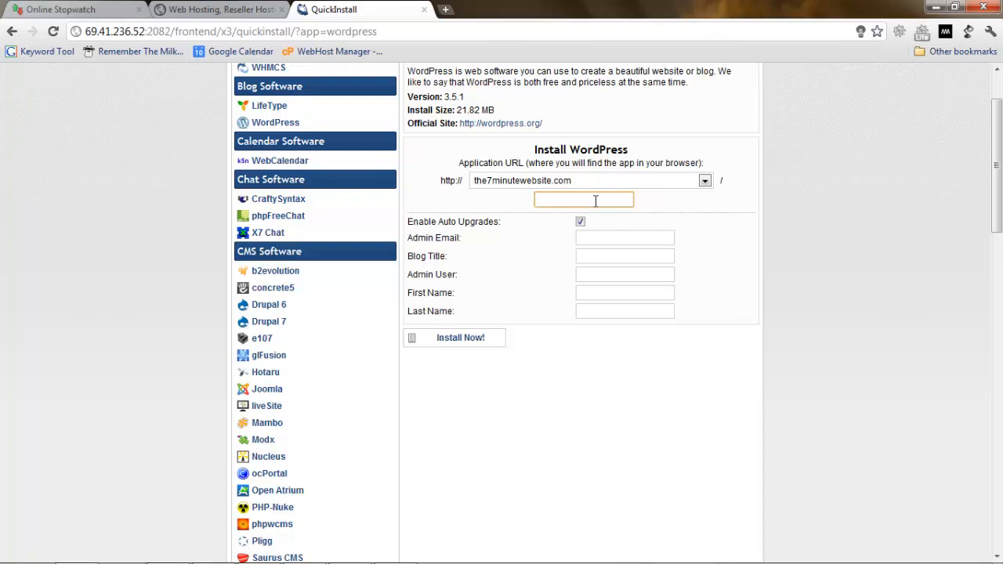
Step: Set the install directory to Example, enter the admin email and run Install Now to 100%
click(583, 201)
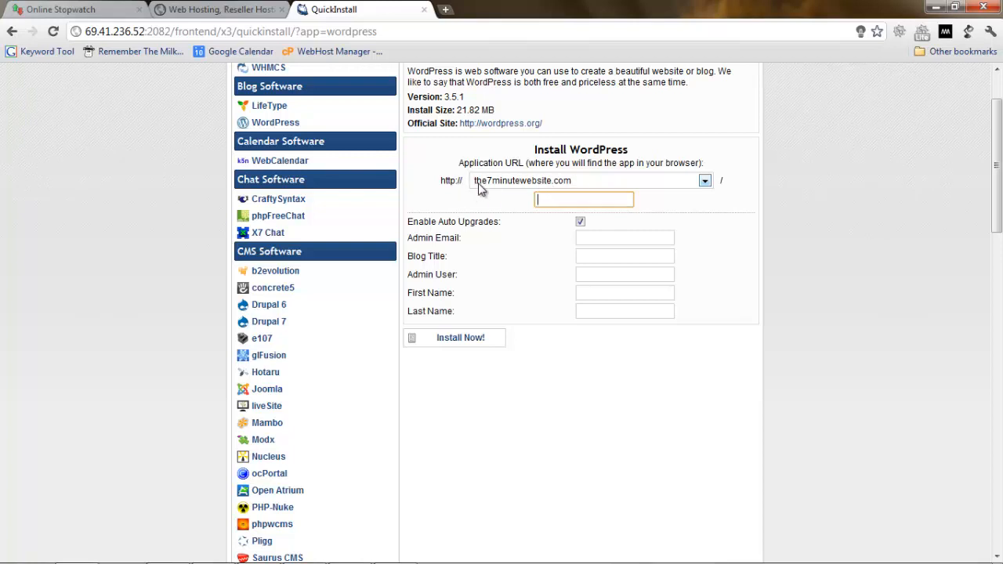
mouse_move(577, 192)
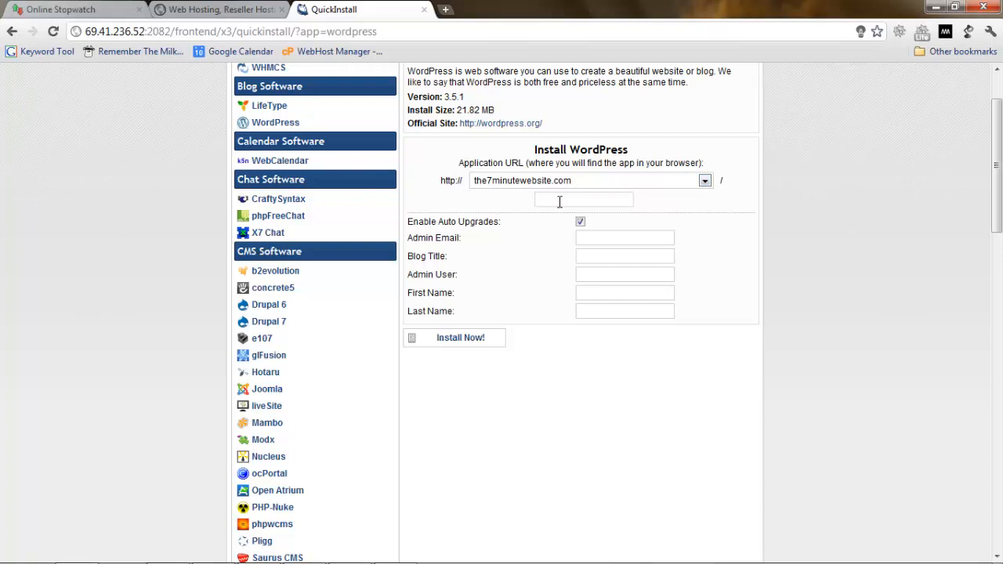
click(584, 200)
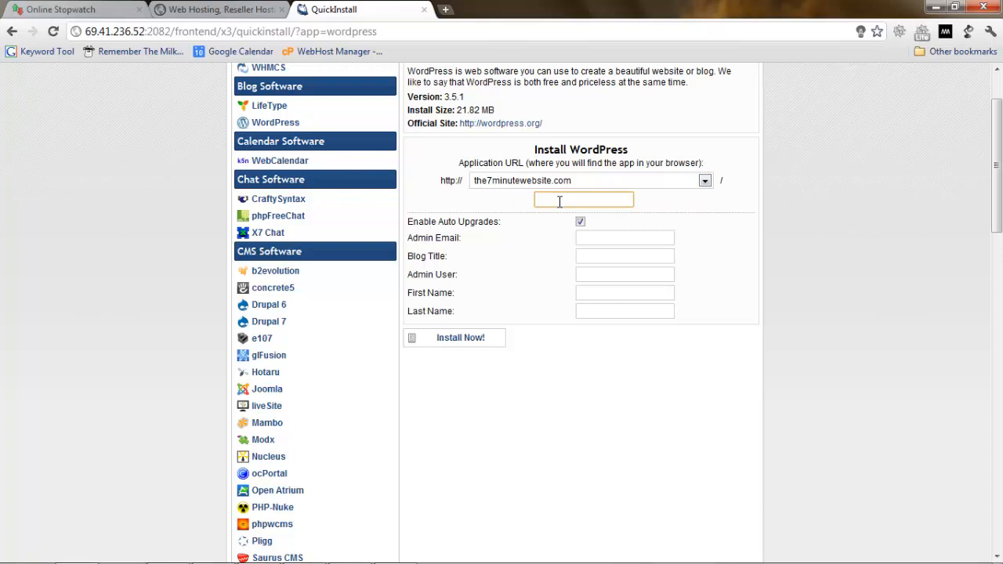
text(Example)
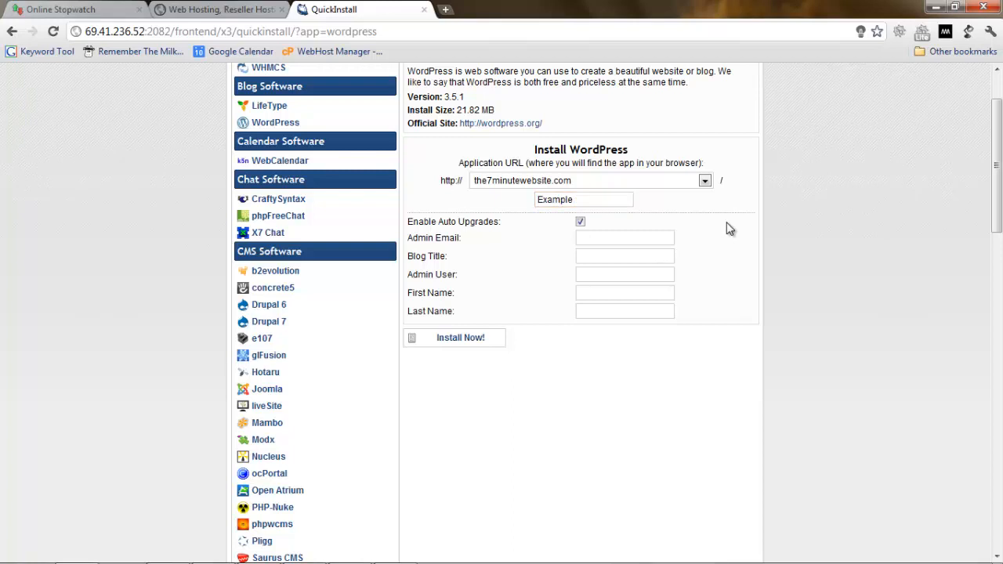
click(583, 199)
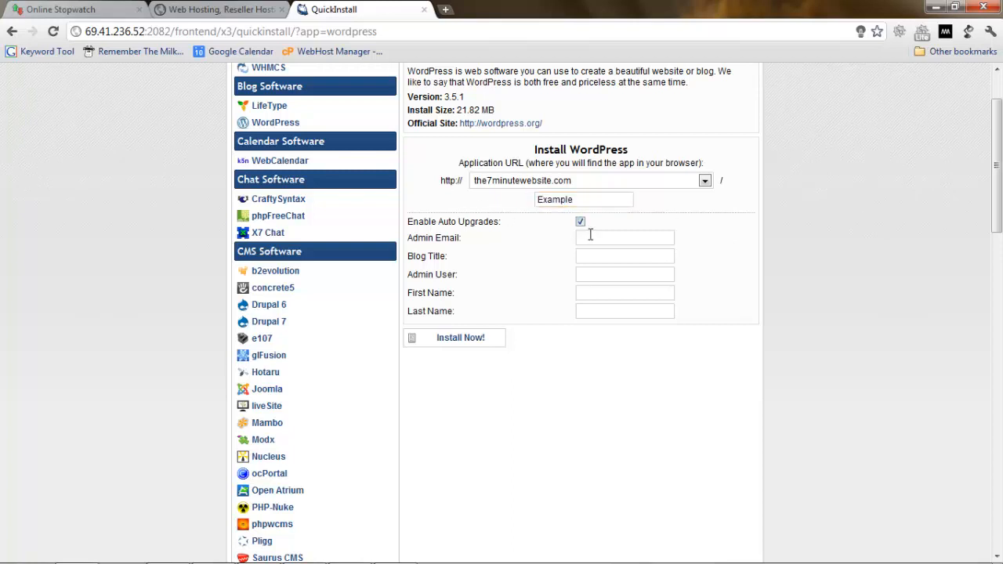
text(admin@asd.com)
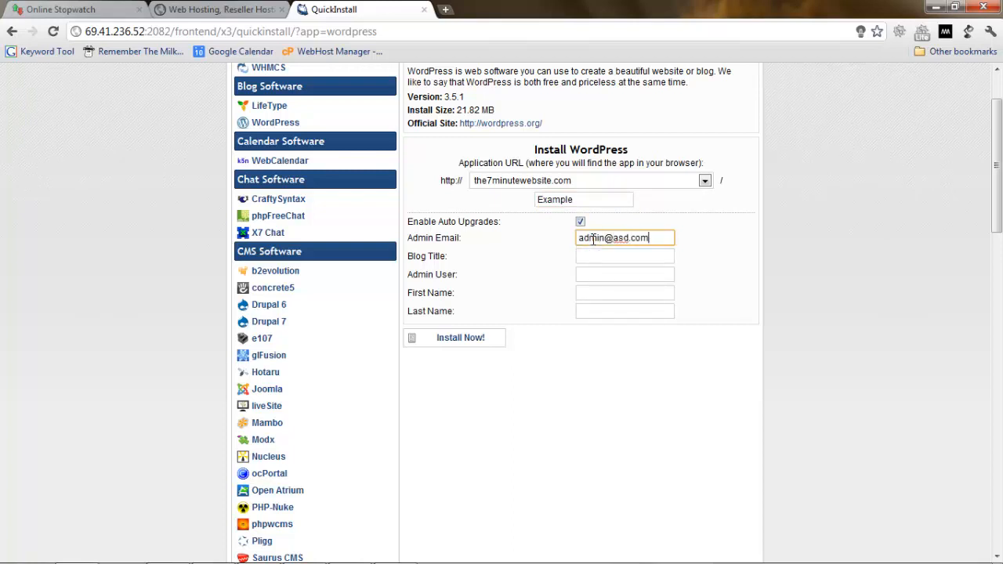
click(624, 255)
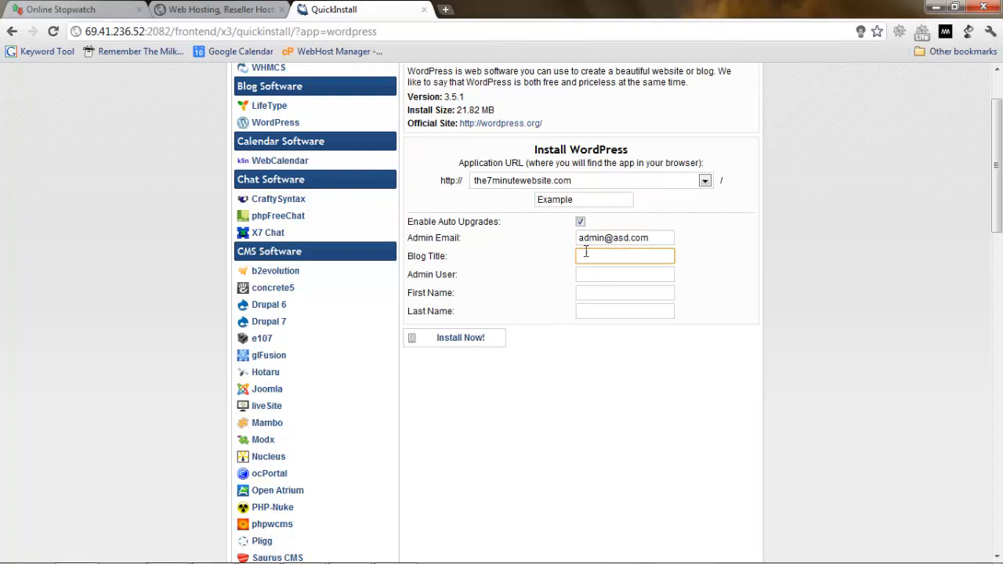
click(461, 339)
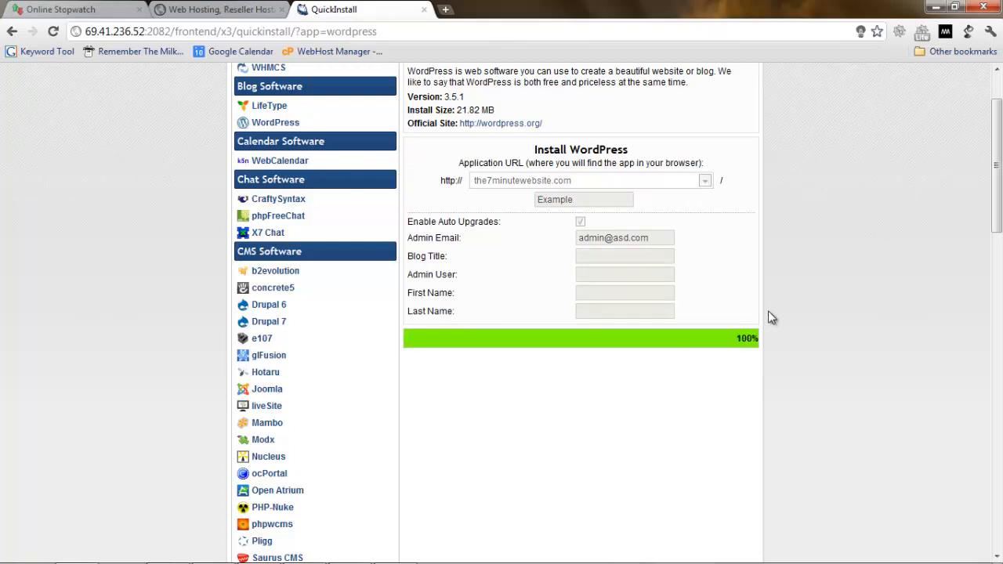
Step: From the Congratulations message, open the WordPress Admin Area link in a new tab
scroll(down, 3)
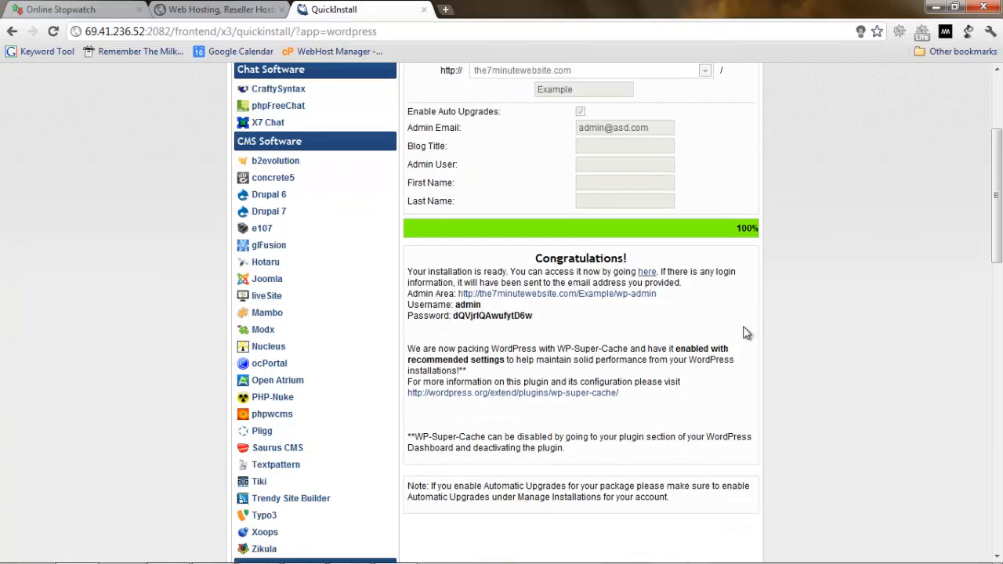
scroll(down, 3)
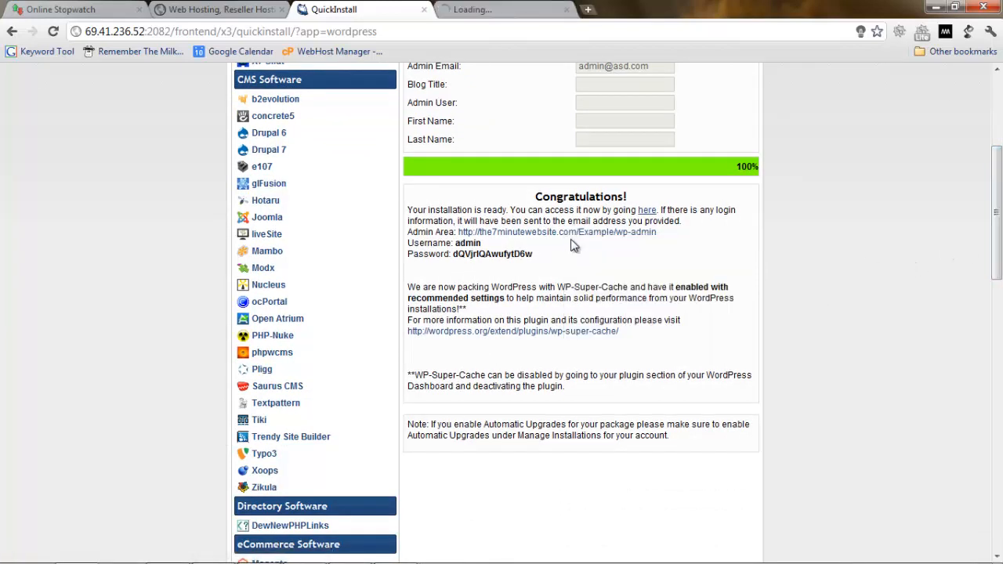
right_click(493, 254)
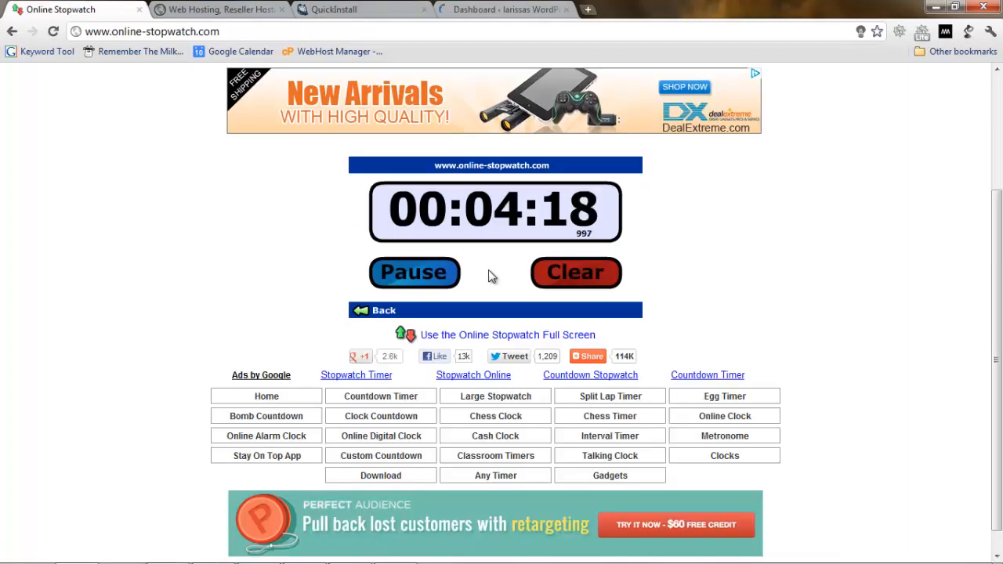
Step: View the live Example site's Hello world post, then return to the admin dashboard
click(502, 9)
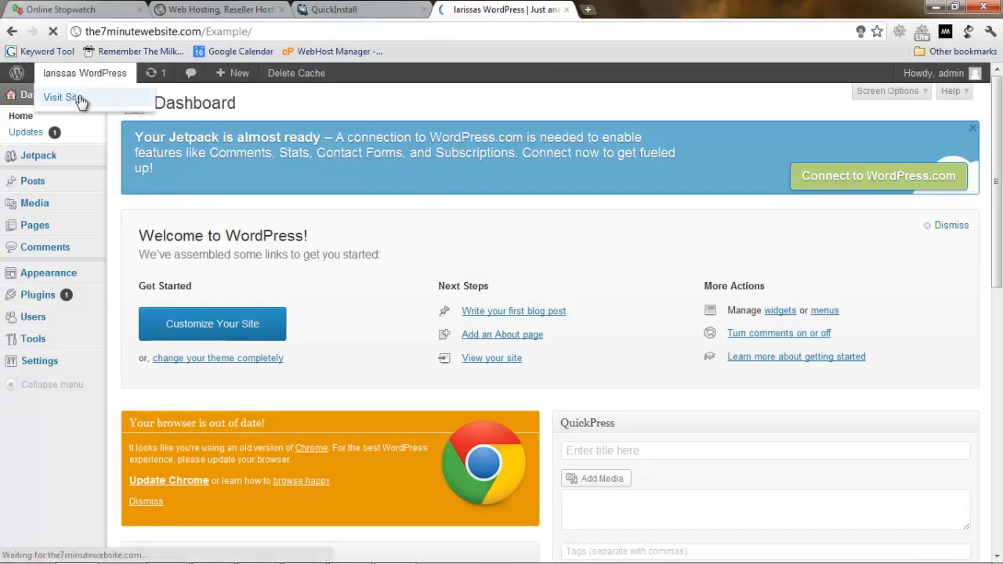
click(63, 97)
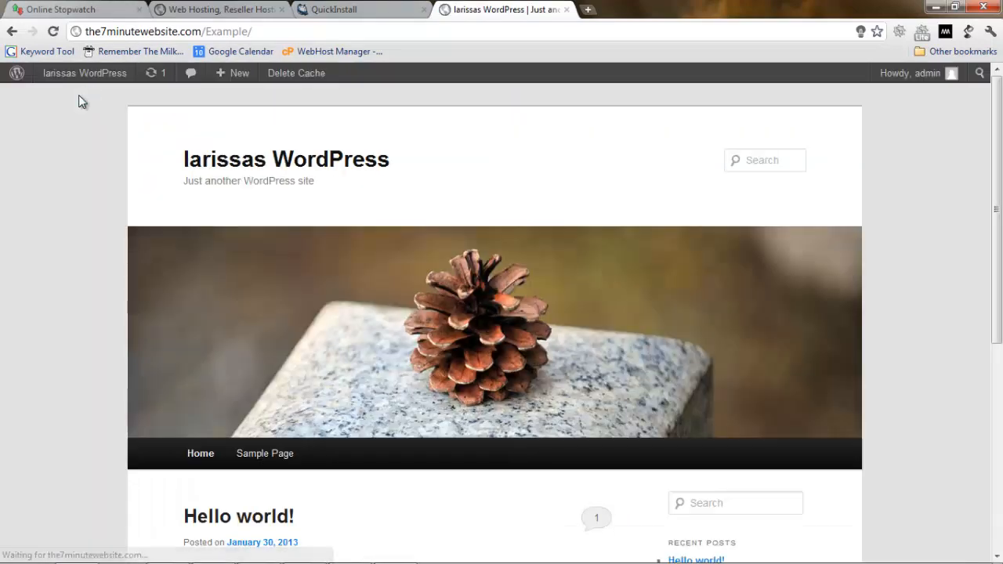
scroll(down, 3)
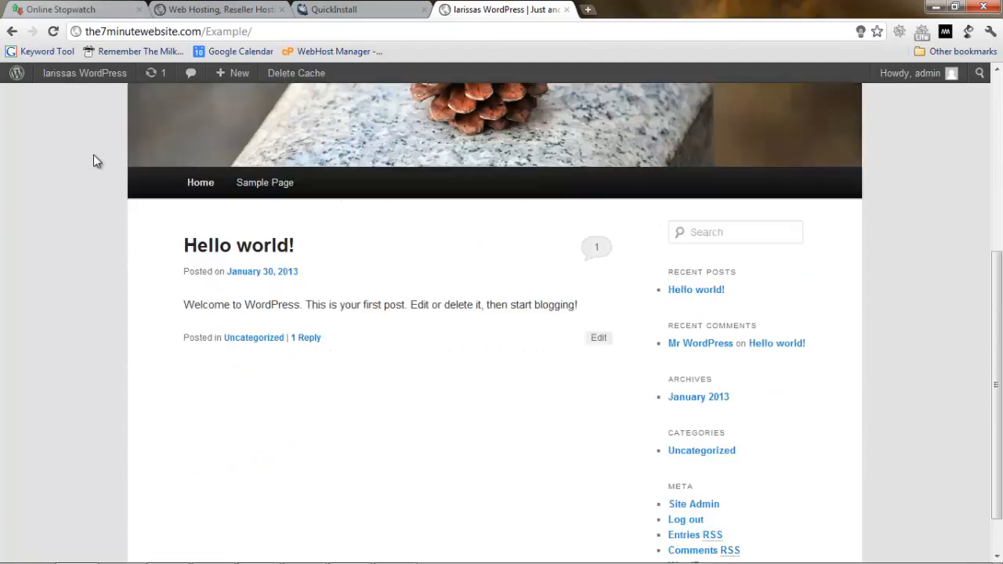
click(693, 505)
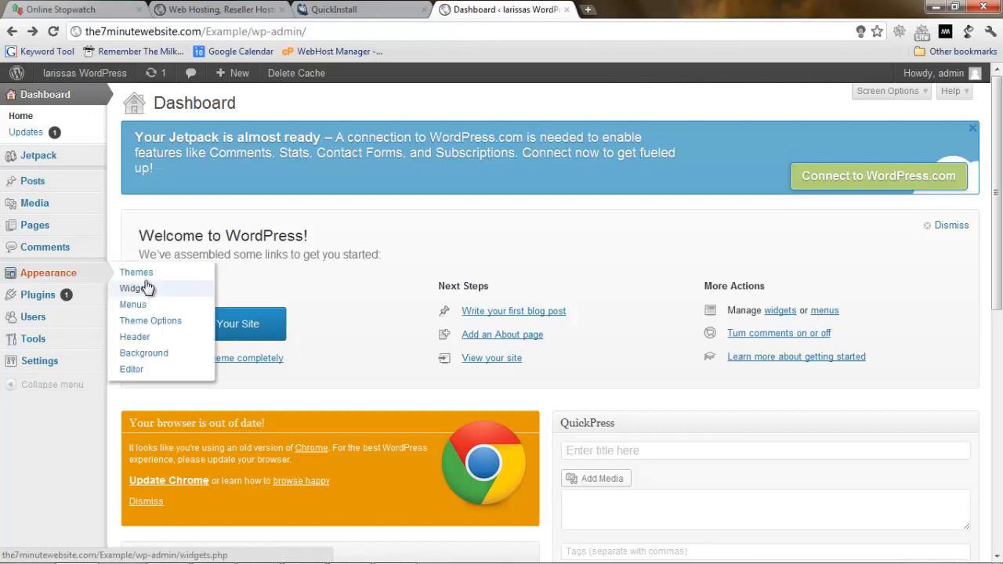
Step: Reach the Install Themes screen from Appearance > Themes, ready for a keyword search
click(136, 273)
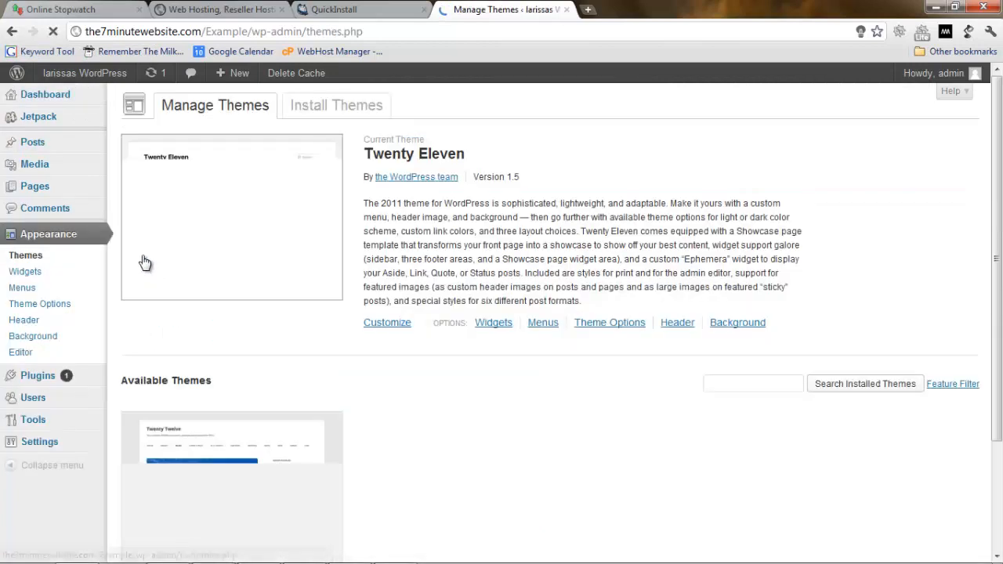
click(335, 105)
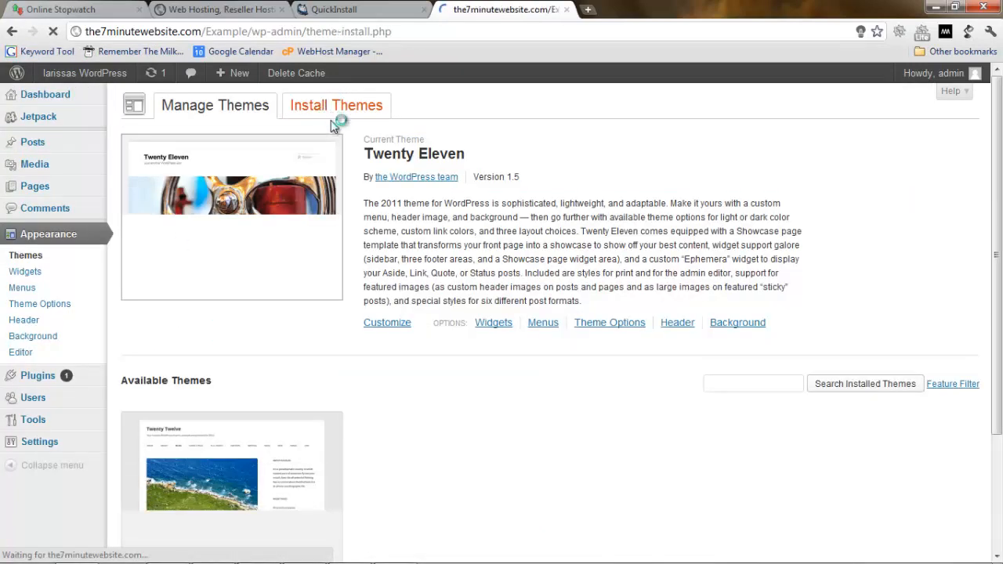
click(335, 105)
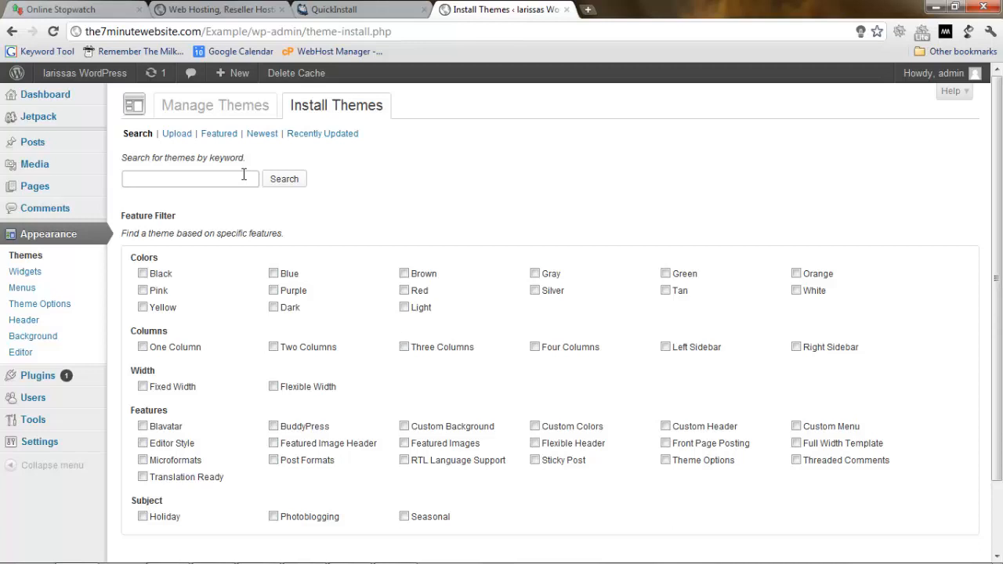
Step: Search themes for 'rain', pick Rainbow and install the Rainbow 1.01 theme
text(rain)
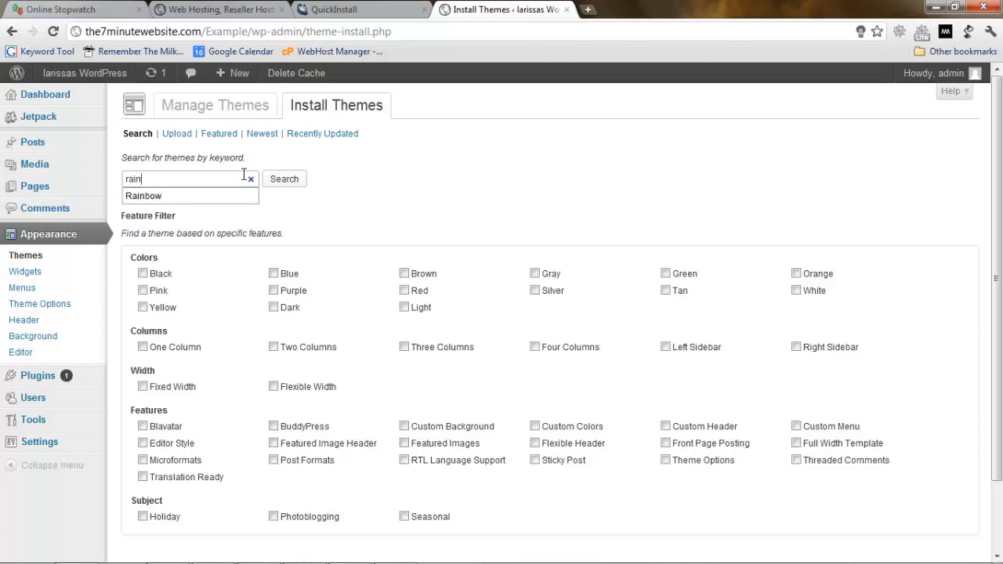
click(145, 194)
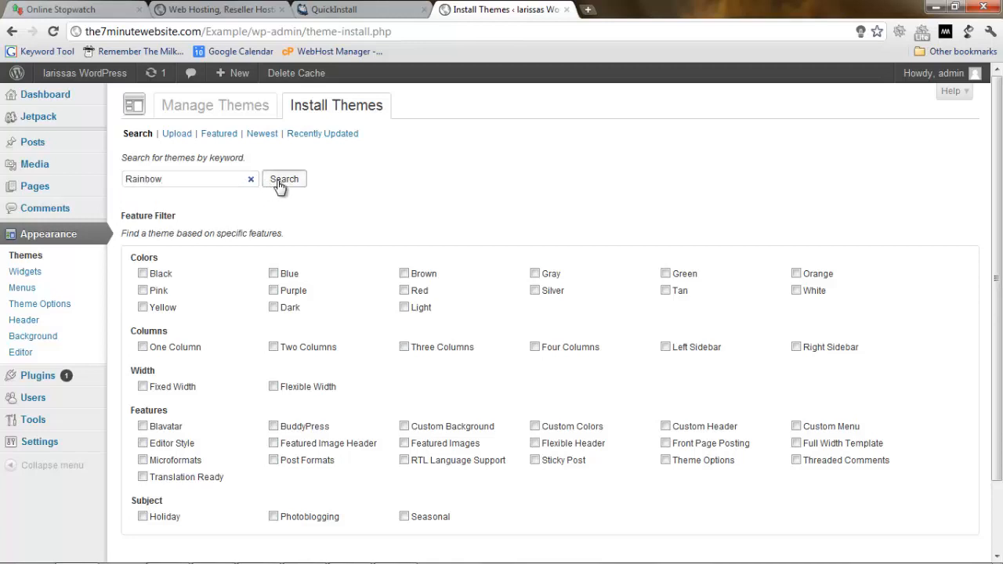
click(284, 178)
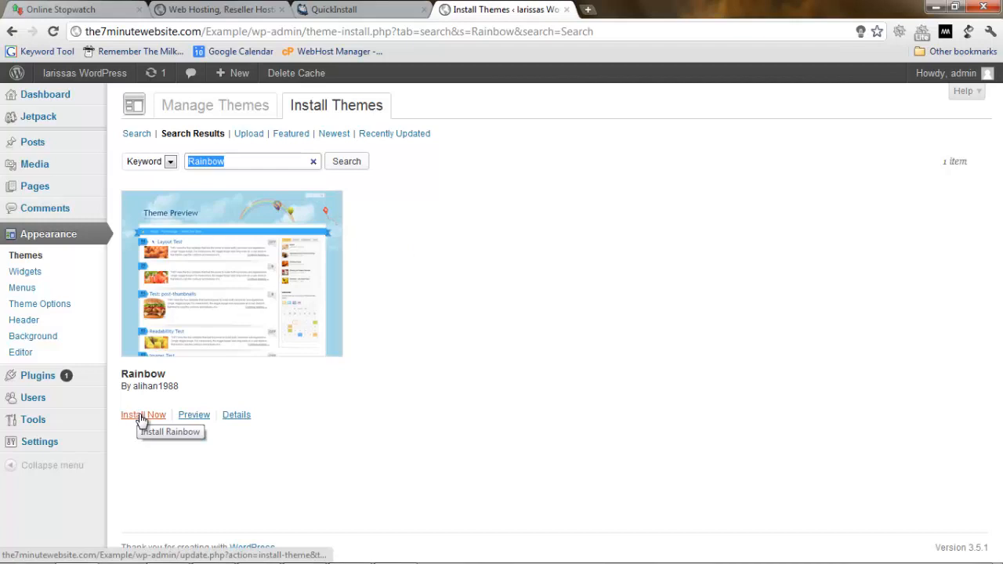
click(144, 413)
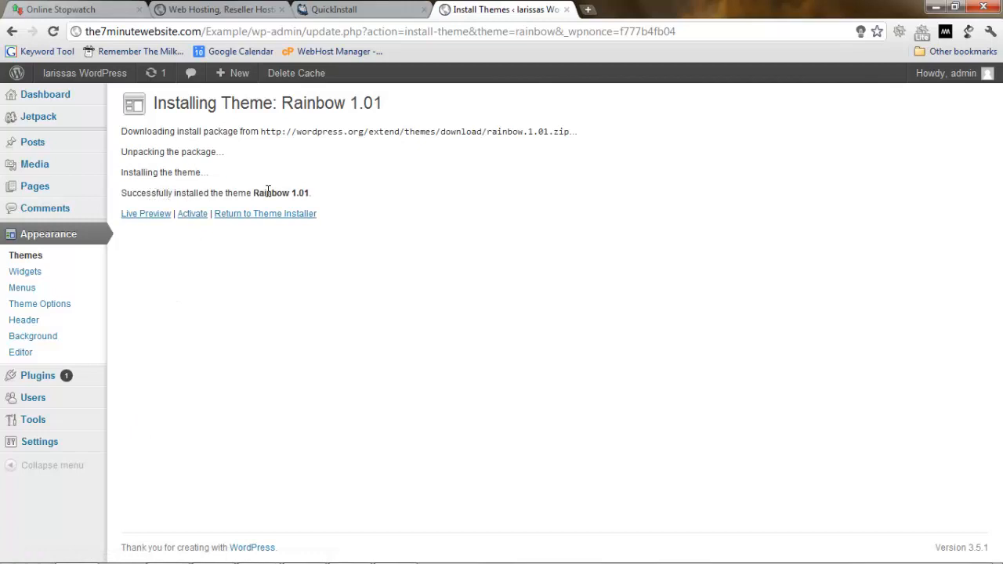
click(192, 214)
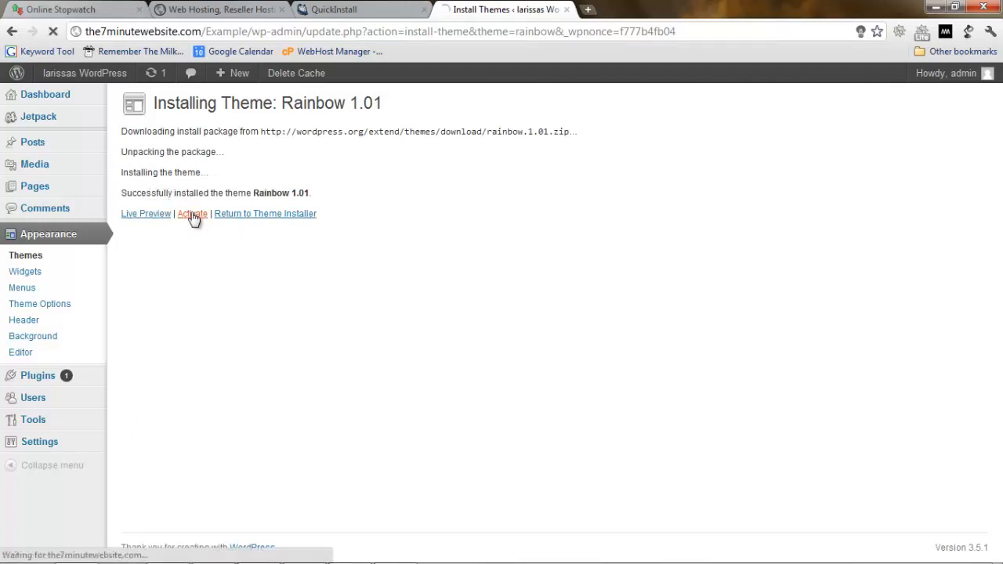
Step: Activate Rainbow and confirm the live site shows its sky-and-rainbow design
click(191, 213)
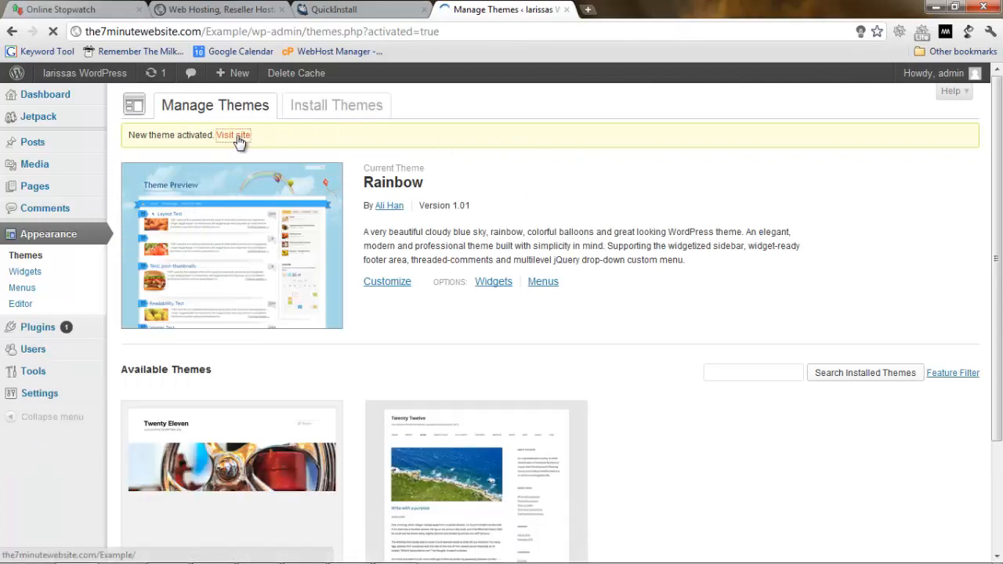
click(232, 135)
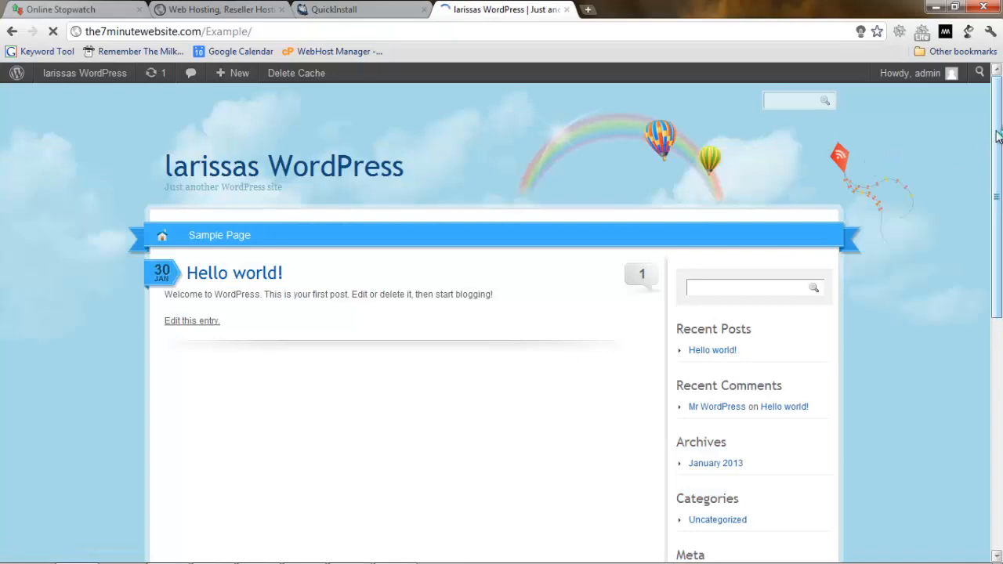
scroll(down, 3)
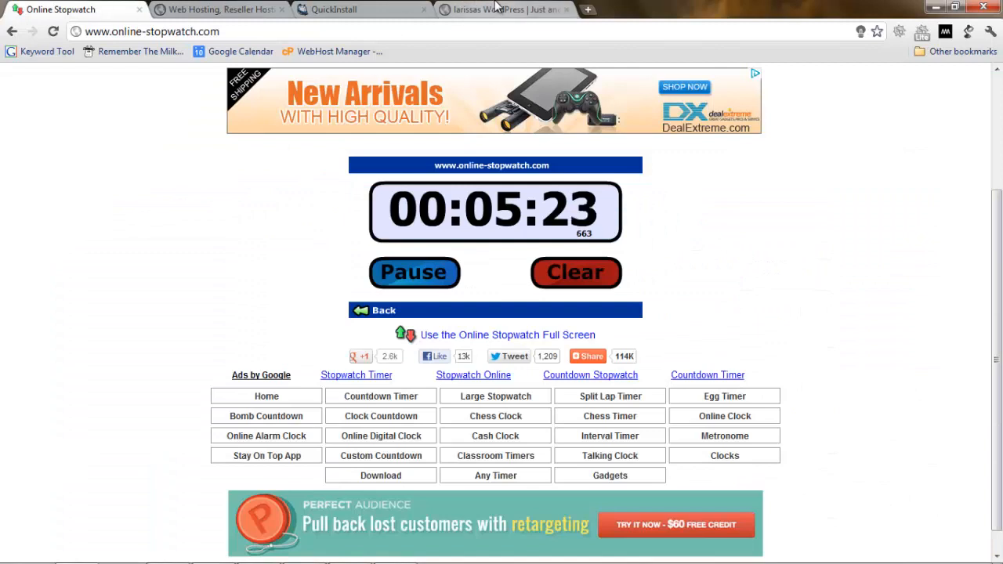
click(504, 9)
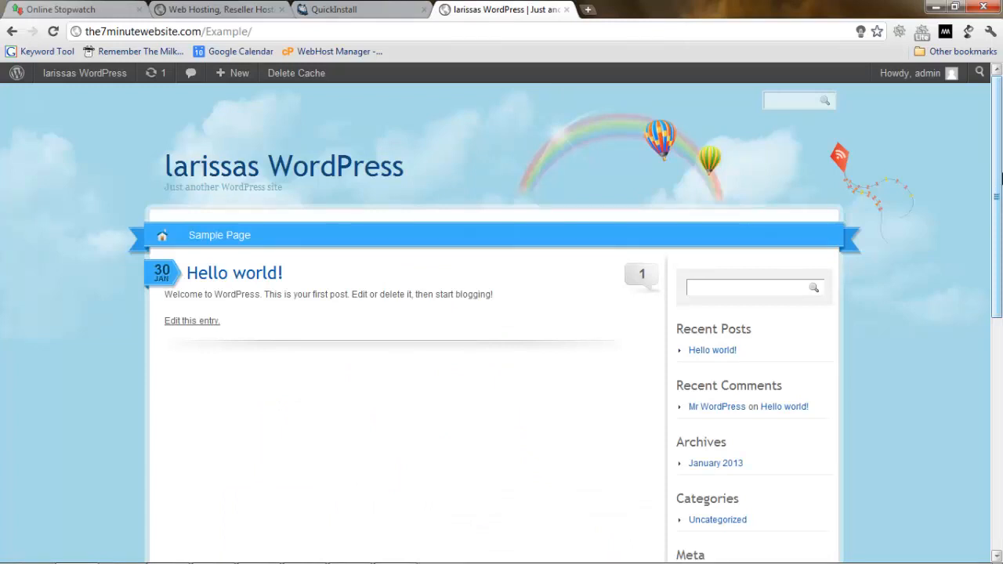
mouse_move(14, 41)
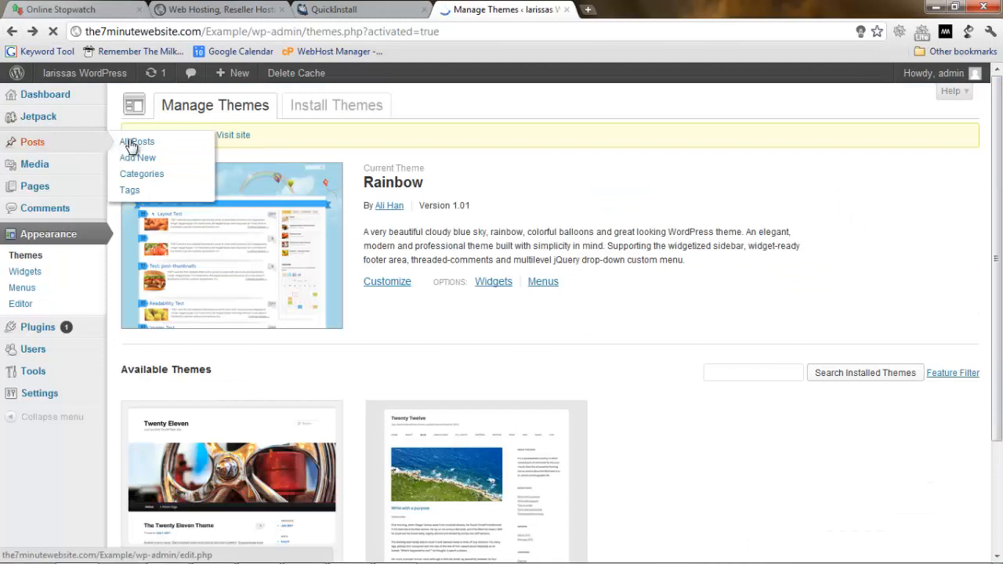
Step: Start a blank new post from the Posts list with the title field ready
click(138, 141)
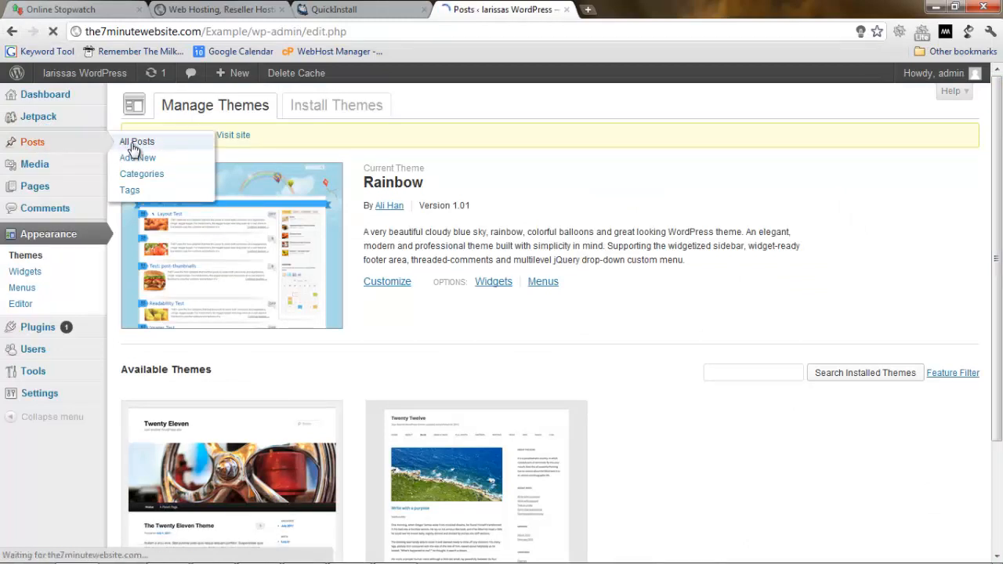
click(138, 141)
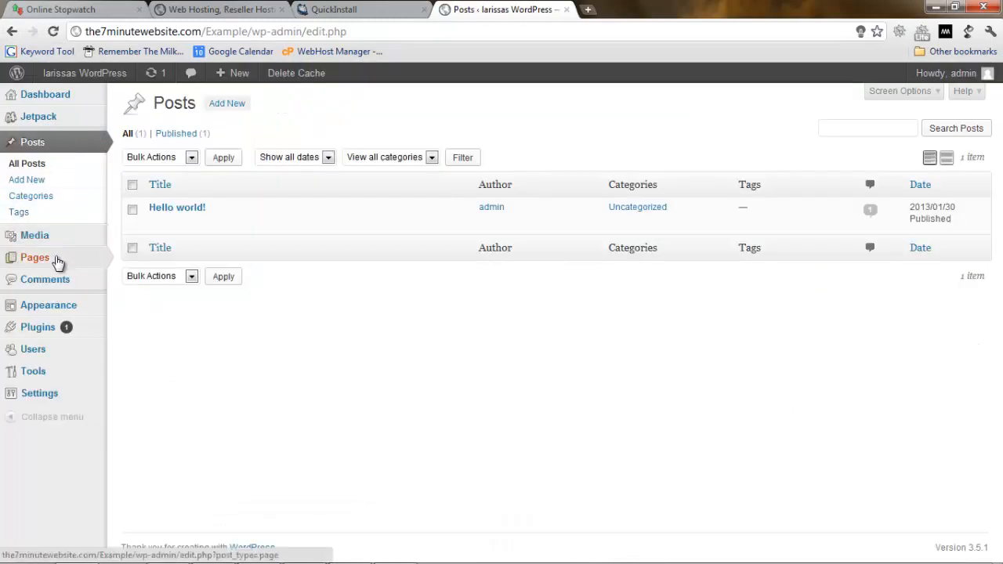
mouse_move(34, 257)
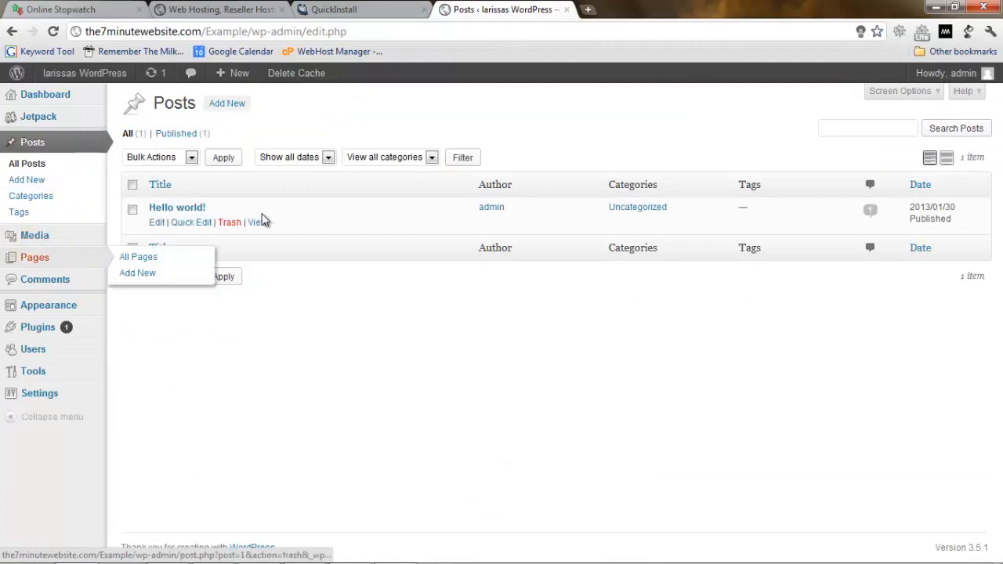
mouse_move(226, 110)
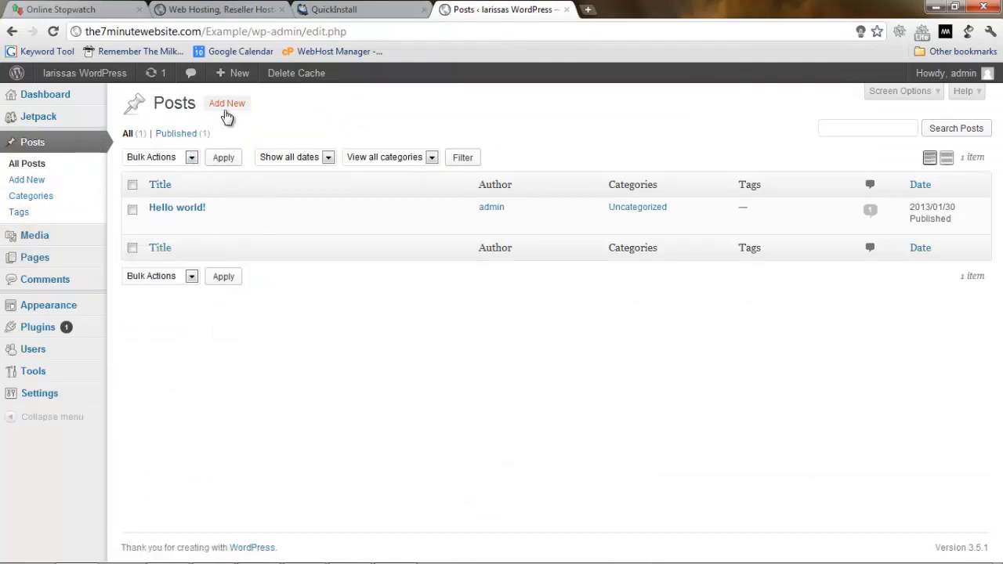
click(225, 103)
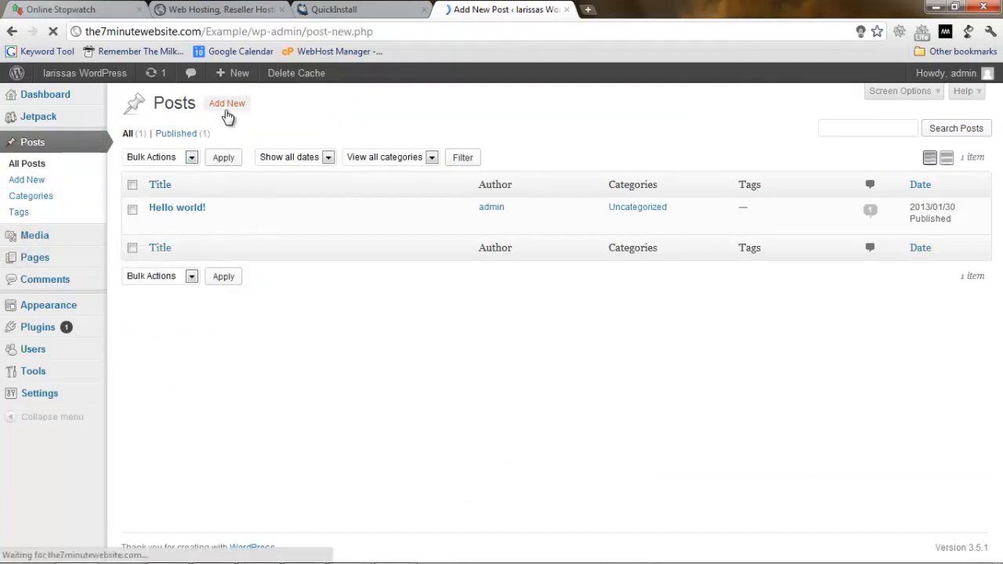
click(226, 104)
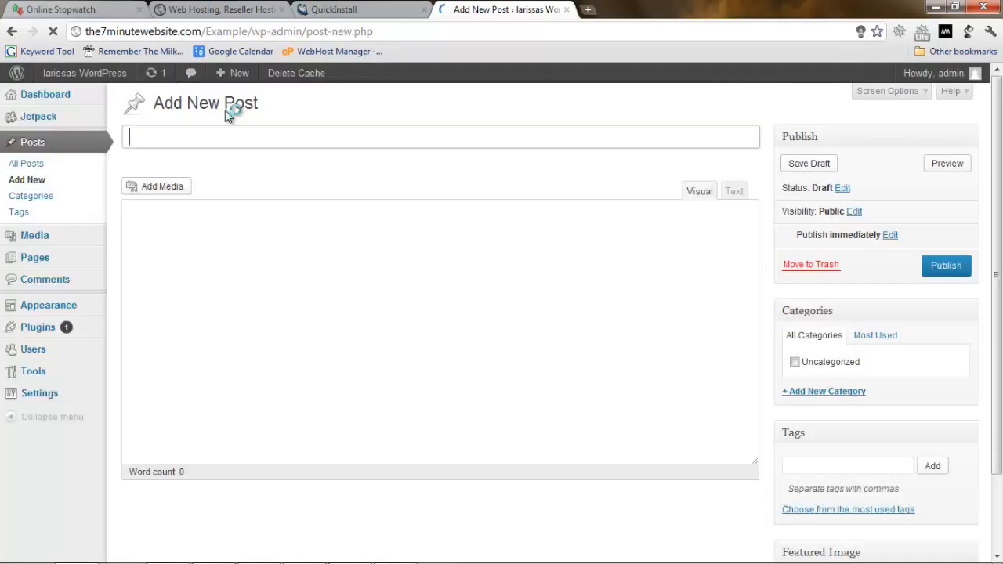
Step: Title the post 'This is my first post'
text(T)
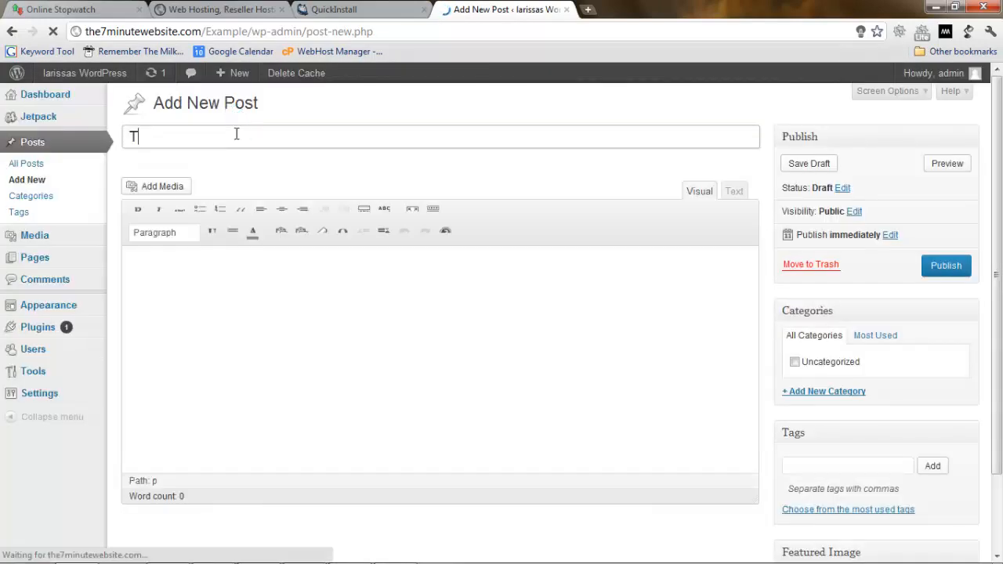
text(his is my n)
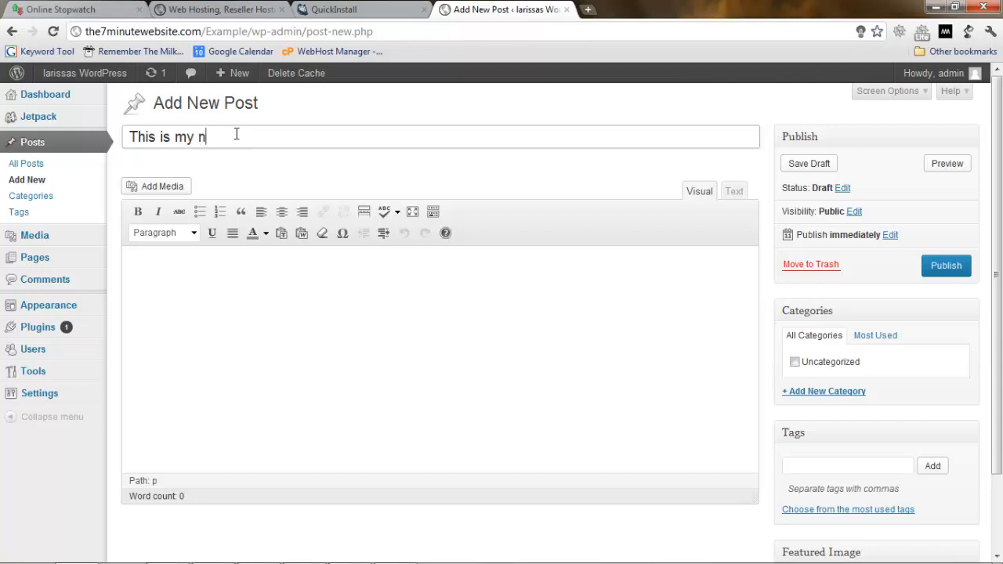
text(first pos)
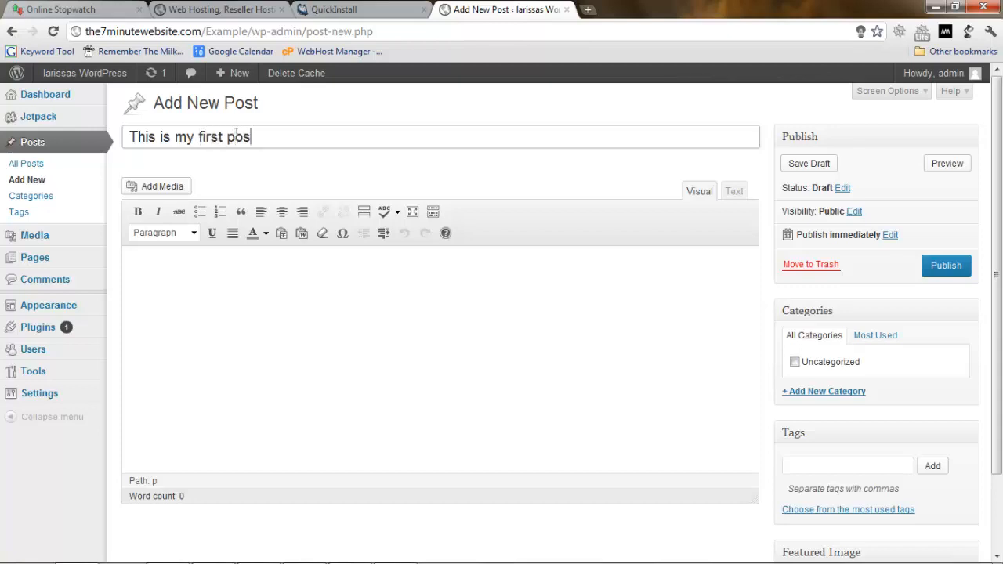
Step: Write a short 'Hey Dan' two-line greeting as the body and publish the post
text(Hey,)
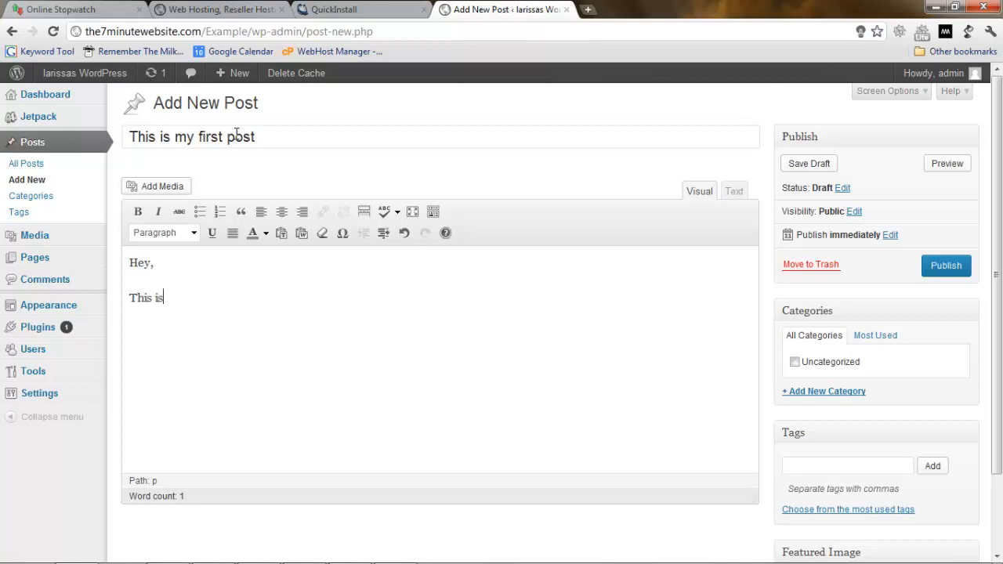
text(Dan, and thi)
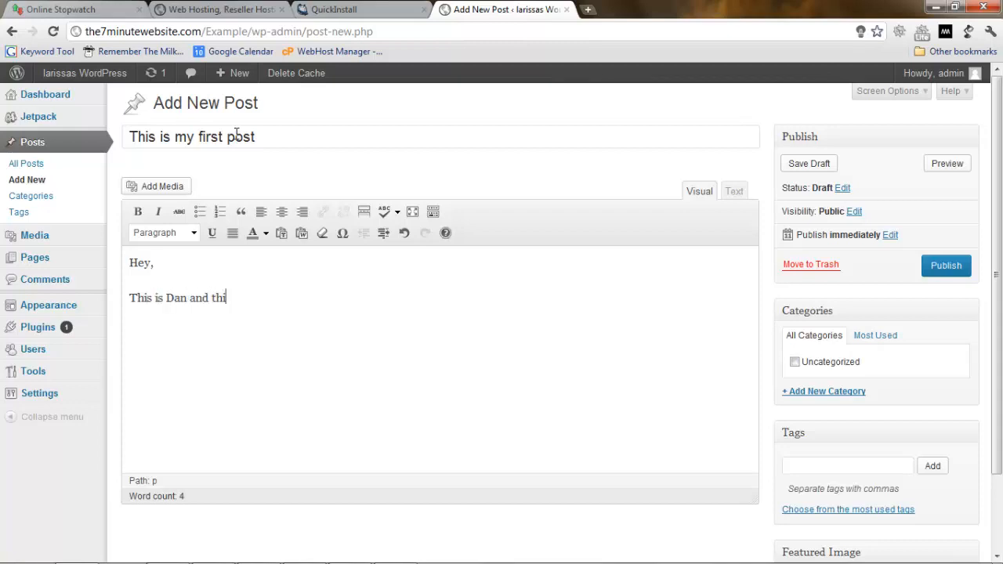
text(s is my first post :-))
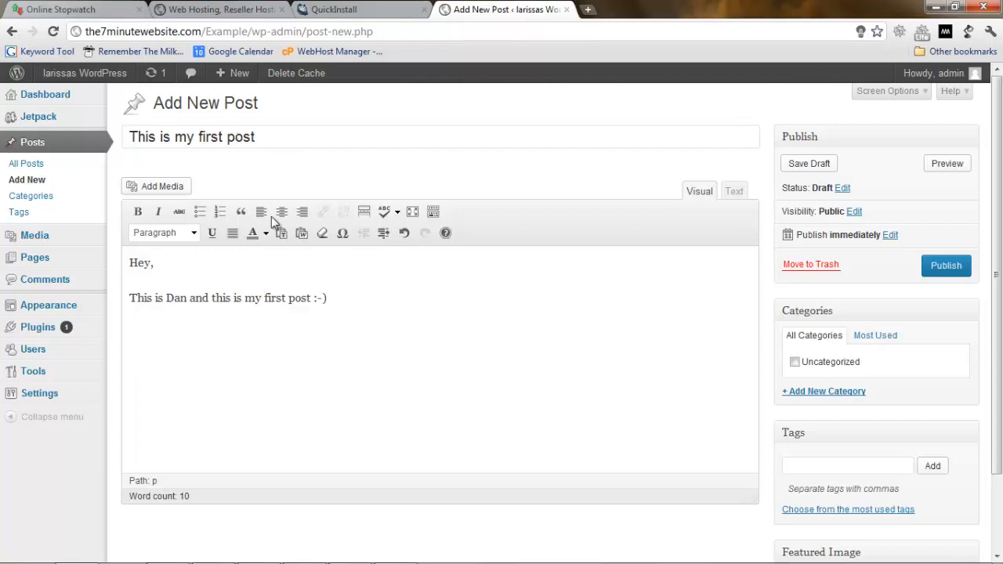
scroll(down, 3)
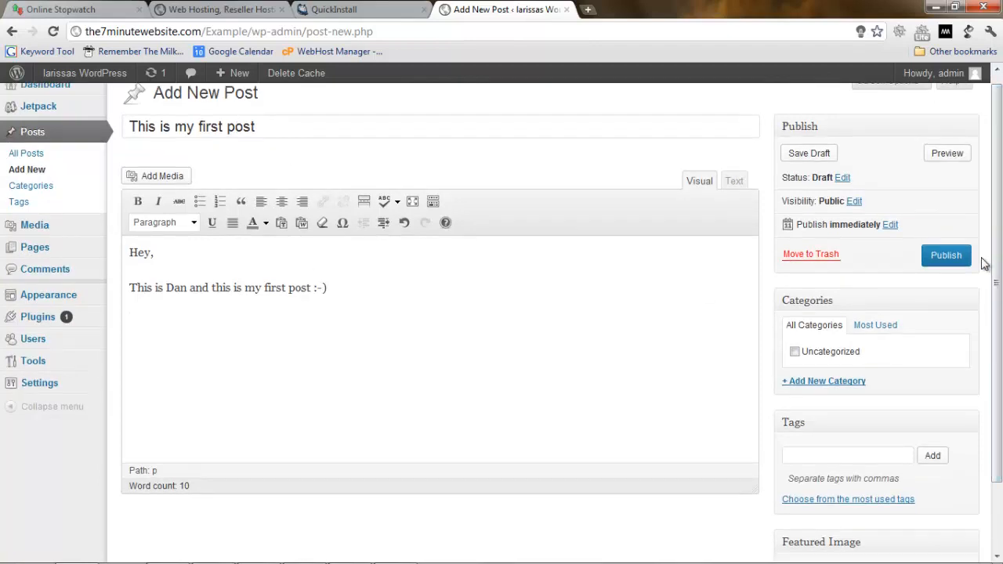
click(946, 254)
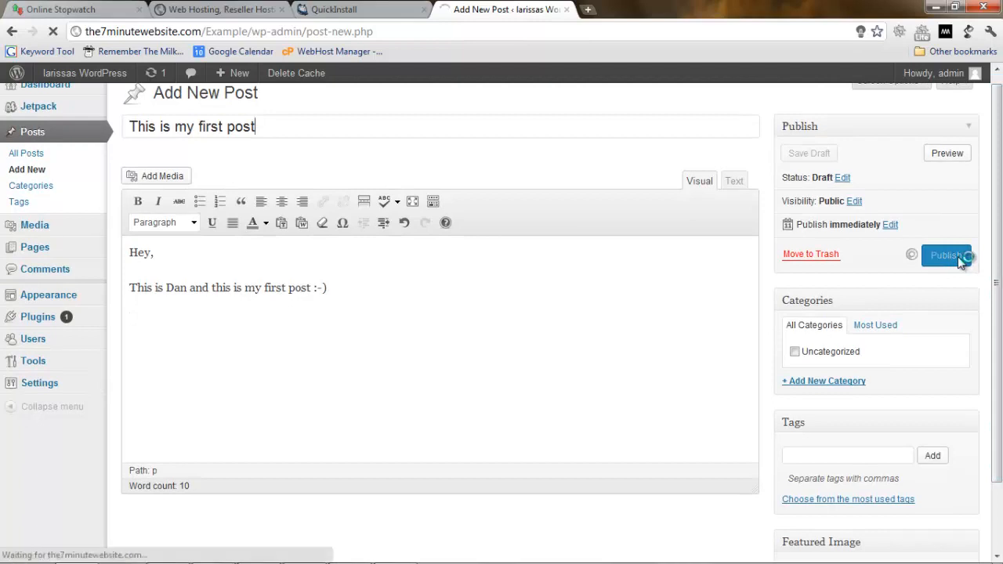
Step: Finish publishing and view 'This is my first post' on the live site
click(947, 255)
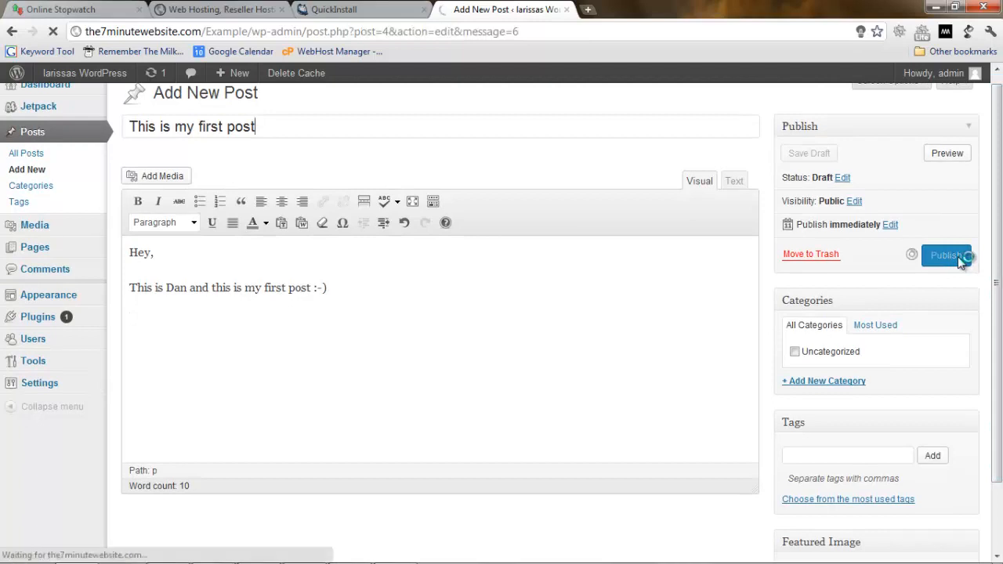
click(947, 256)
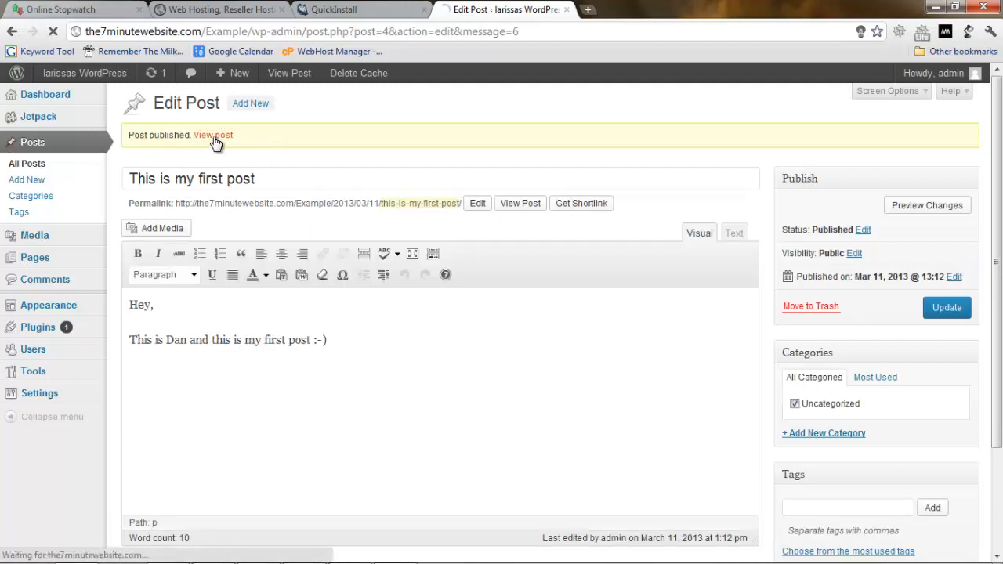
click(214, 134)
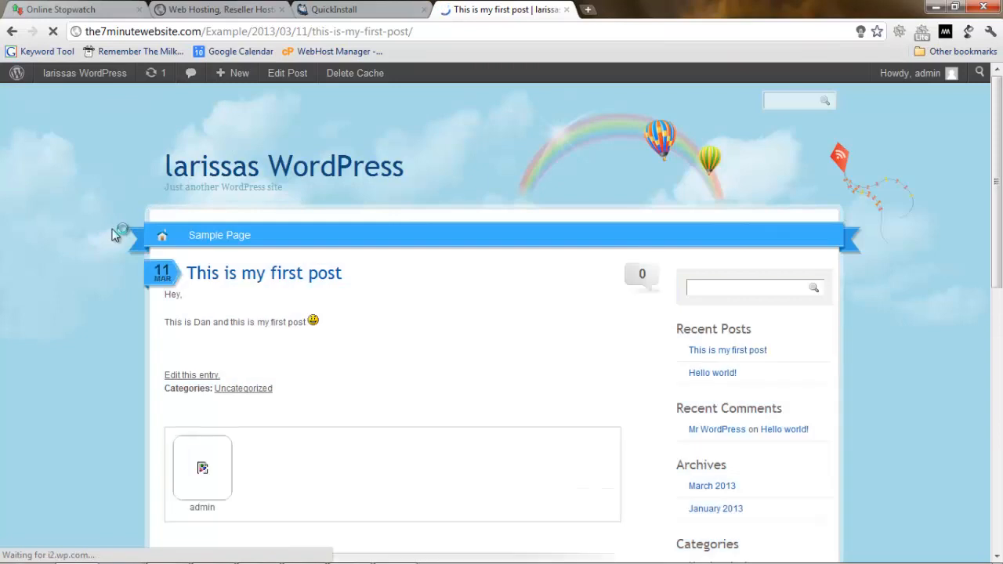
Step: Check the stopwatch (6:26), then scroll through the post on the Rainbow-themed site
click(59, 9)
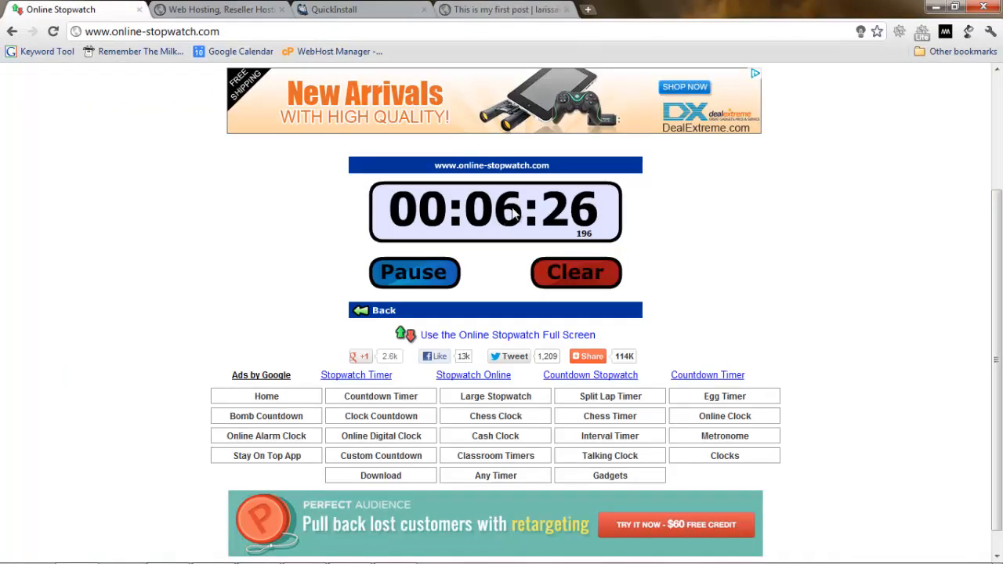
click(501, 10)
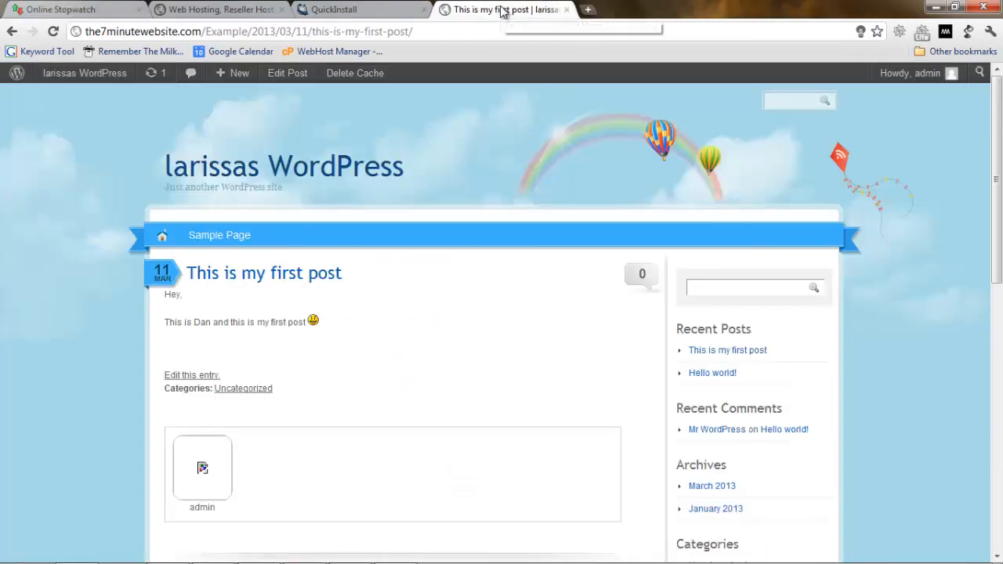
scroll(down, 3)
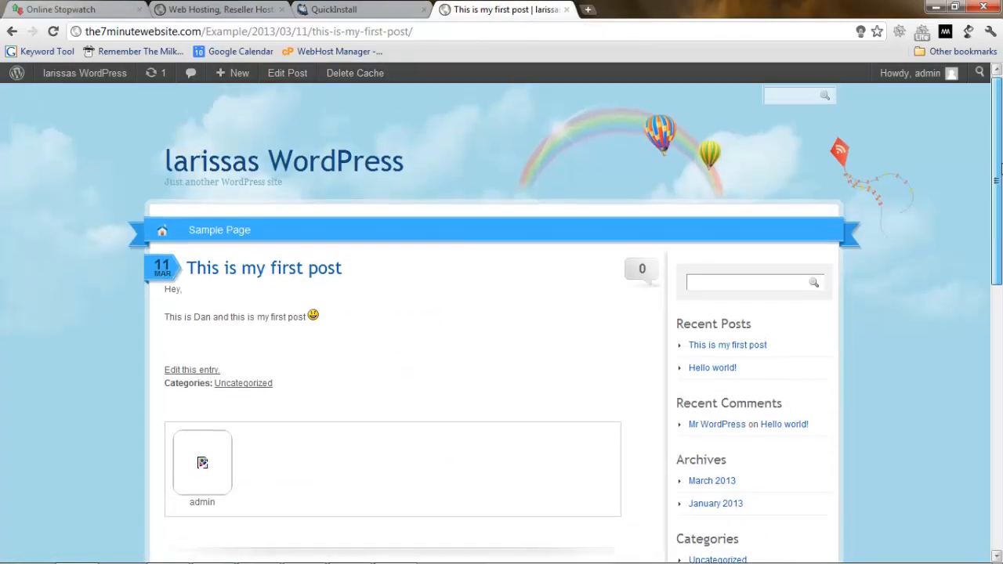
scroll(down, 3)
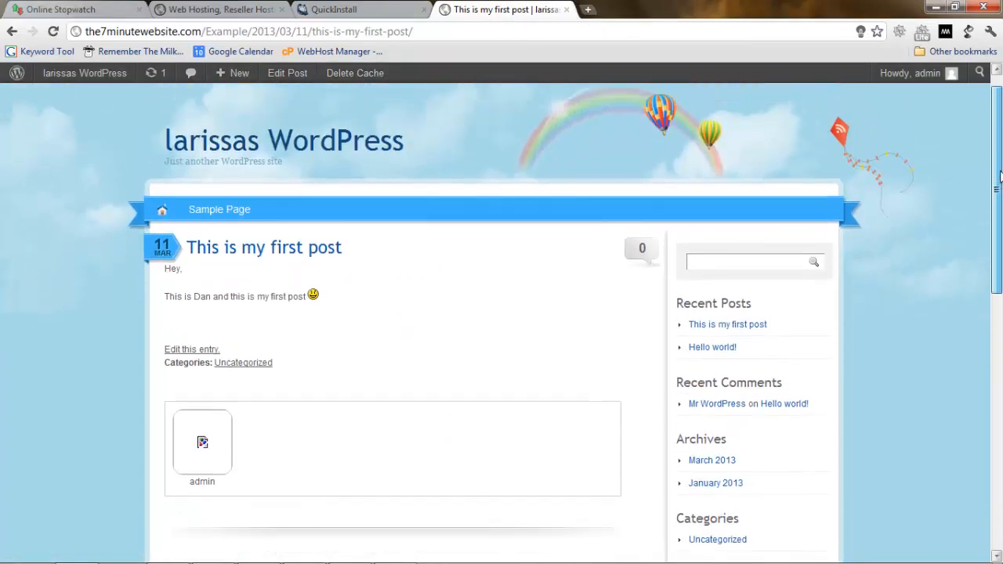
scroll(down, 3)
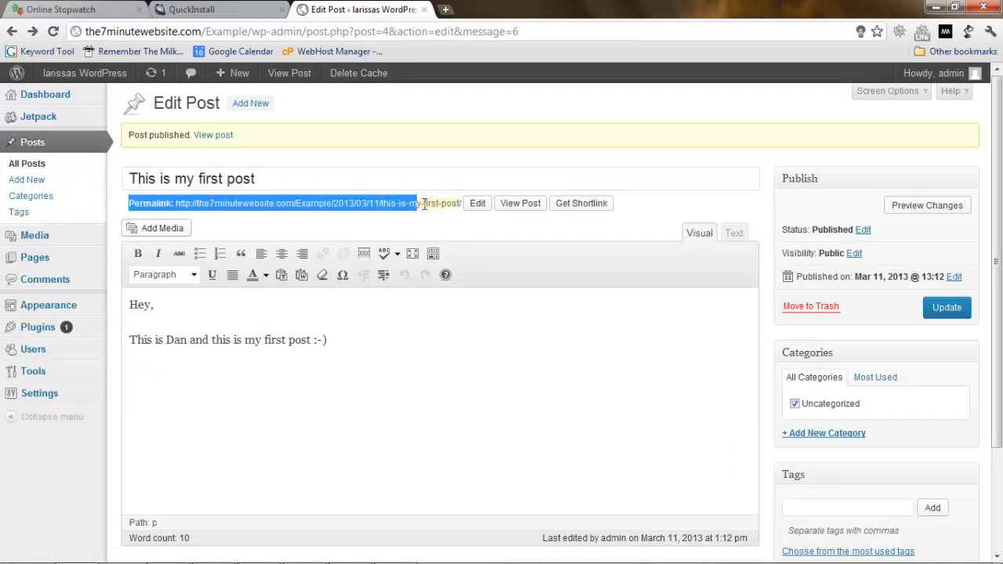
click(477, 204)
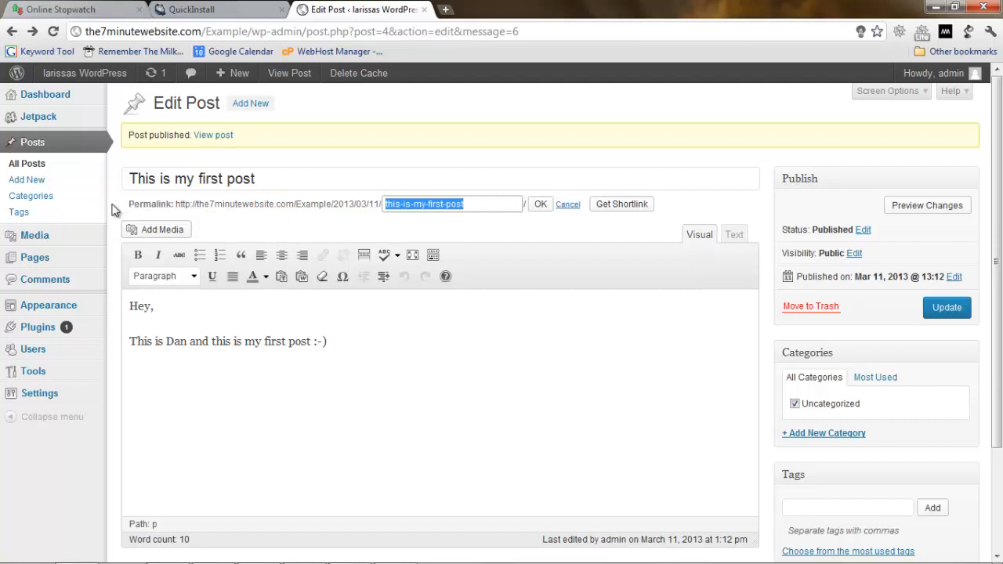
click(539, 204)
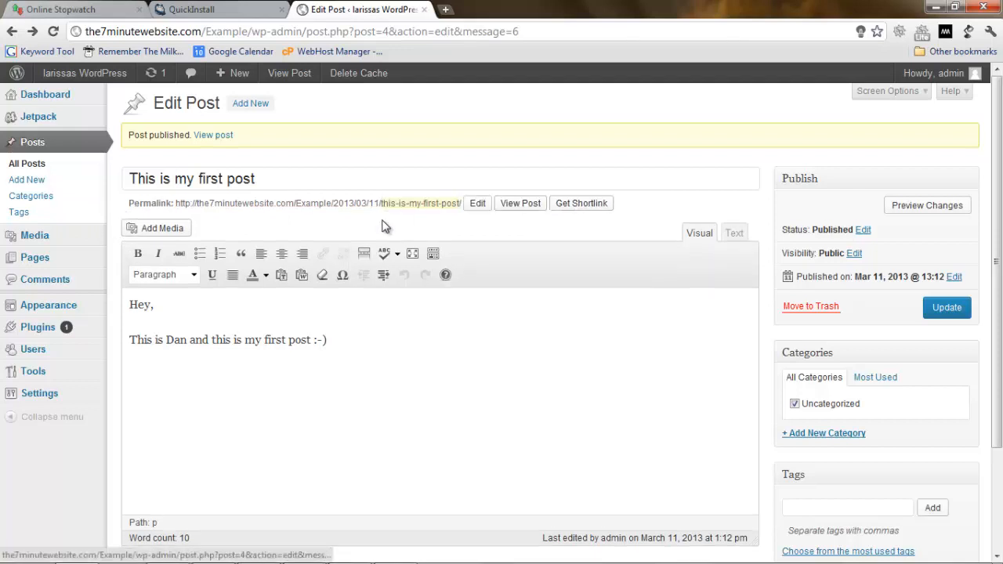
click(59, 10)
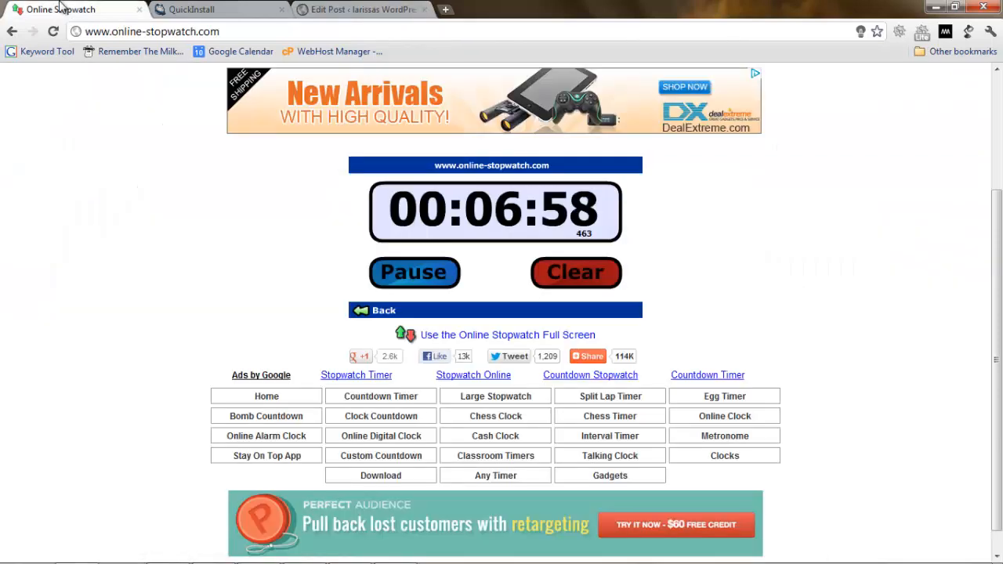
click(414, 273)
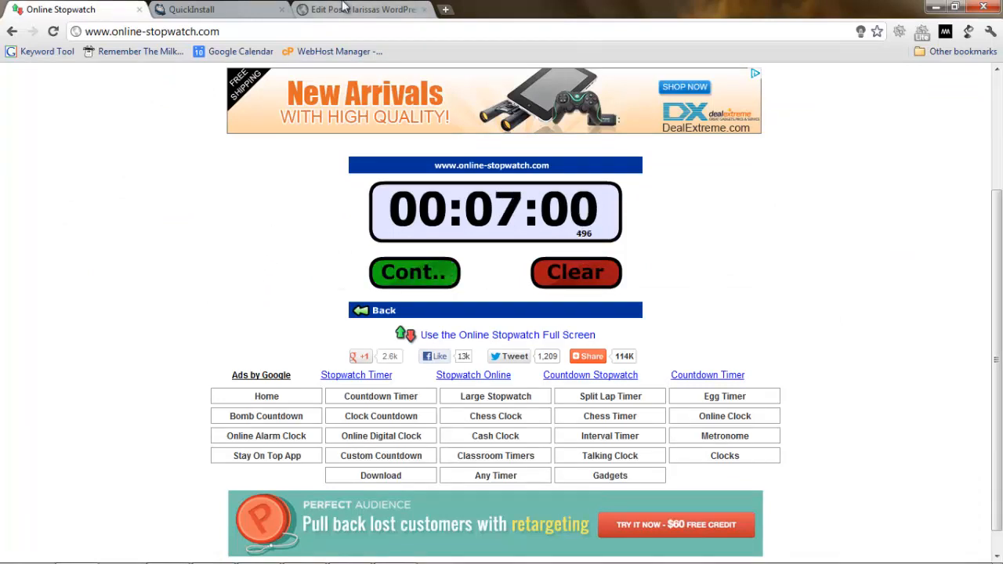
mouse_move(467, 13)
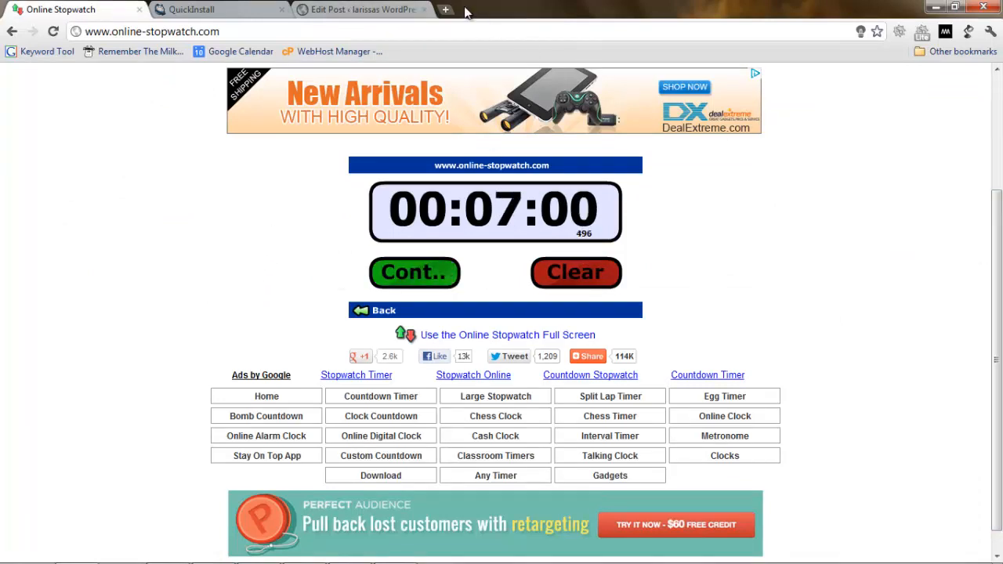
click(361, 10)
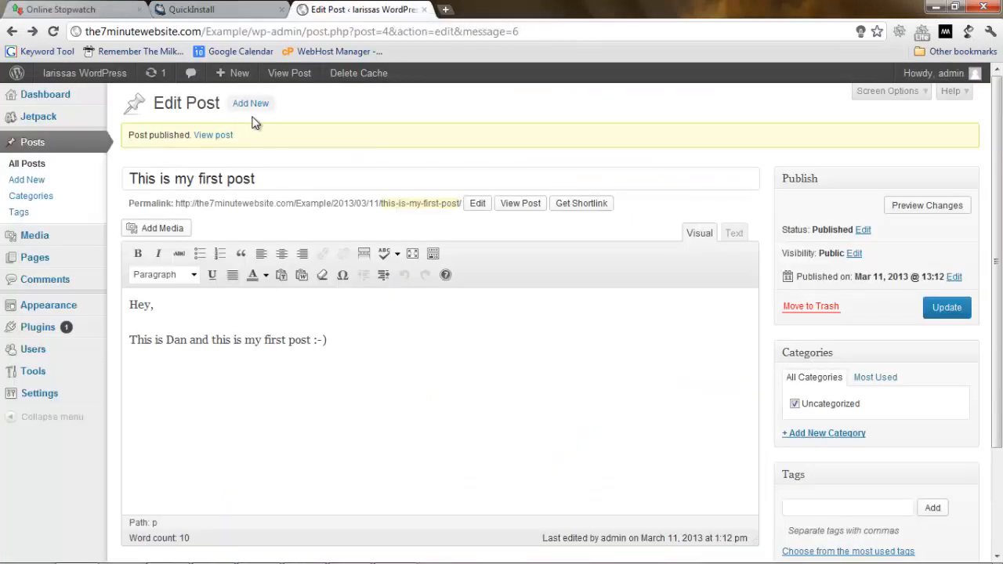
mouse_move(272, 123)
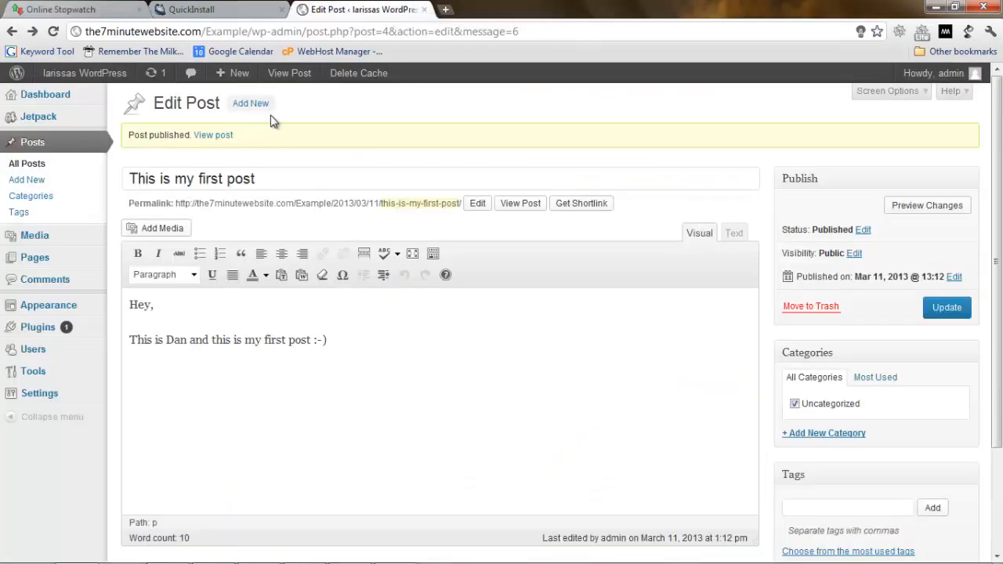
mouse_move(113, 185)
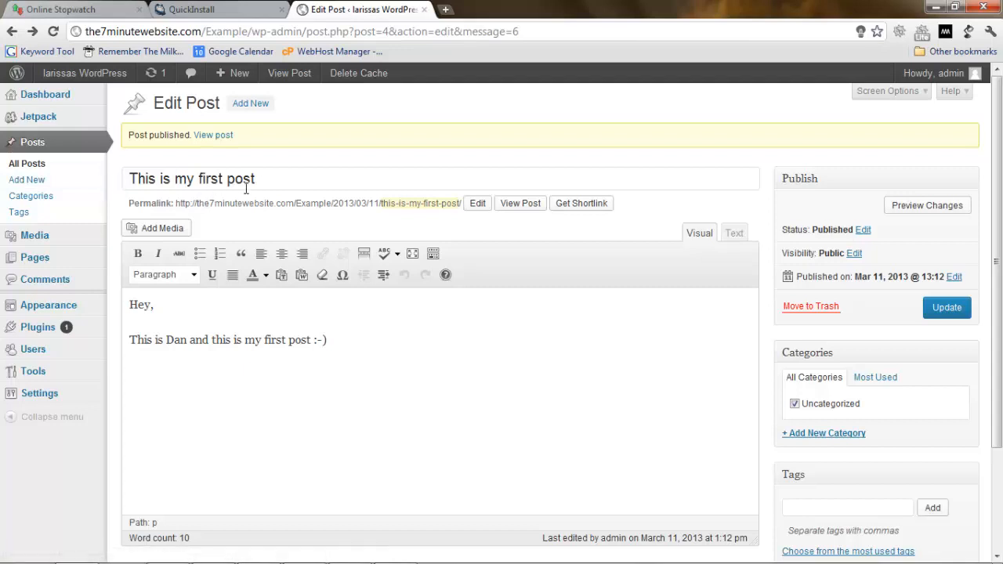
click(157, 179)
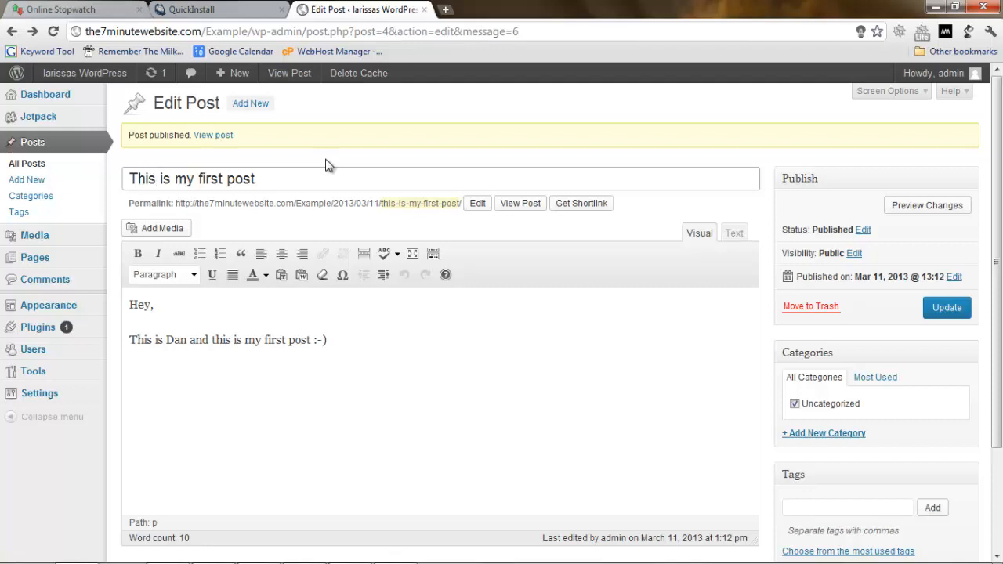
click(155, 179)
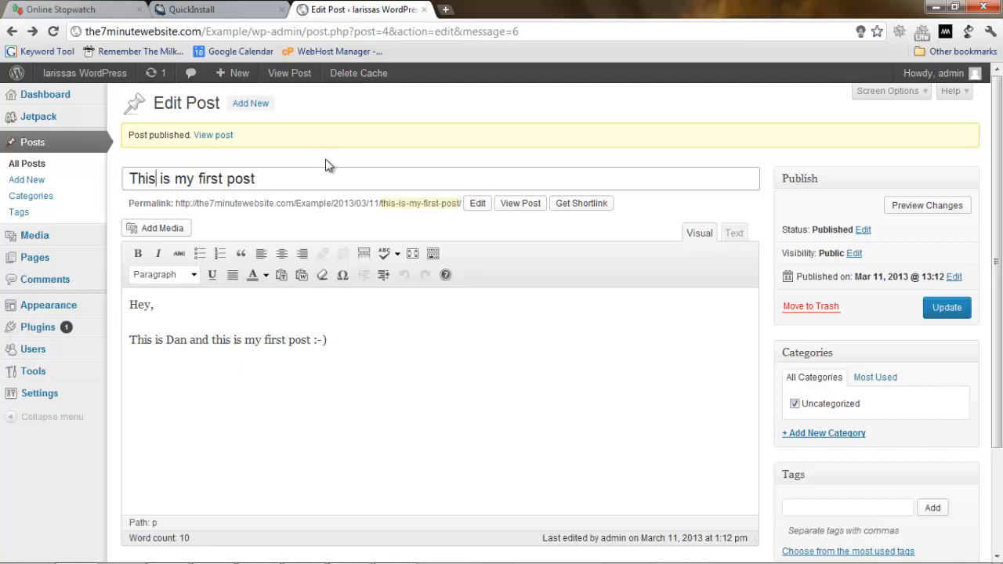
mouse_move(335, 139)
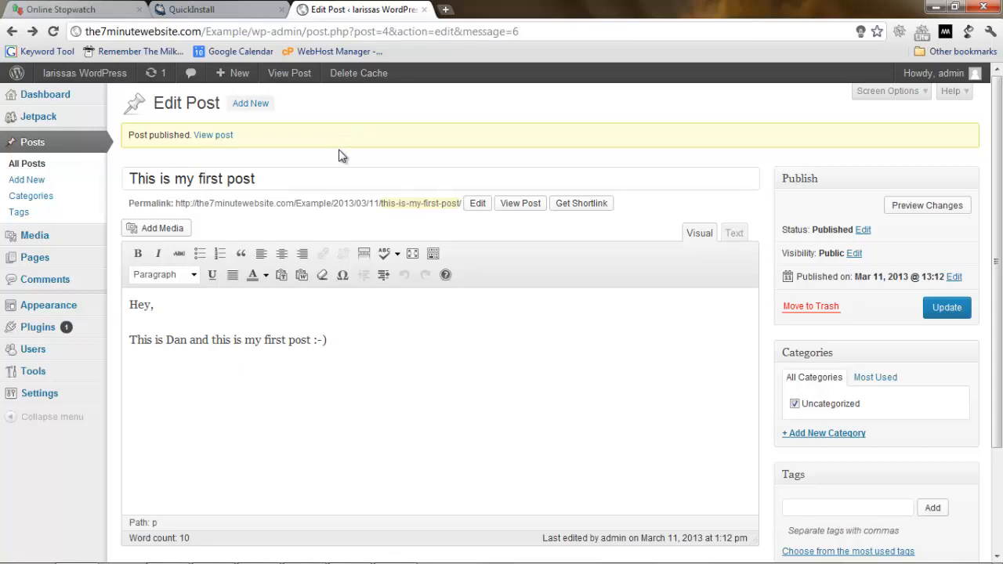
mouse_move(426, 175)
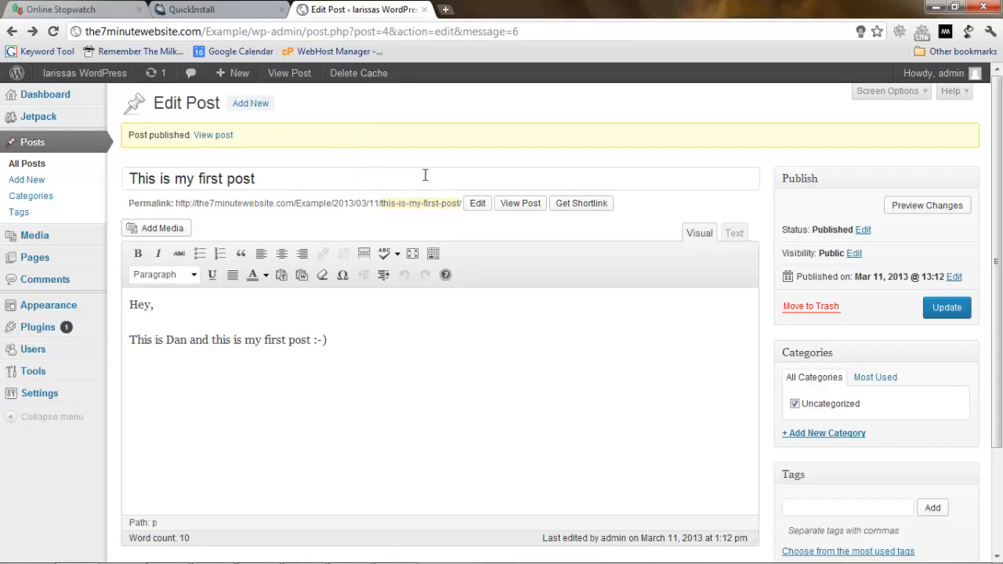